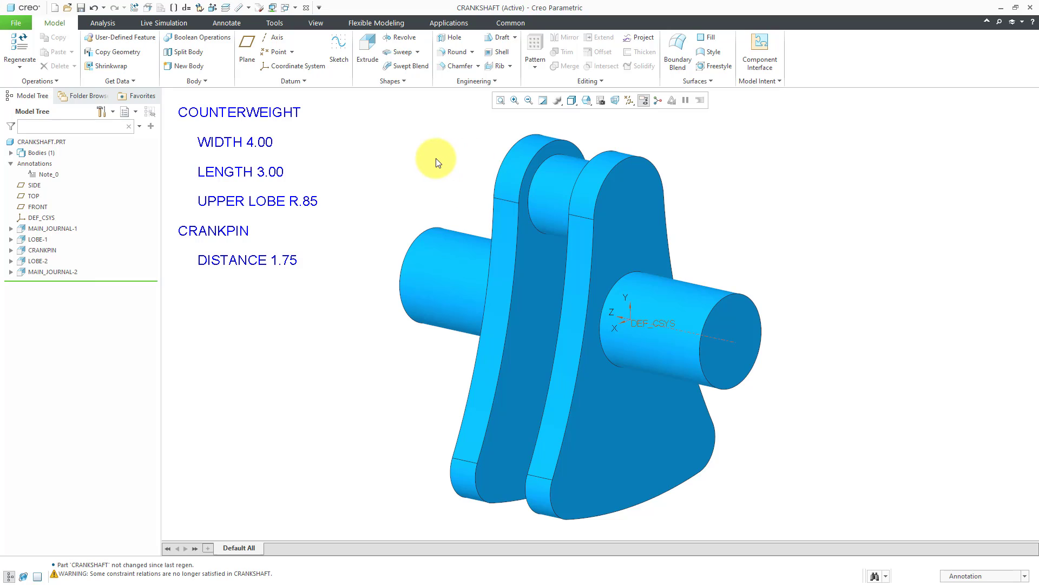
mouse_move(131, 220)
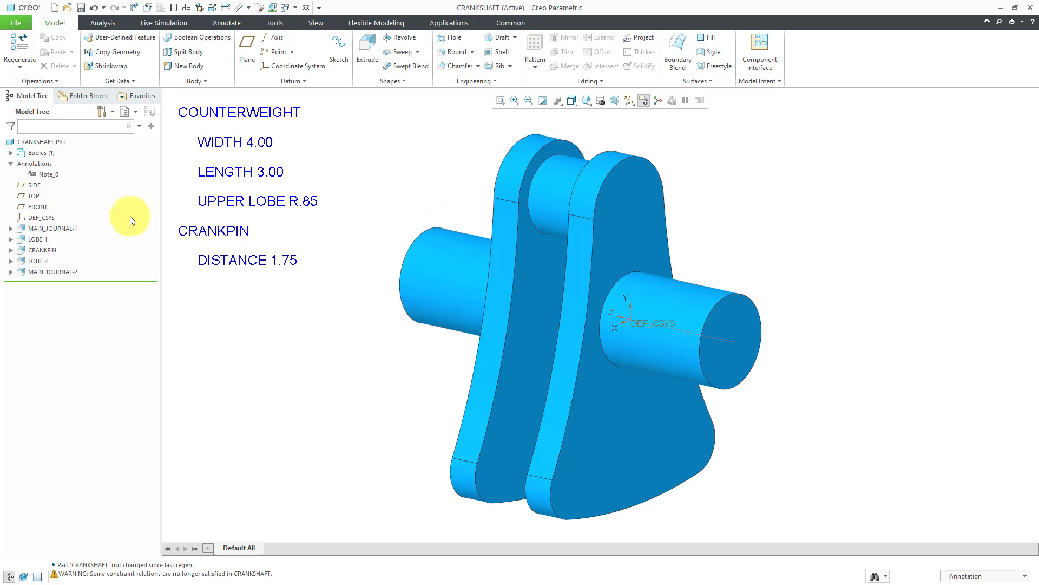
mouse_move(86, 236)
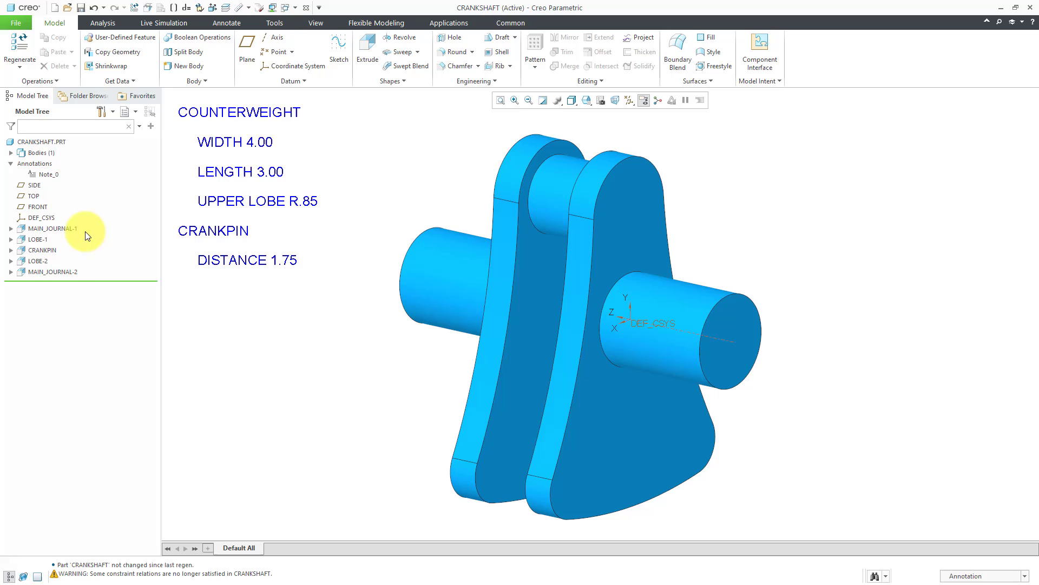
mouse_move(270, 325)
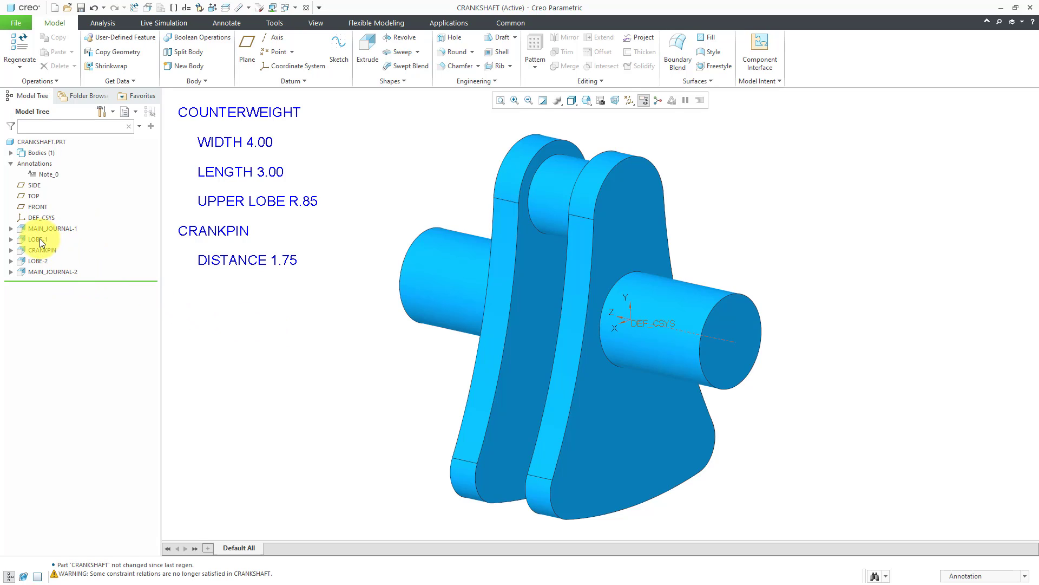
Select LOBE-1 to display its dimensions: width 4.00, lobe R.85, crankpin distance 1.75
left_click(37, 238)
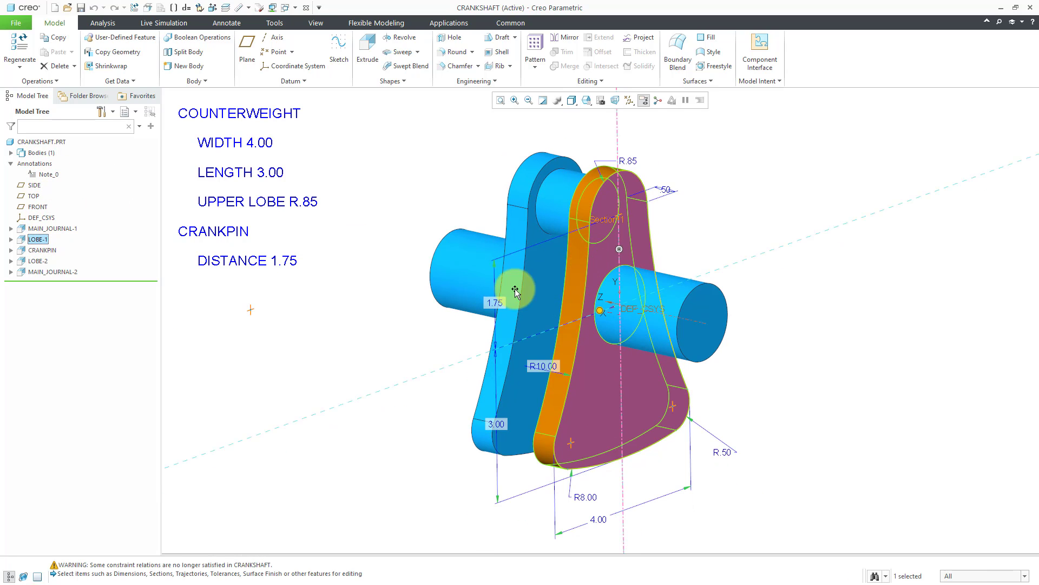
mouse_move(359, 315)
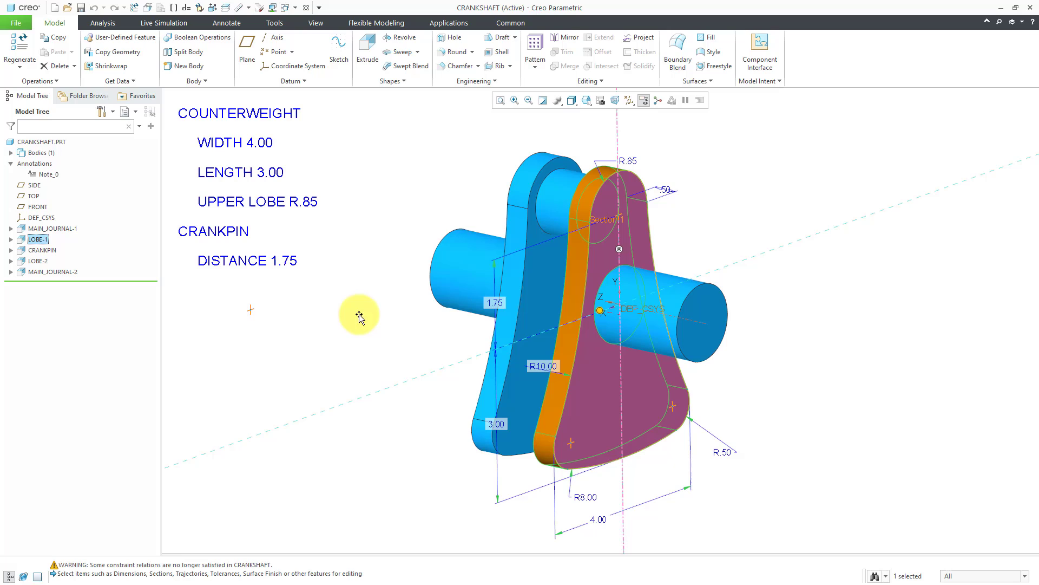
mouse_move(584, 533)
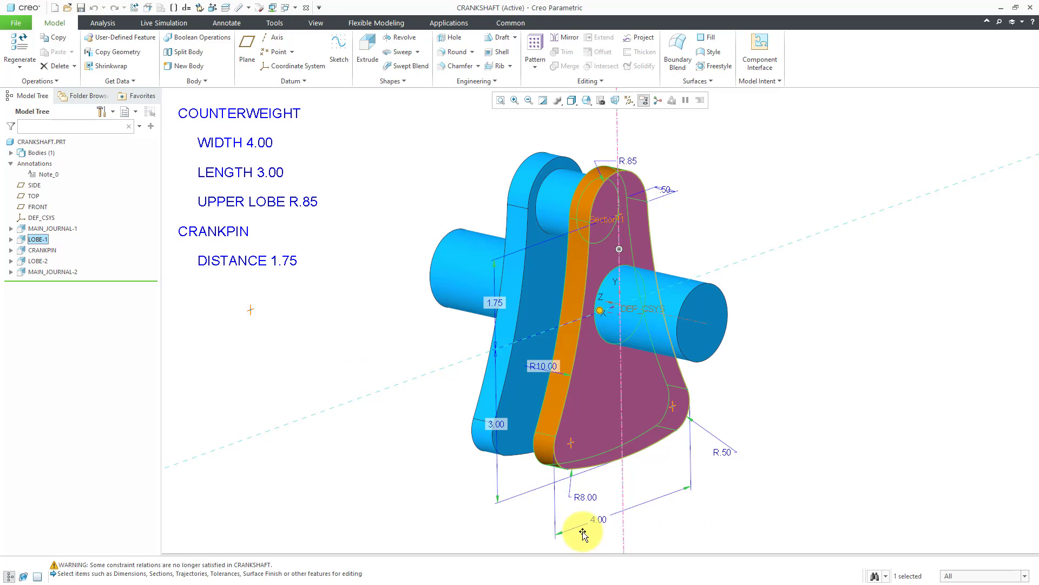
mouse_move(439, 484)
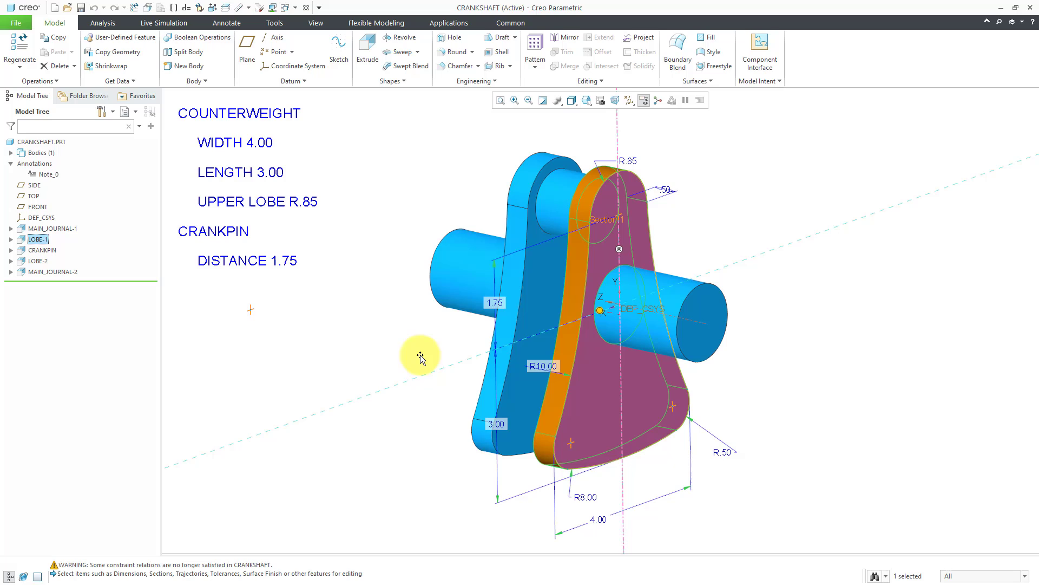
mouse_move(473, 328)
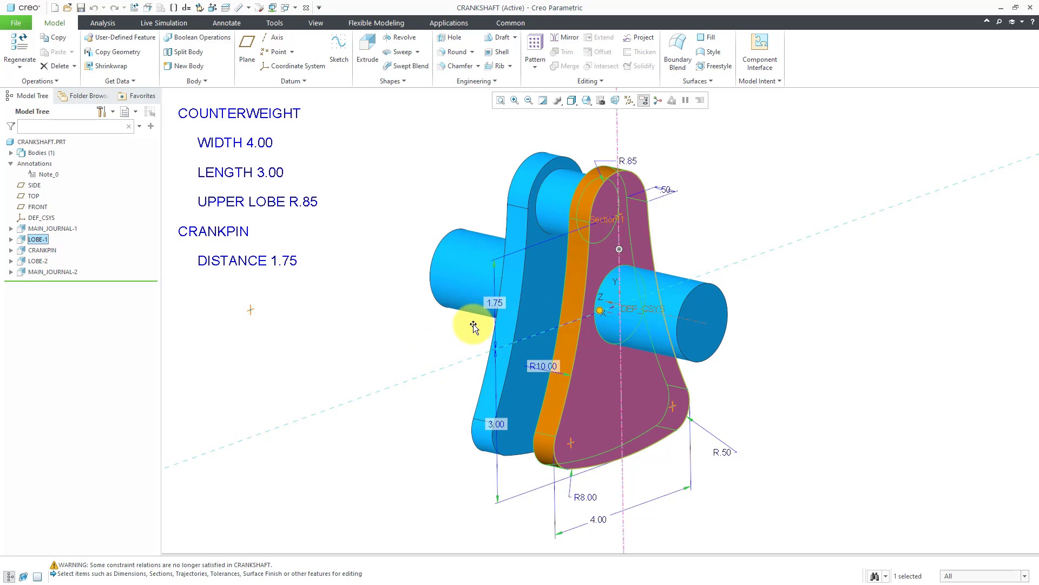
mouse_move(626, 145)
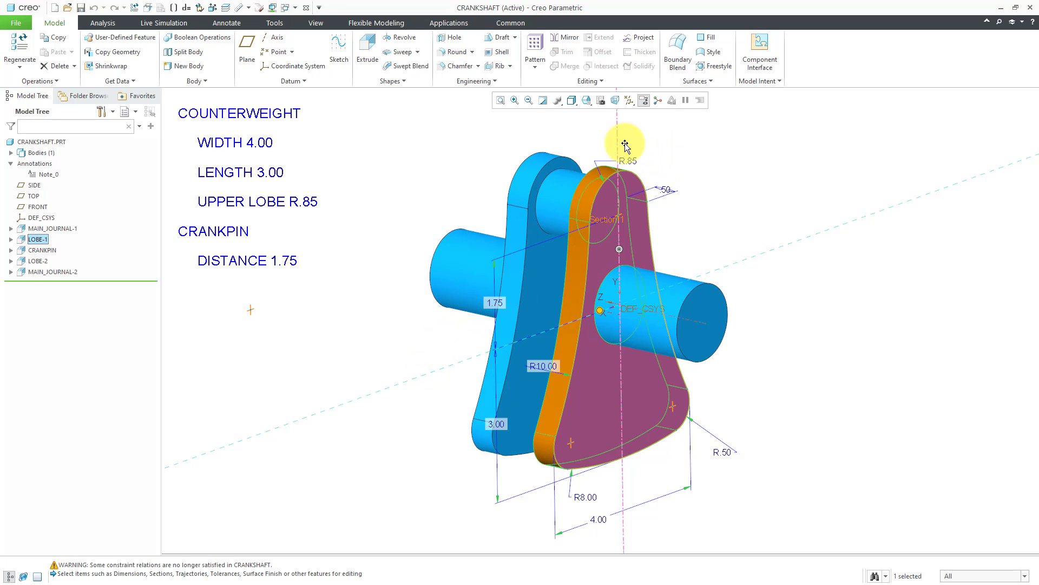
mouse_move(435, 349)
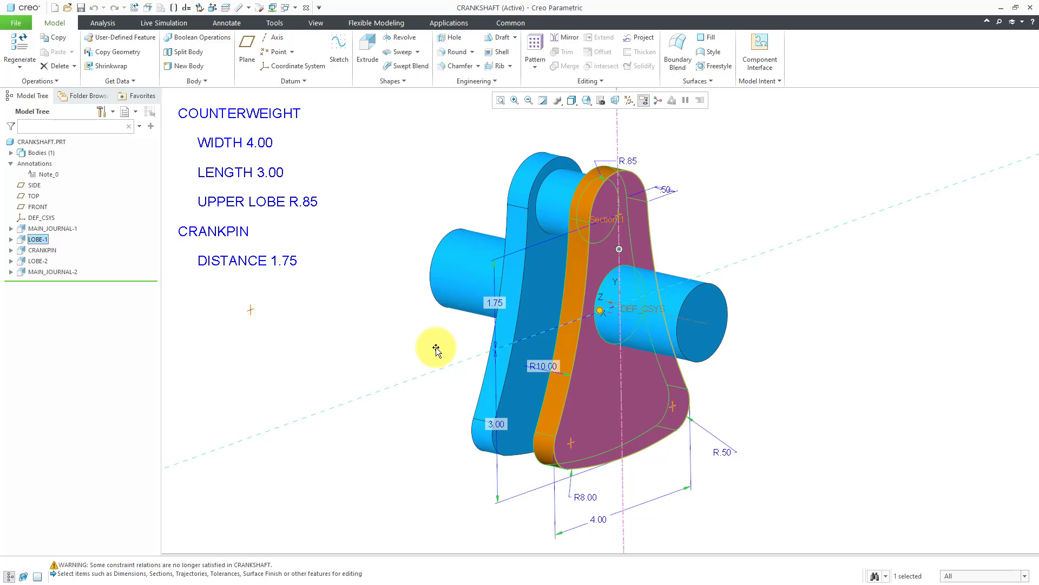
mouse_move(632, 309)
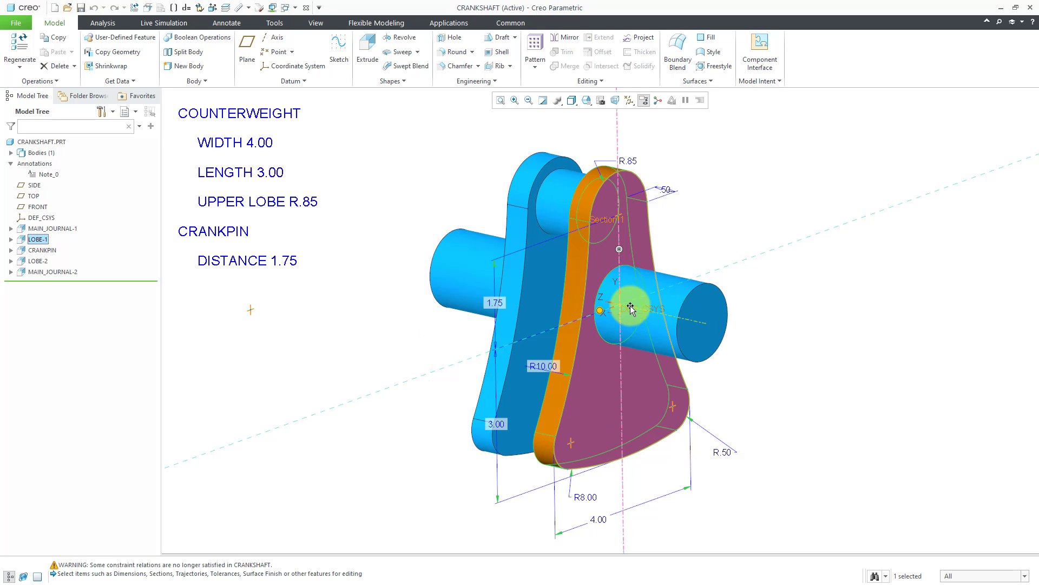
mouse_move(470, 348)
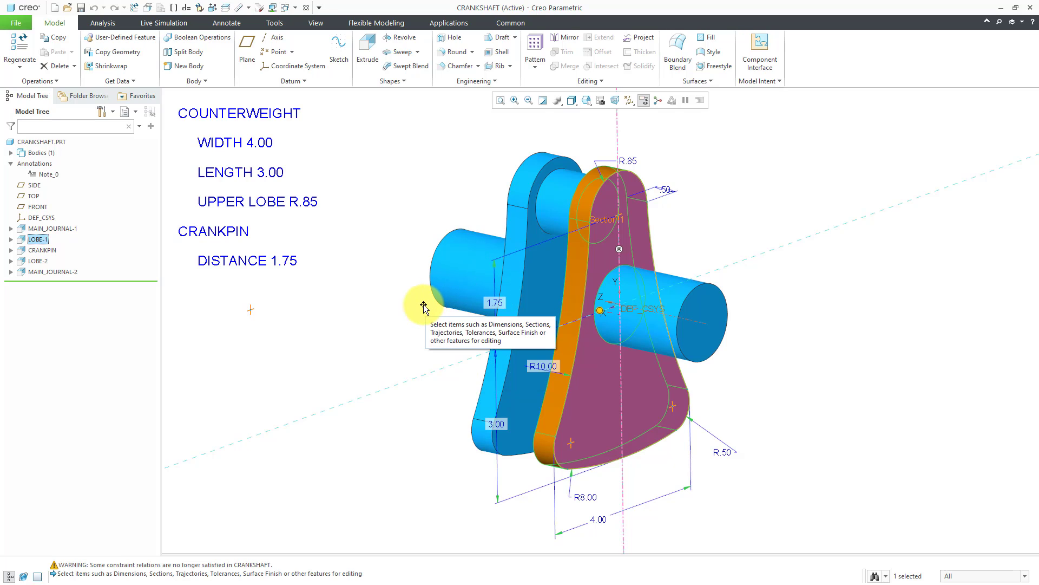
mouse_move(497, 139)
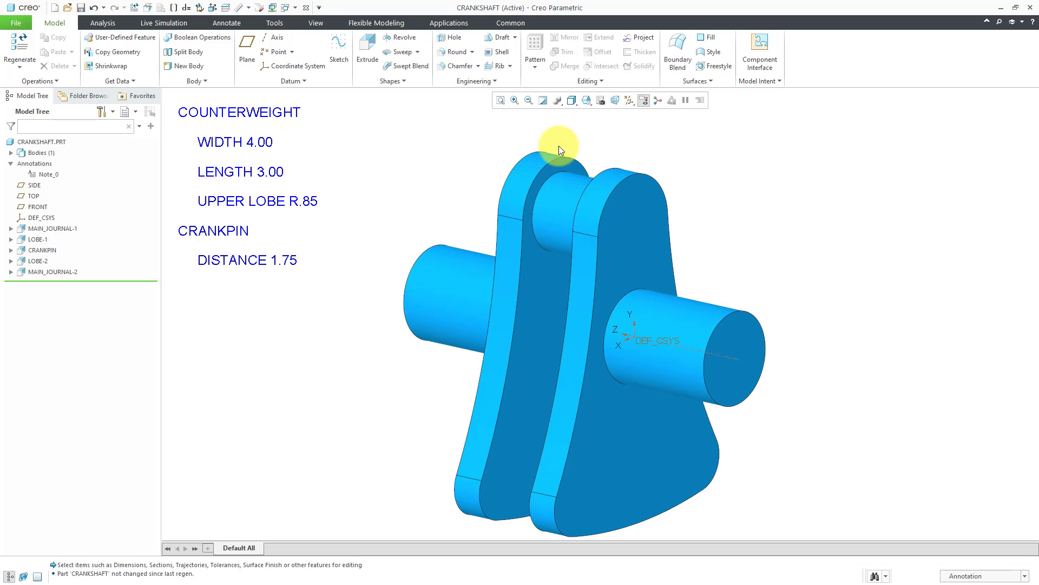
mouse_move(854, 371)
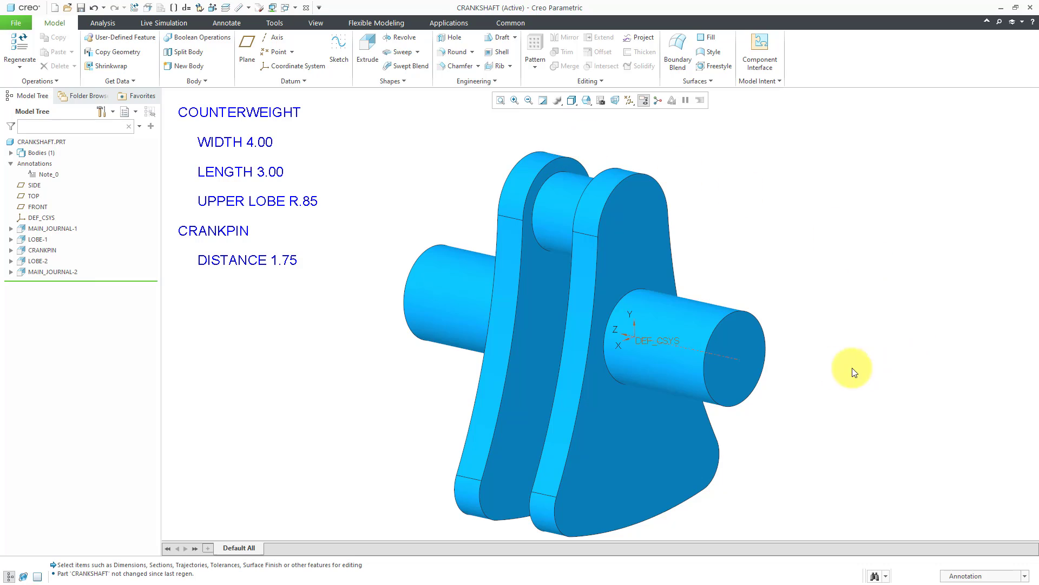
mouse_move(733, 363)
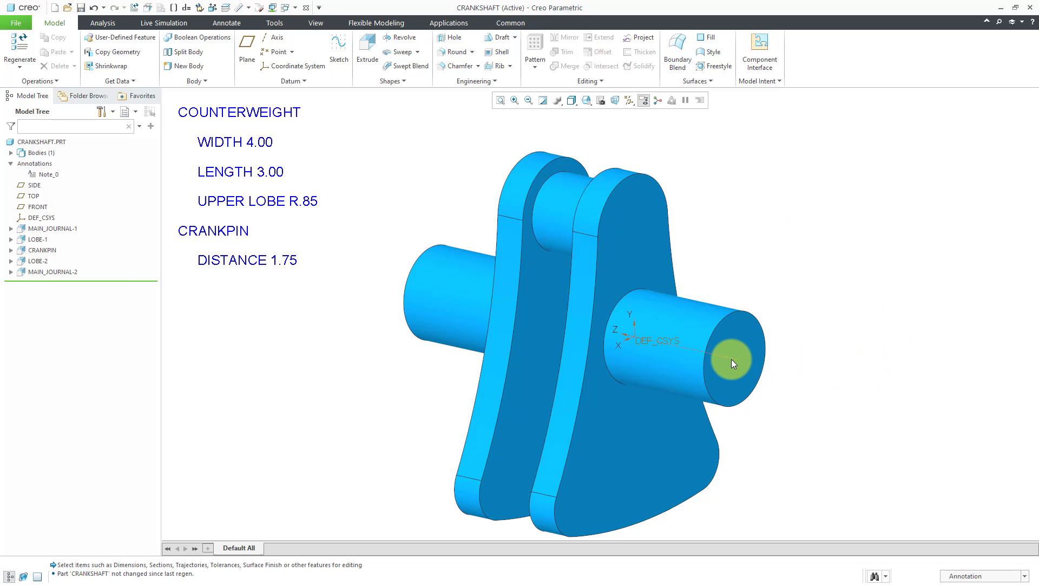
mouse_move(795, 271)
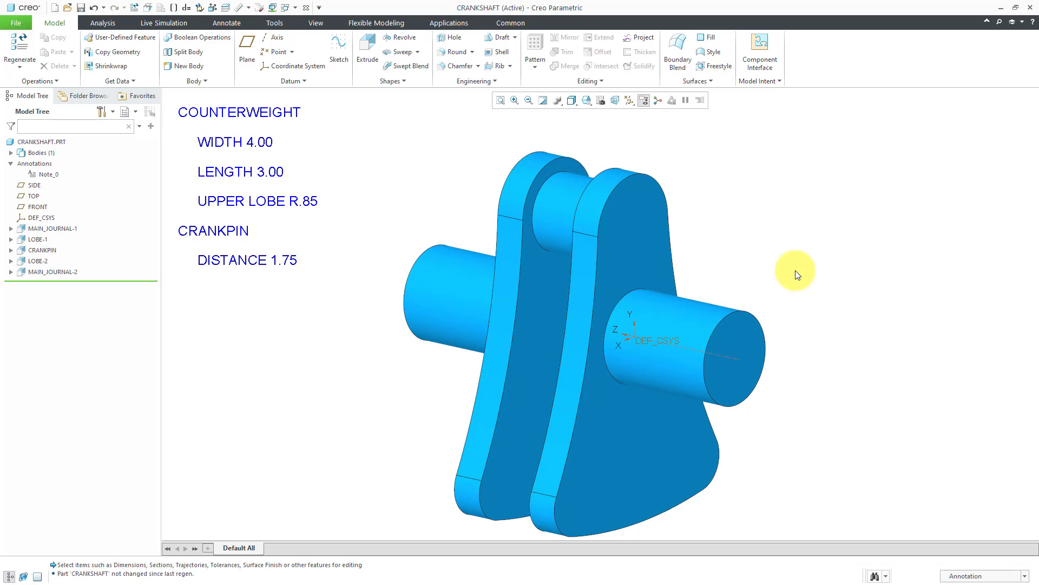
mouse_move(123, 37)
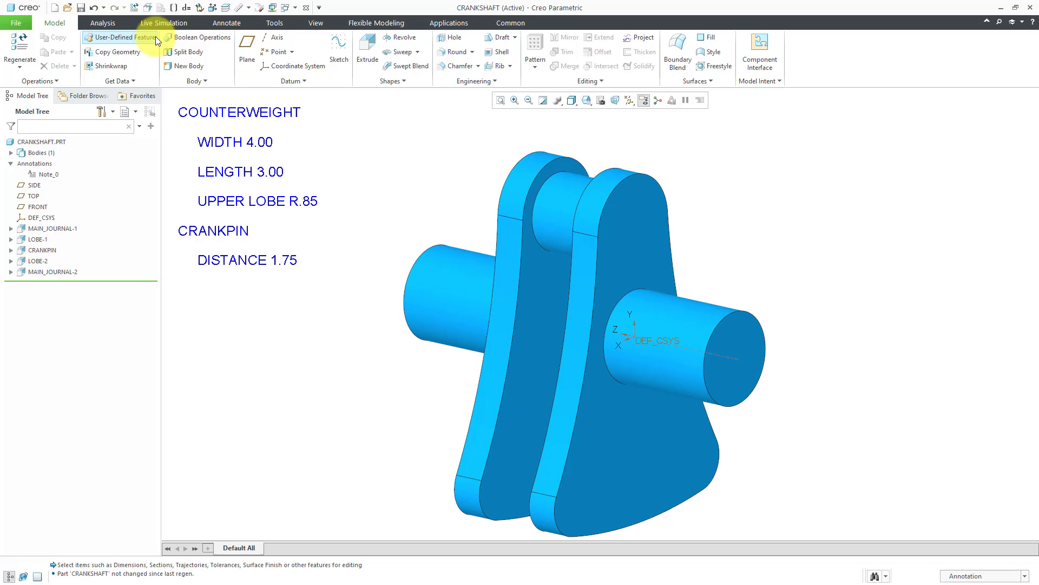
Run Mass Properties on the crankshaft (volume 22.27, mass 22.27) and set it to Feature
left_click(103, 23)
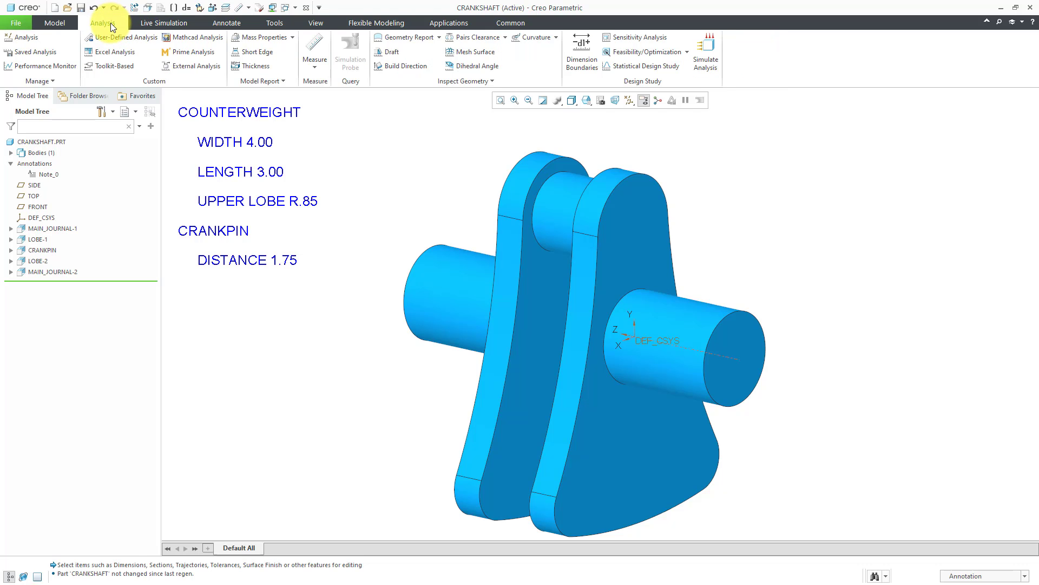
mouse_move(259, 37)
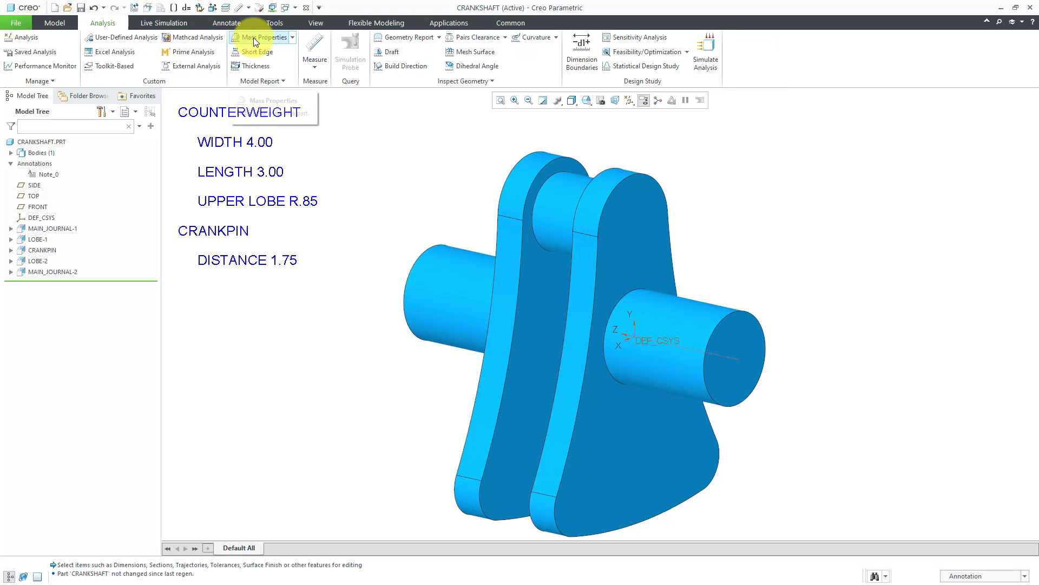
left_click(259, 38)
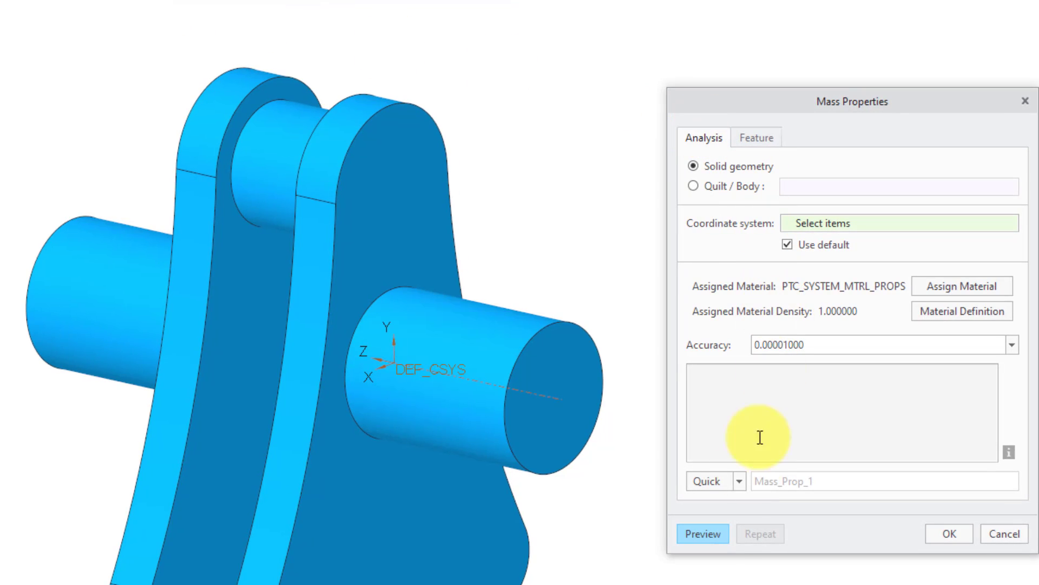
left_click(702, 533)
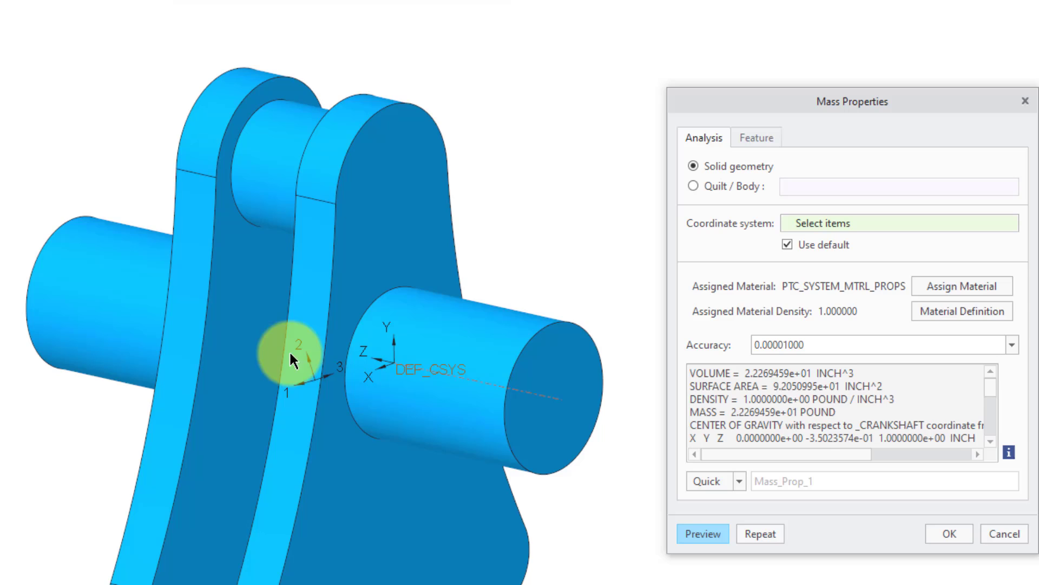
mouse_move(511, 198)
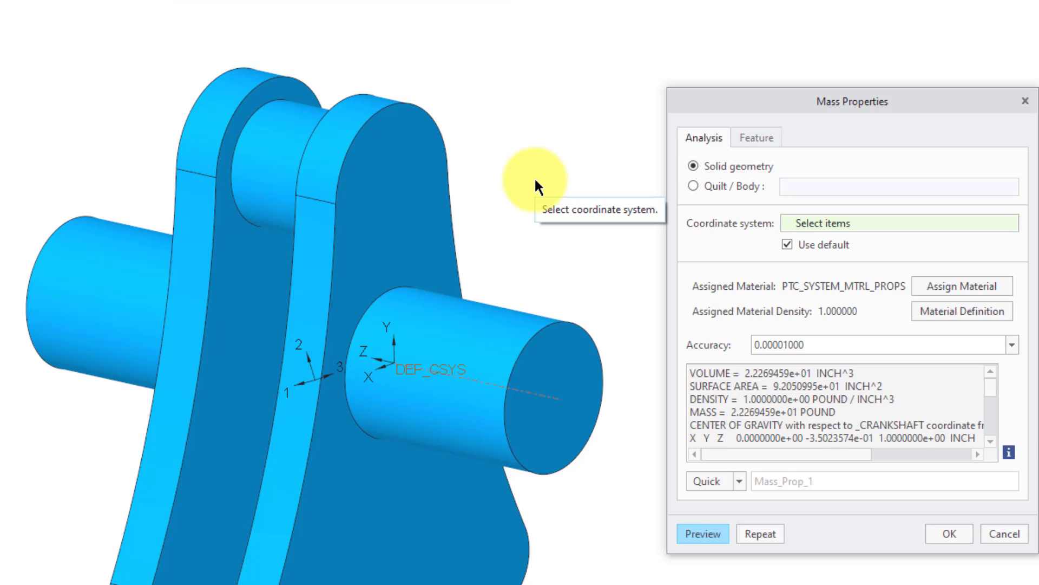
mouse_move(831, 89)
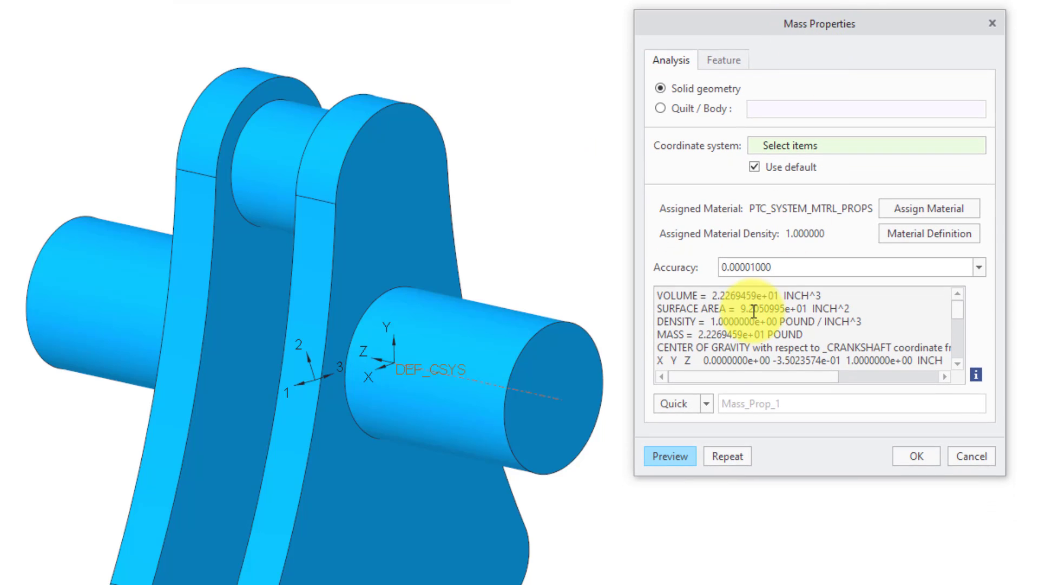
left_click(708, 402)
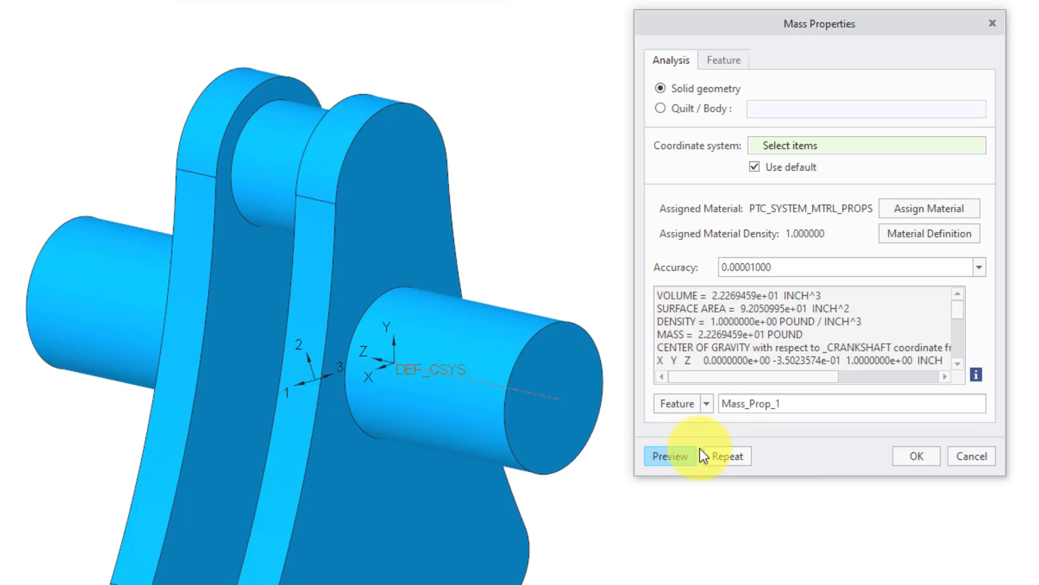
mouse_move(725, 59)
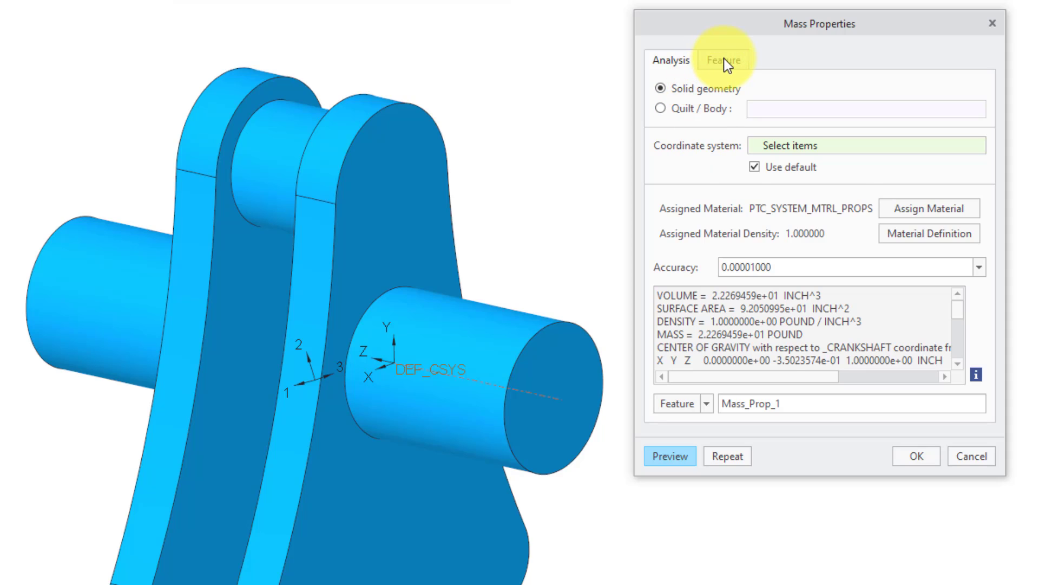
Enable the CSYS_COG datum in the Mass_Prop_1 feature settings
left_click(723, 60)
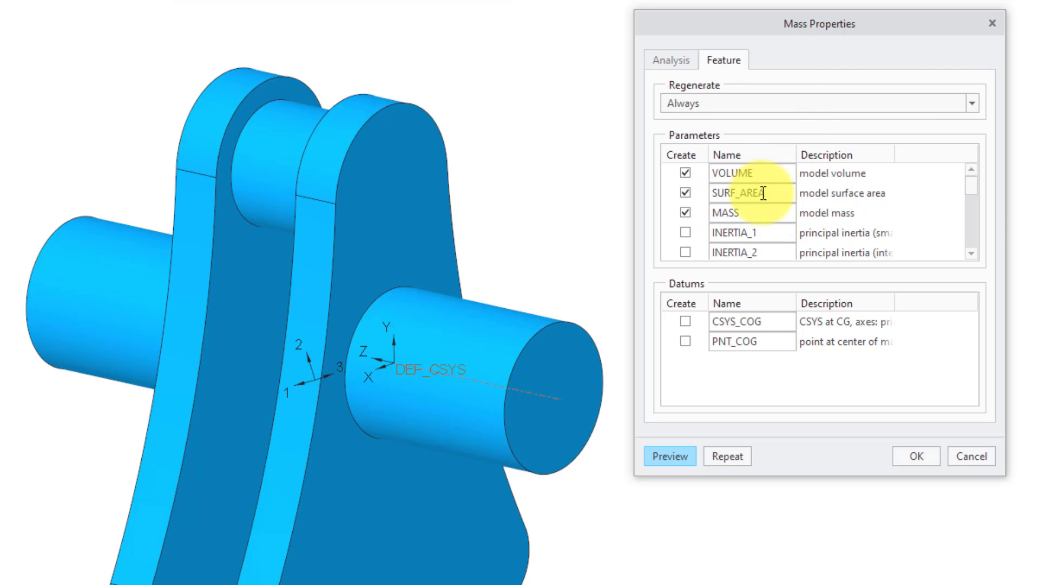
mouse_move(971, 237)
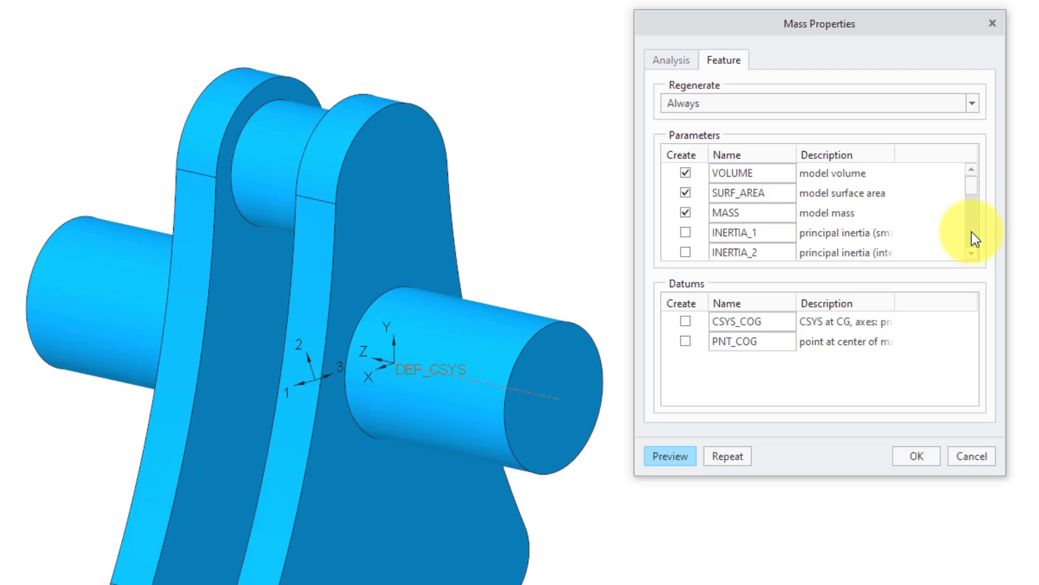
scroll("down", 3)
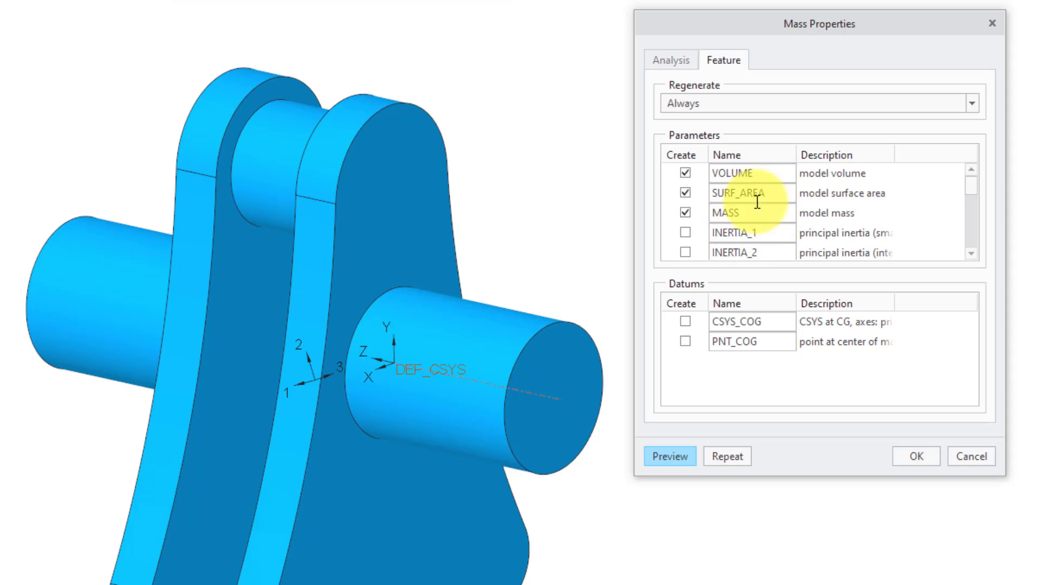
mouse_move(795, 367)
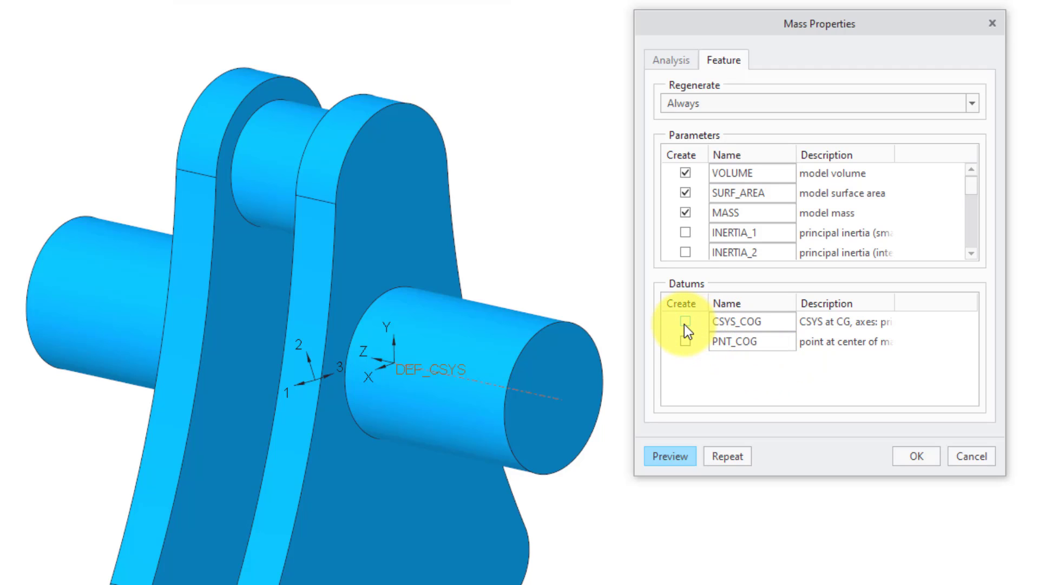
left_click(684, 322)
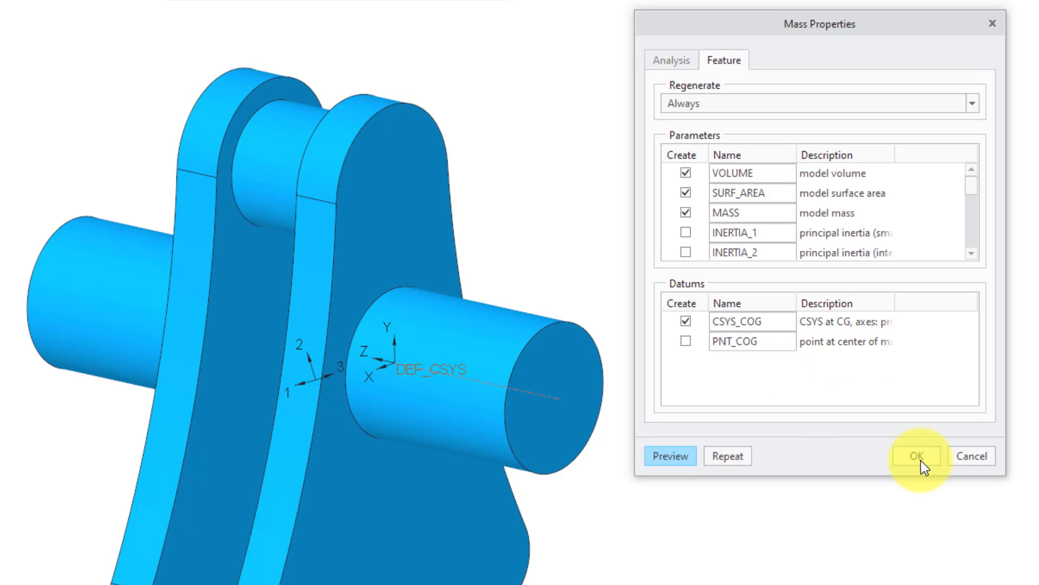
Confirm the Mass_Prop_1 analysis feature so CSYS_COG appears on the part
left_click(916, 455)
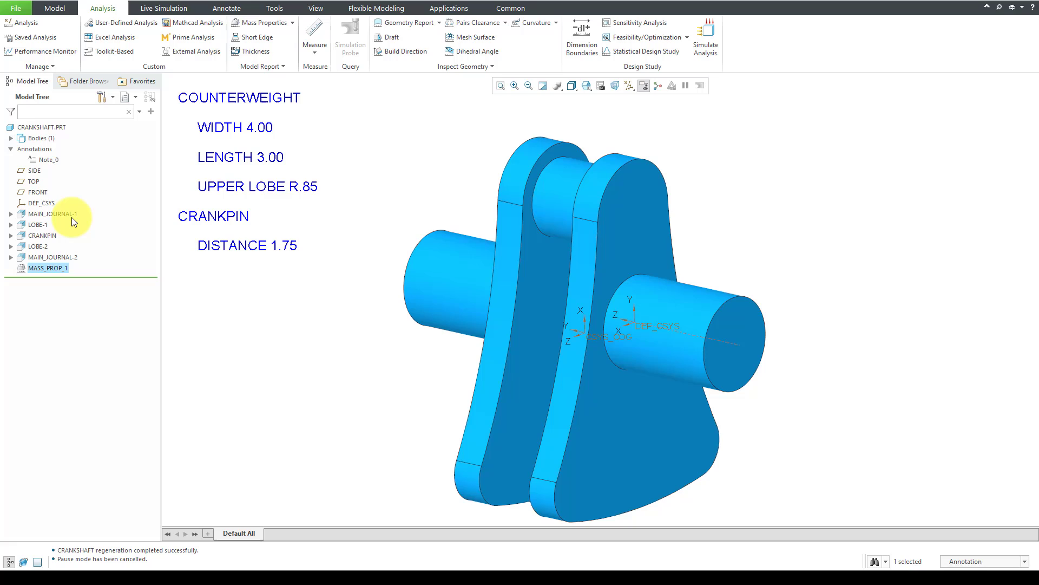
mouse_move(63, 273)
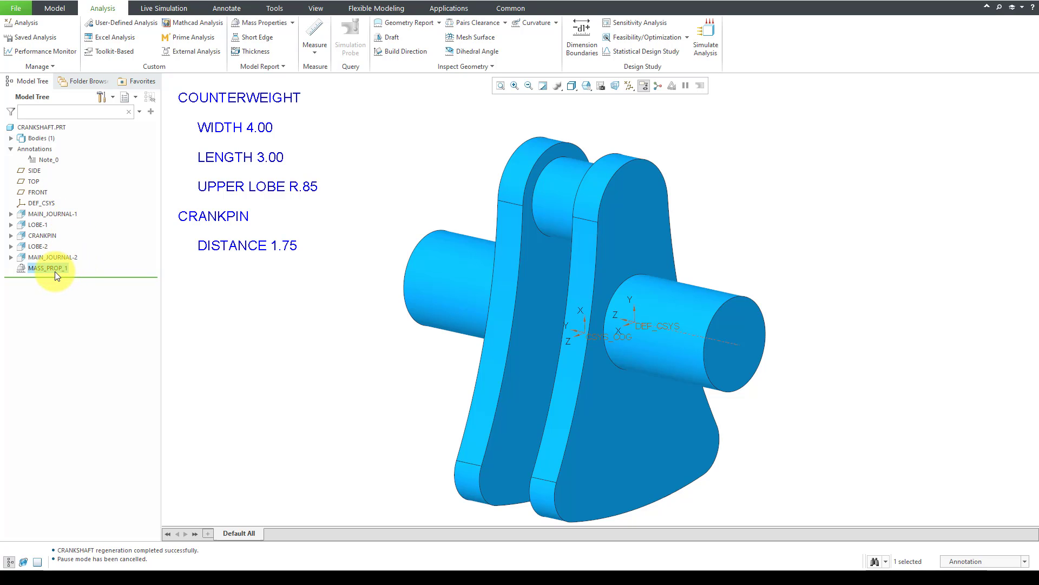
mouse_move(344, 320)
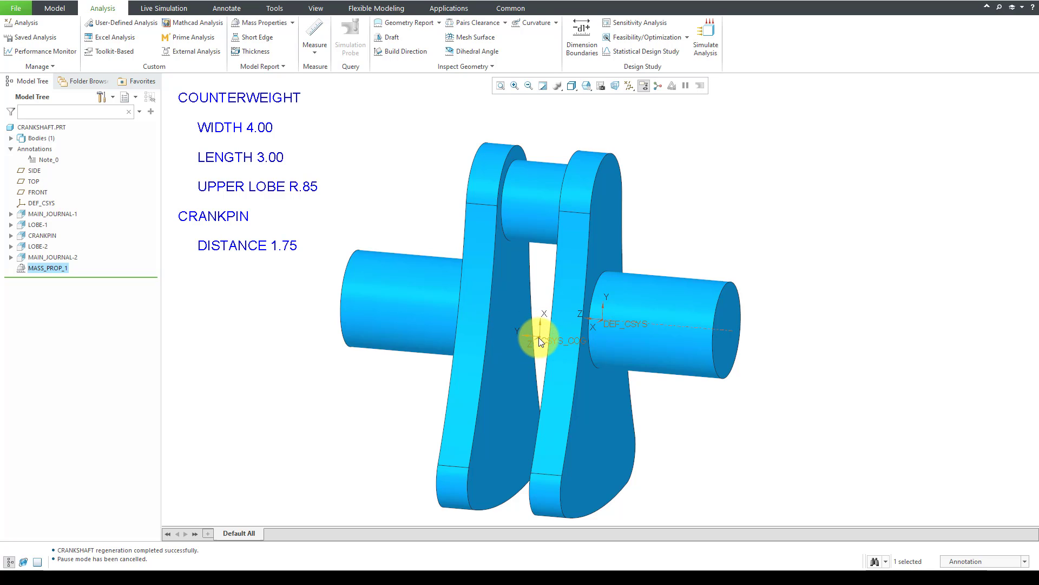
mouse_move(650, 331)
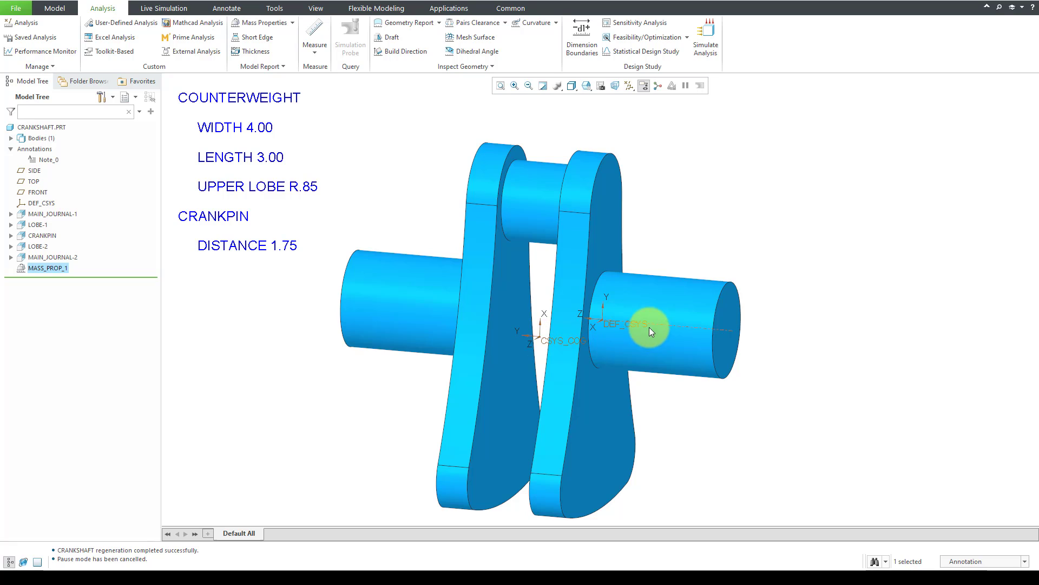
mouse_move(752, 240)
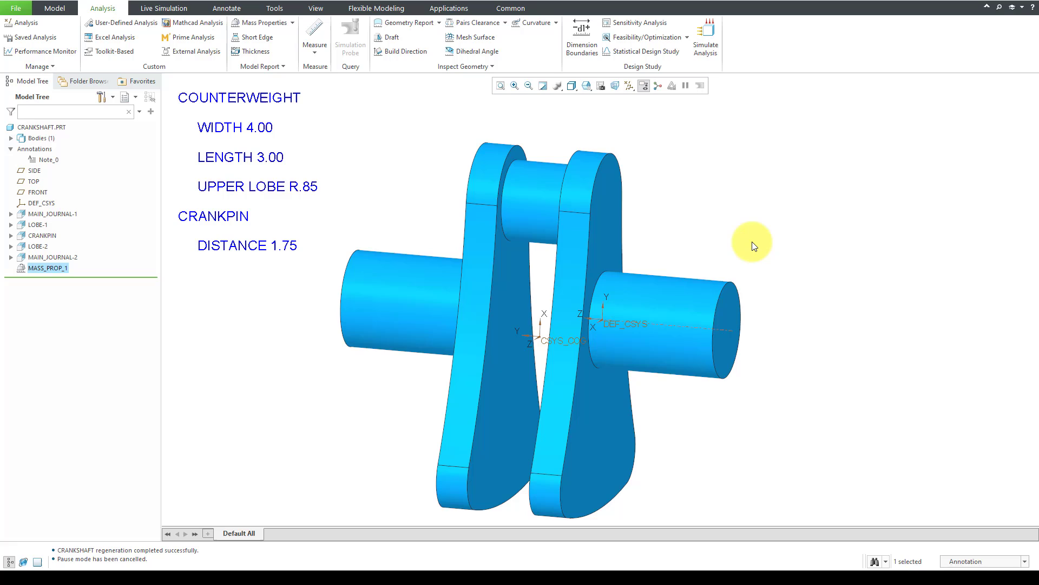
mouse_move(732, 237)
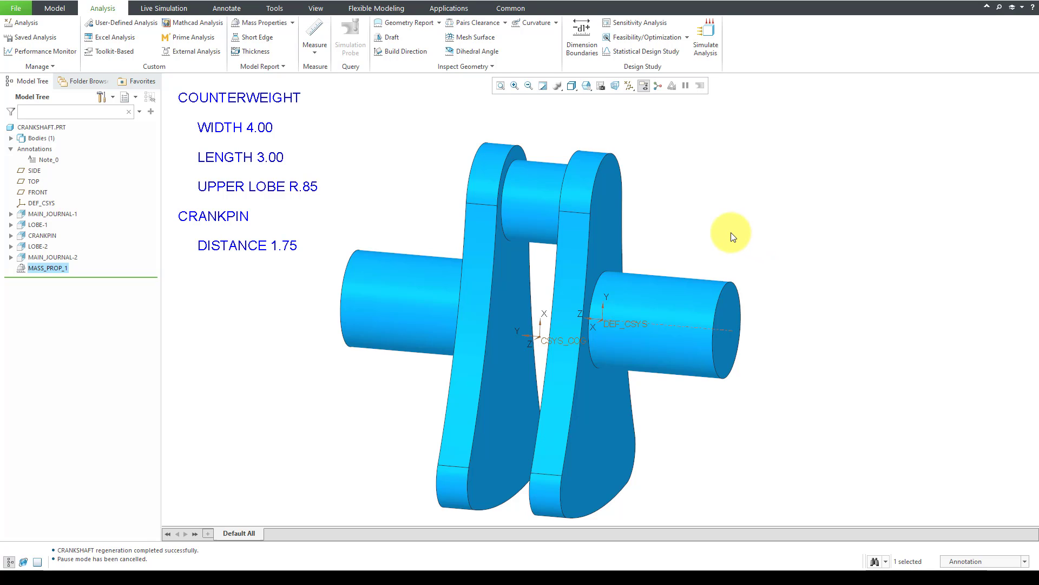
mouse_move(315, 44)
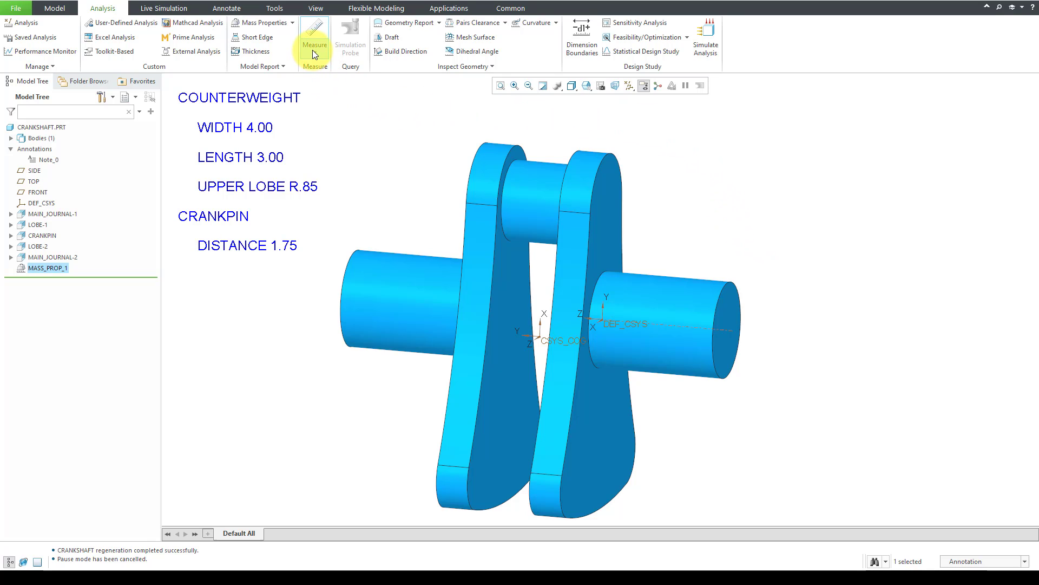
Measure the distance from CSYS_COG to journal axis A_1, reading 0.350236 in
left_click(314, 55)
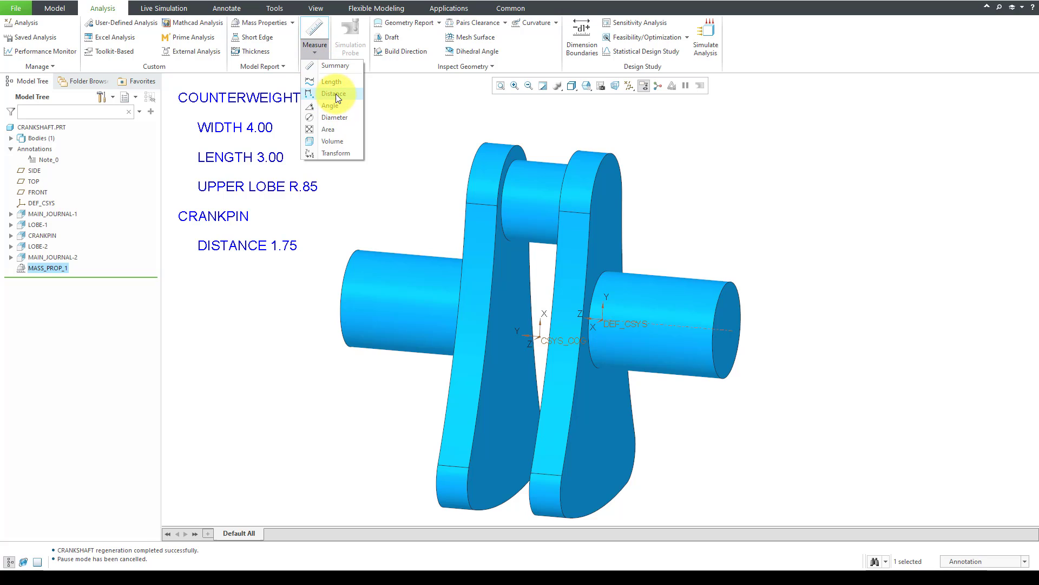
left_click(334, 93)
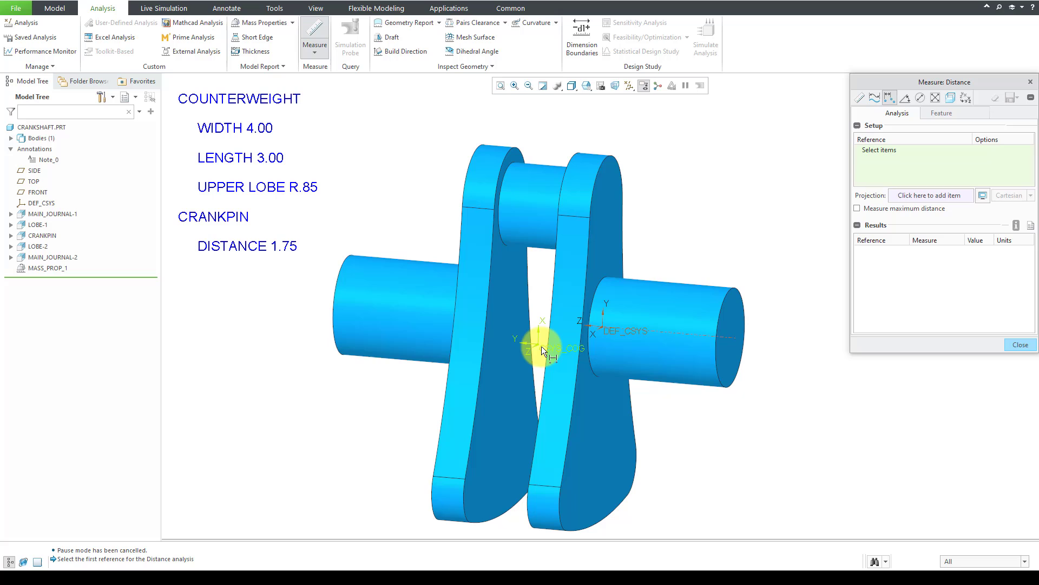
left_click(557, 348)
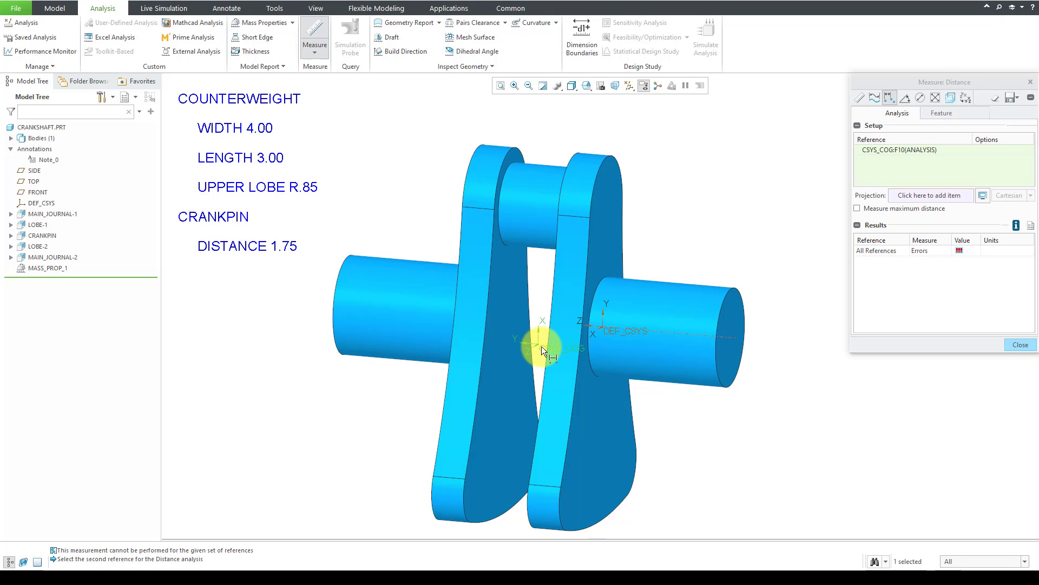
mouse_move(691, 340)
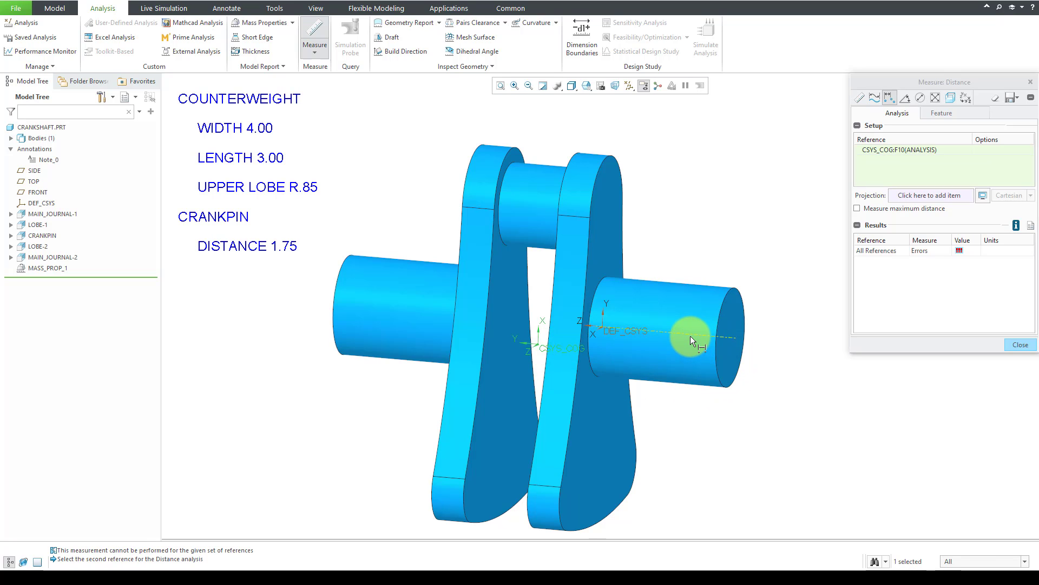
left_click(692, 338)
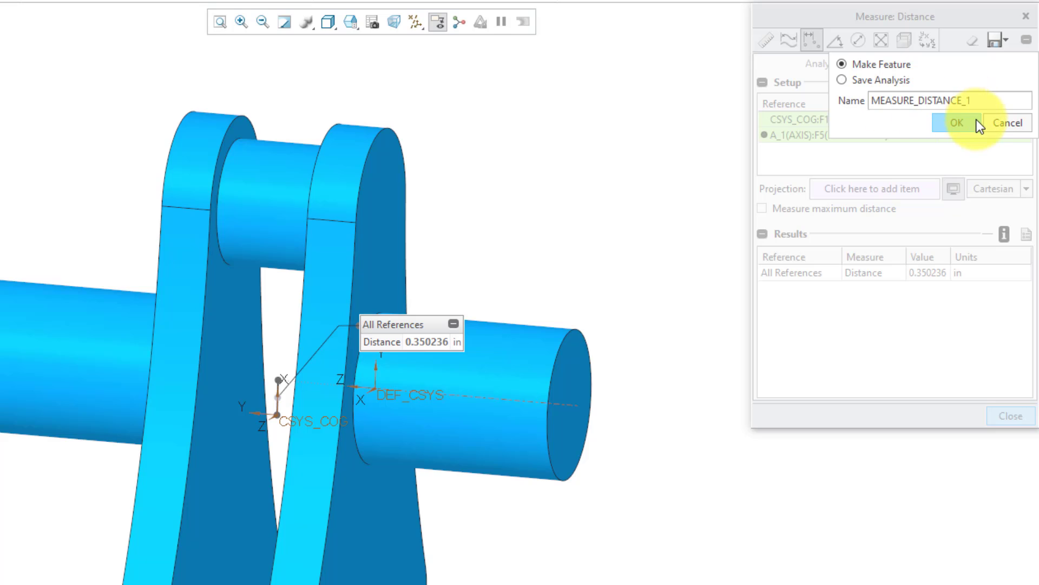
Save the measurement as feature MEASURE_DISTANCE_1 and review its DISTANCE parameter
left_click(956, 123)
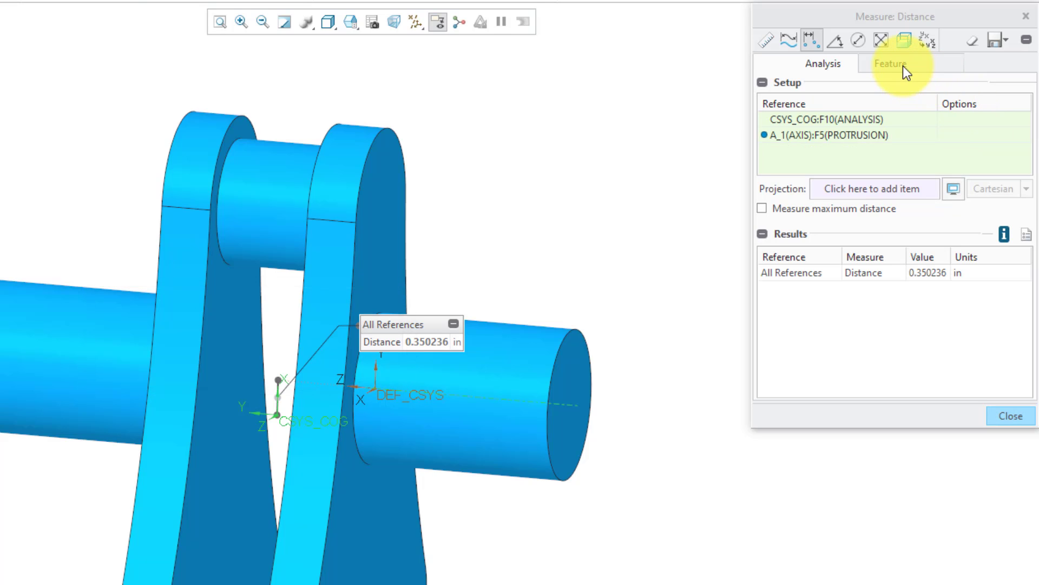
left_click(892, 62)
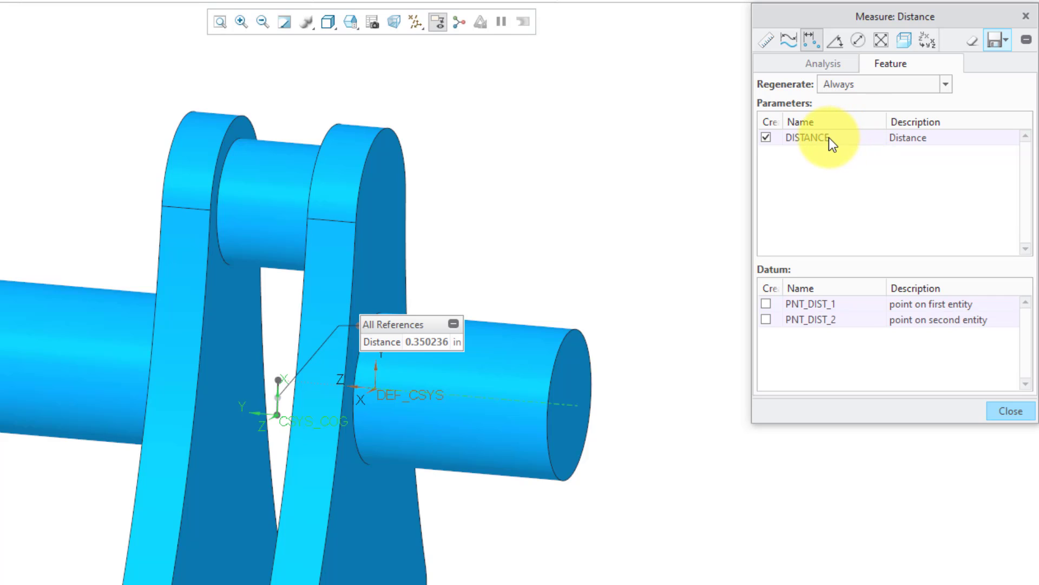
mouse_move(829, 141)
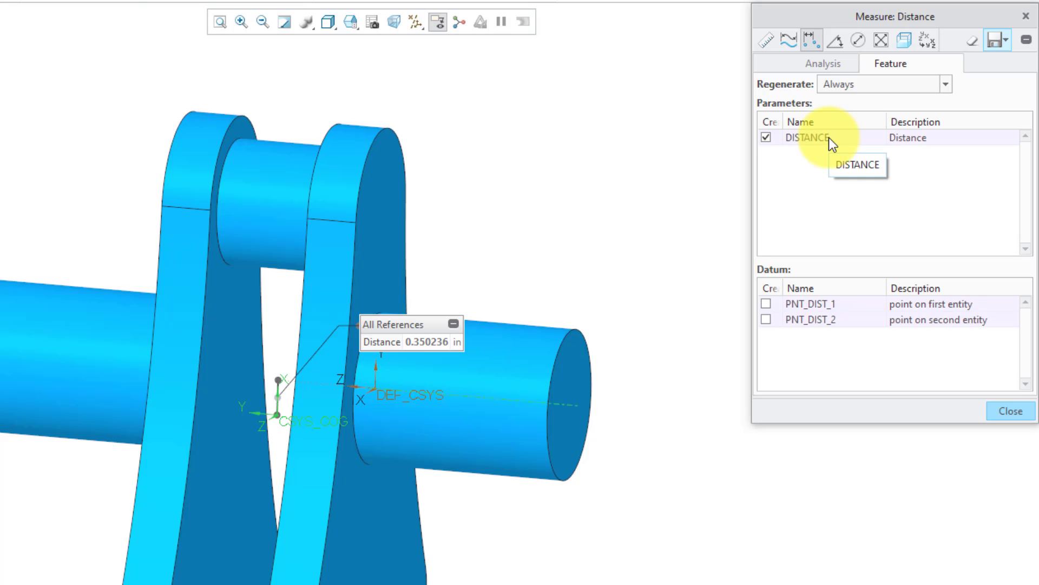
mouse_move(928, 369)
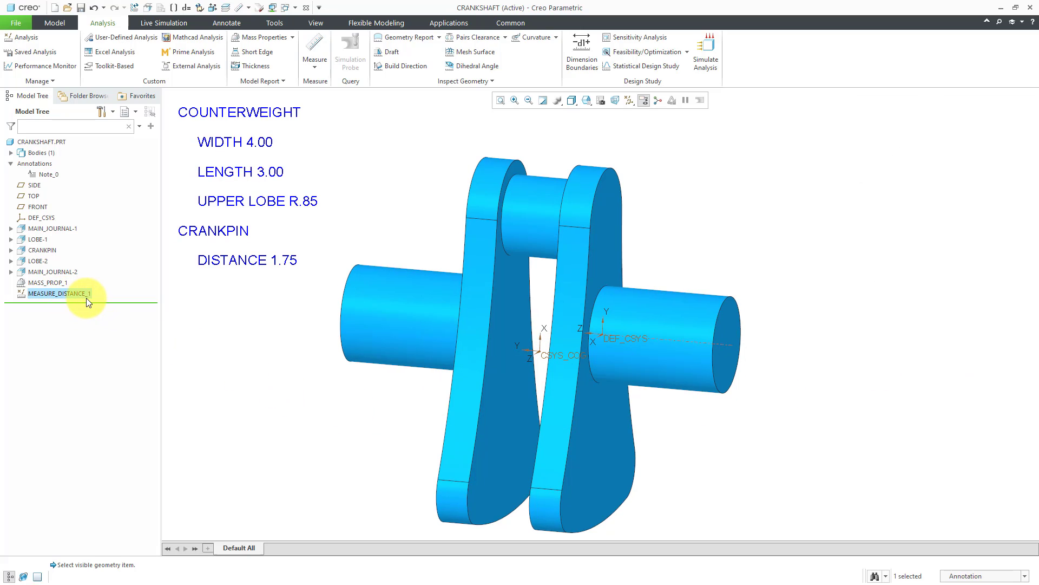
mouse_move(259, 343)
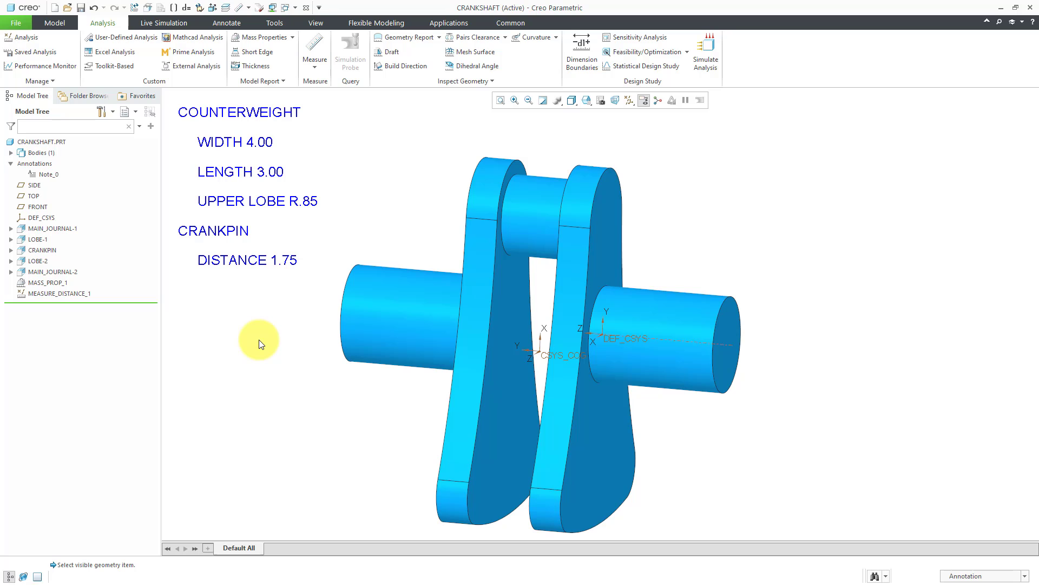
mouse_move(579, 133)
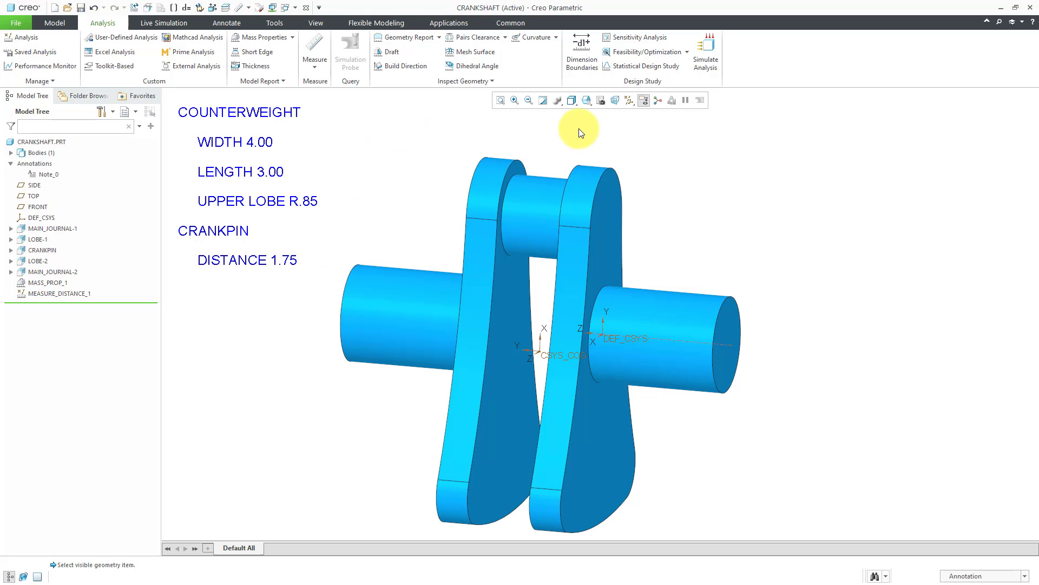
Open the Feasibility/Optimization dropdown in the Design Study group
left_click(686, 52)
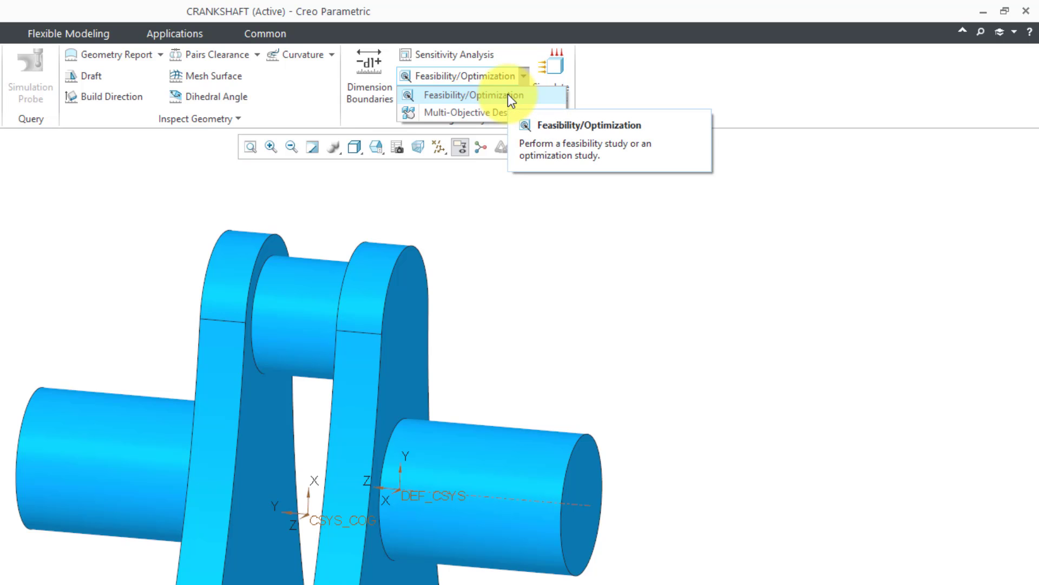
Start optimization study OPTIM1 and set its goal to minimize MASS:MASS_PROP_1
left_click(472, 95)
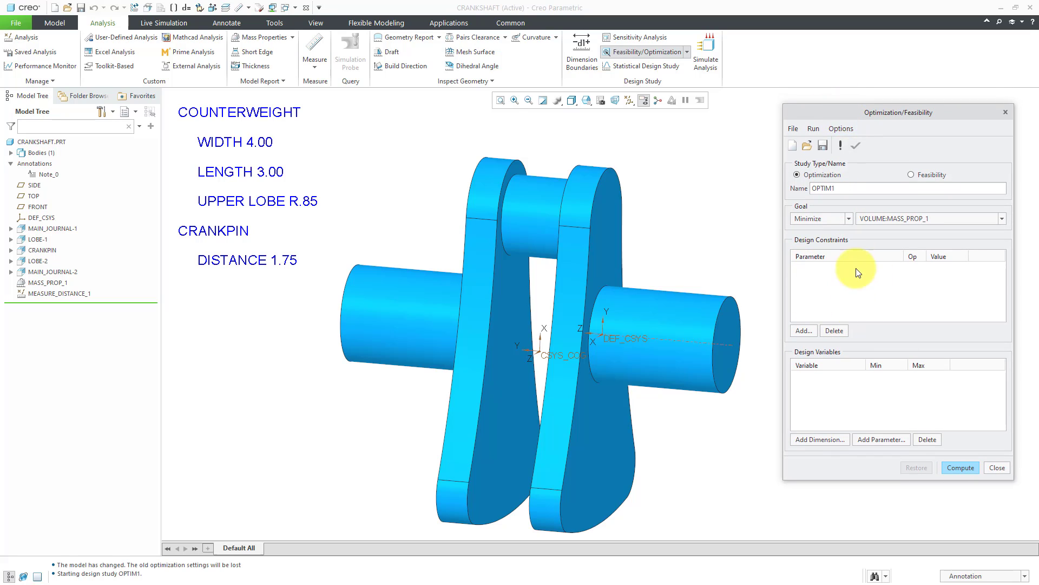
mouse_move(857, 290)
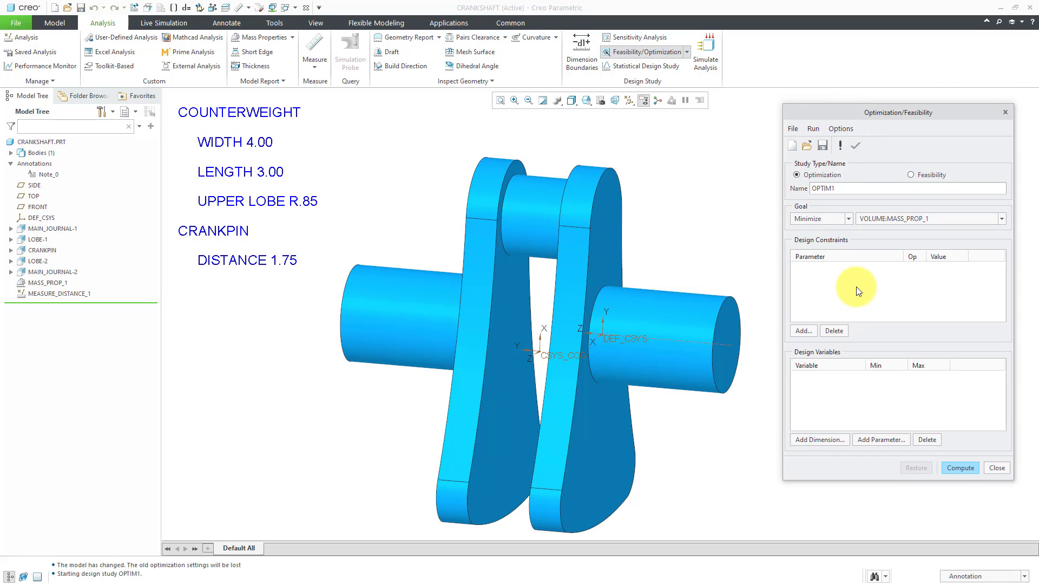
mouse_move(874, 386)
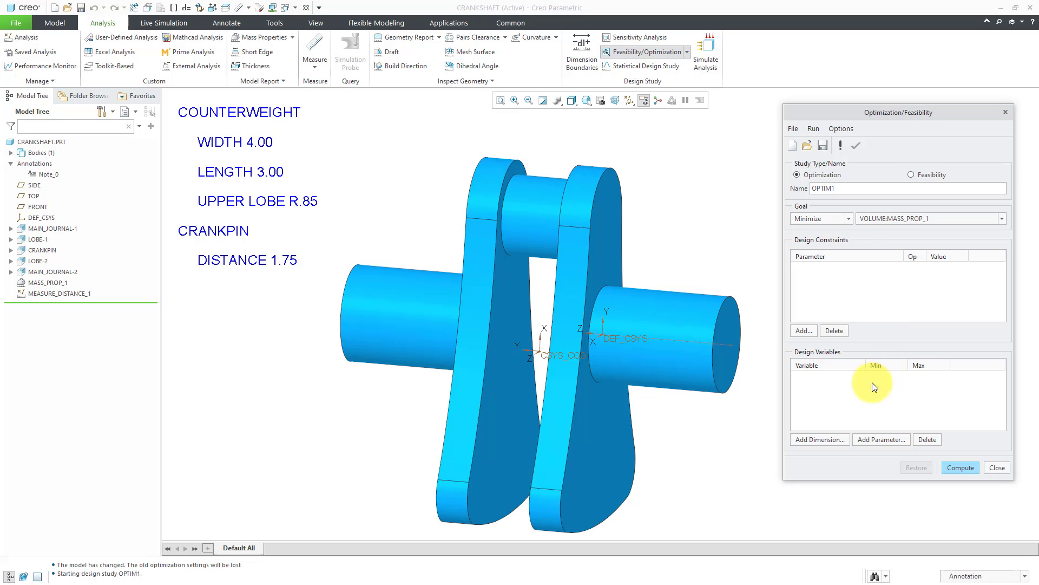
mouse_move(856, 402)
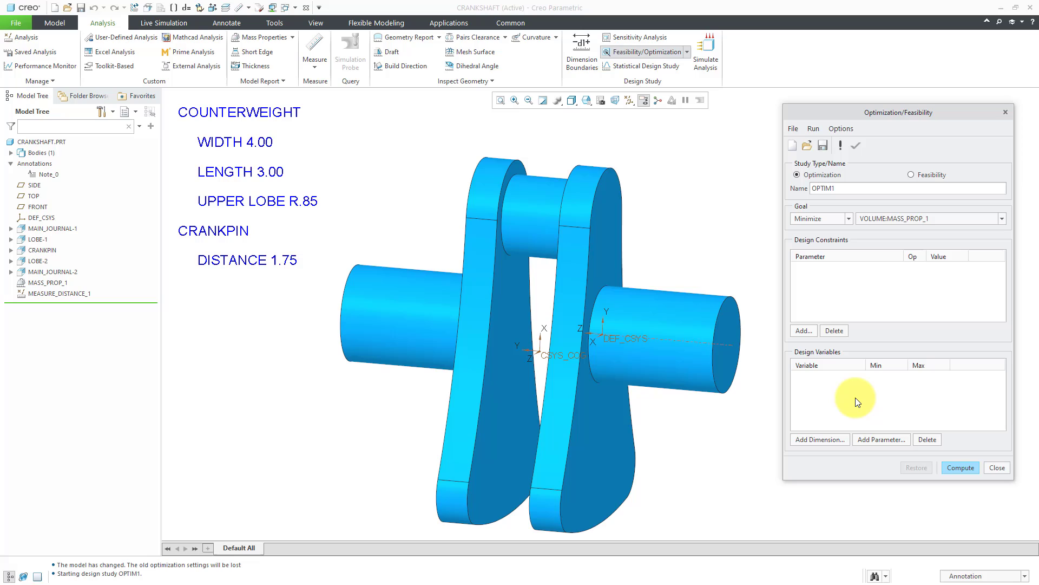
mouse_move(815, 413)
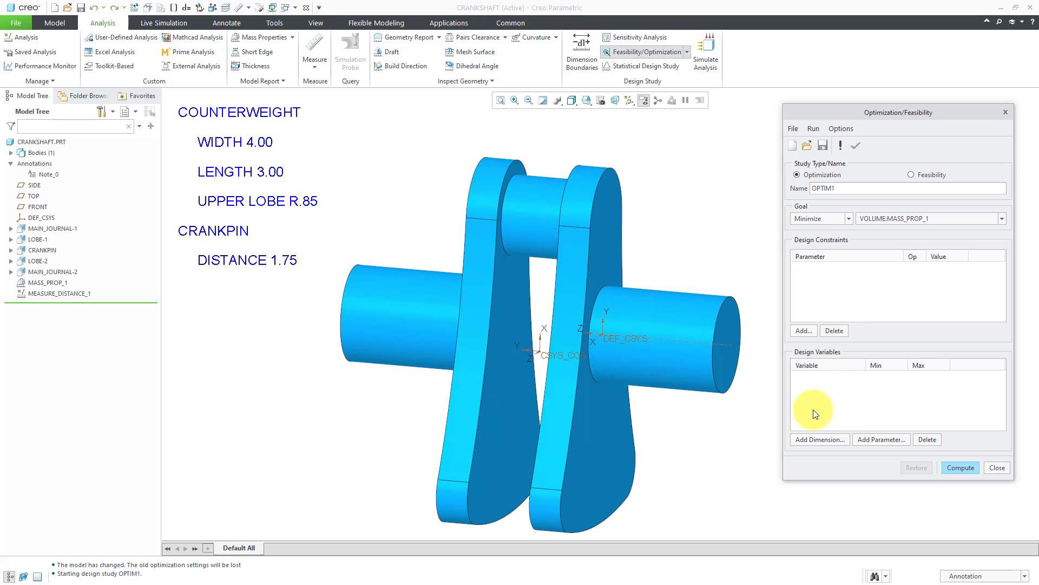
mouse_move(926, 388)
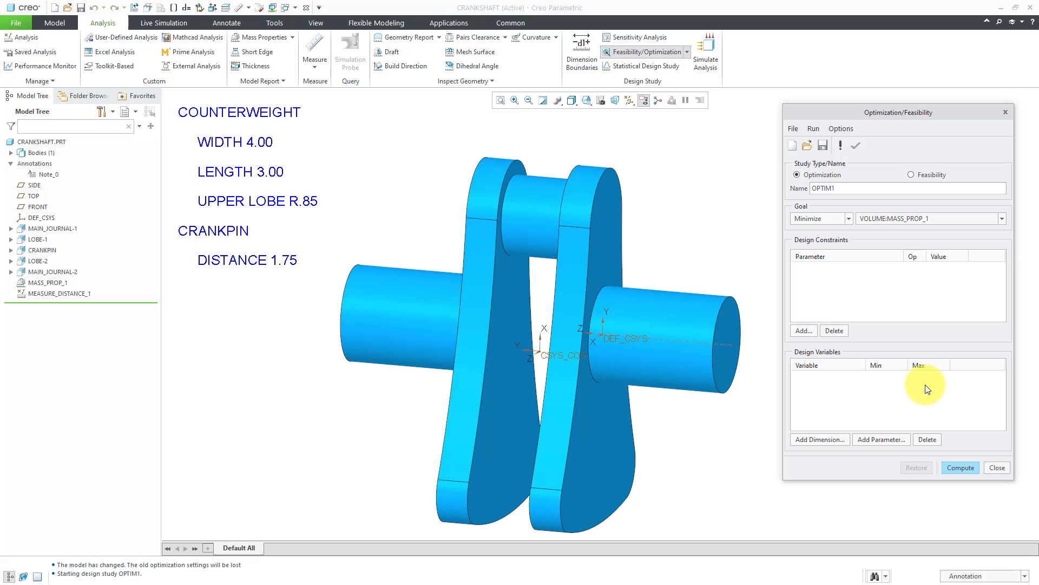
mouse_move(910, 395)
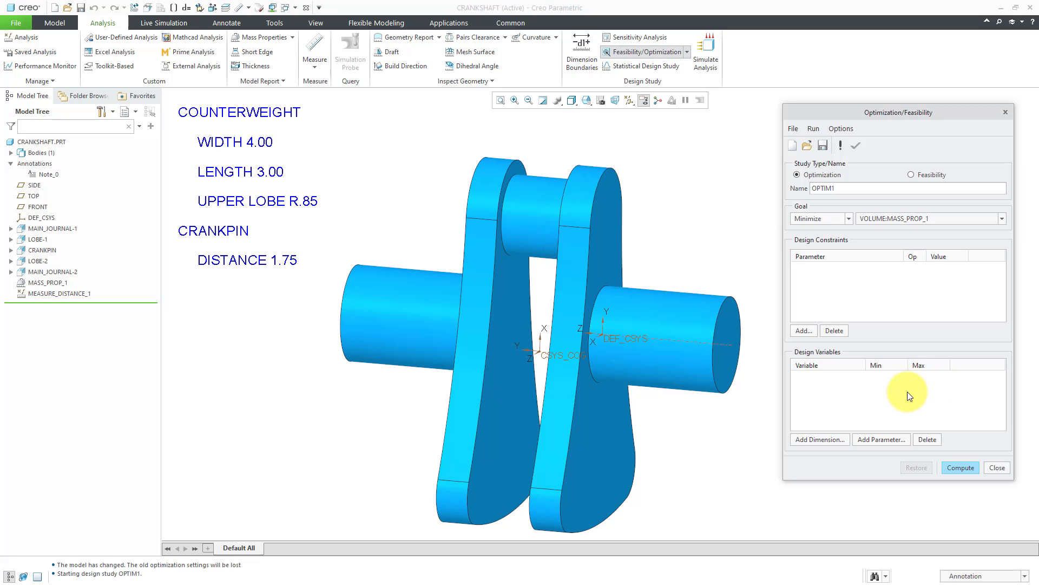
mouse_move(845, 407)
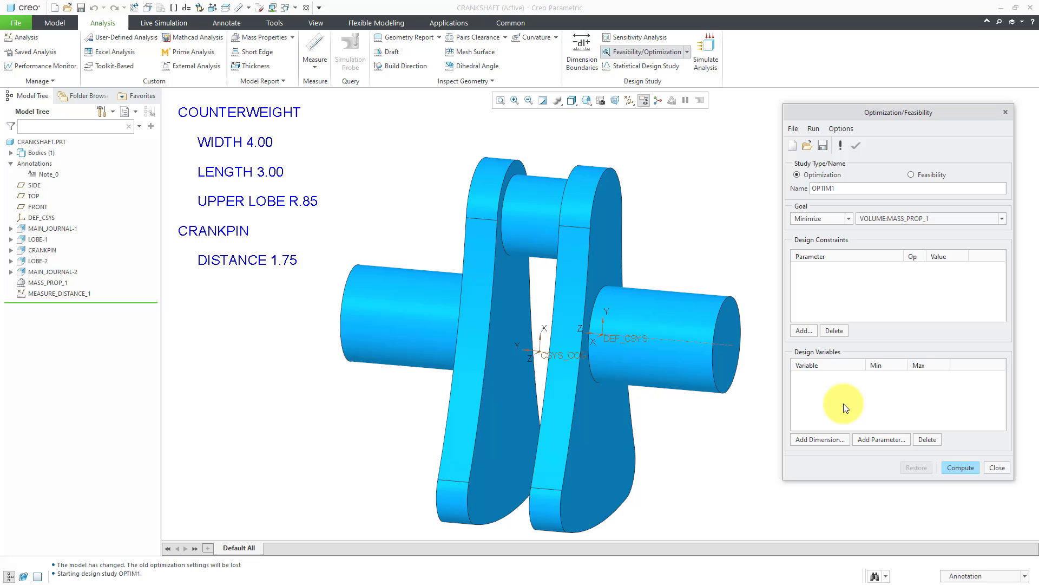
mouse_move(839, 294)
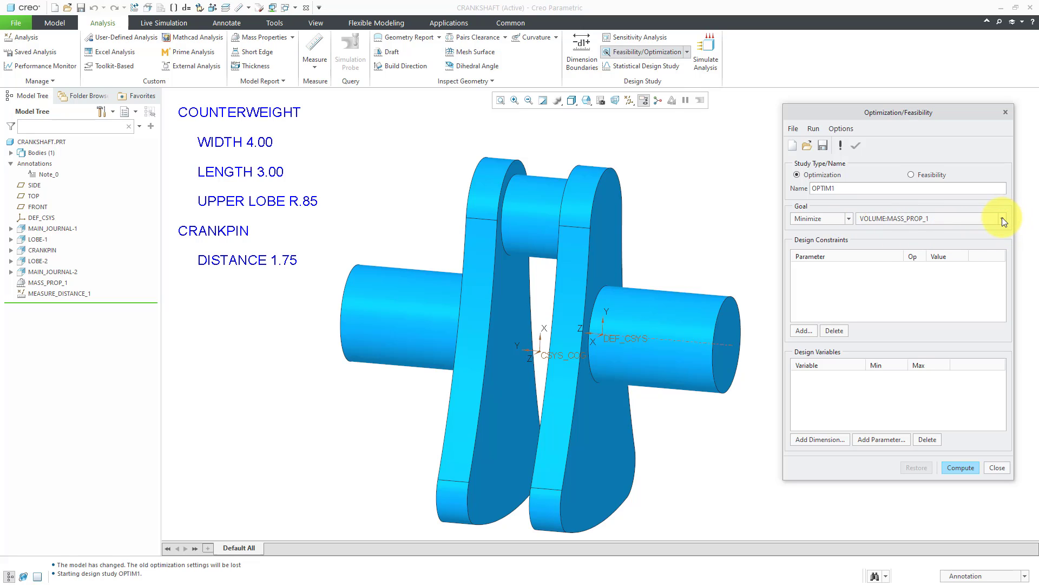
left_click(1002, 218)
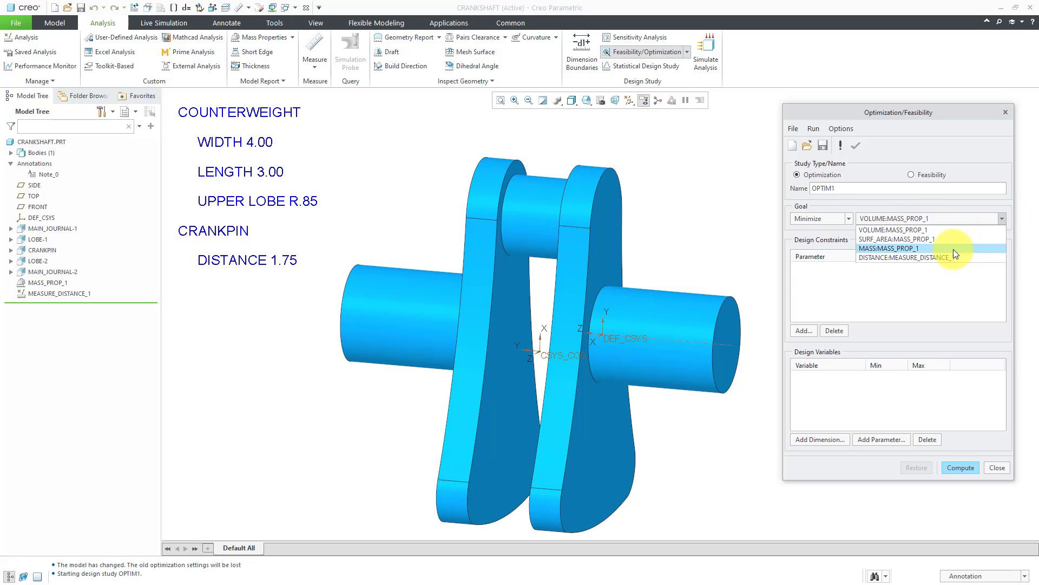
left_click(888, 247)
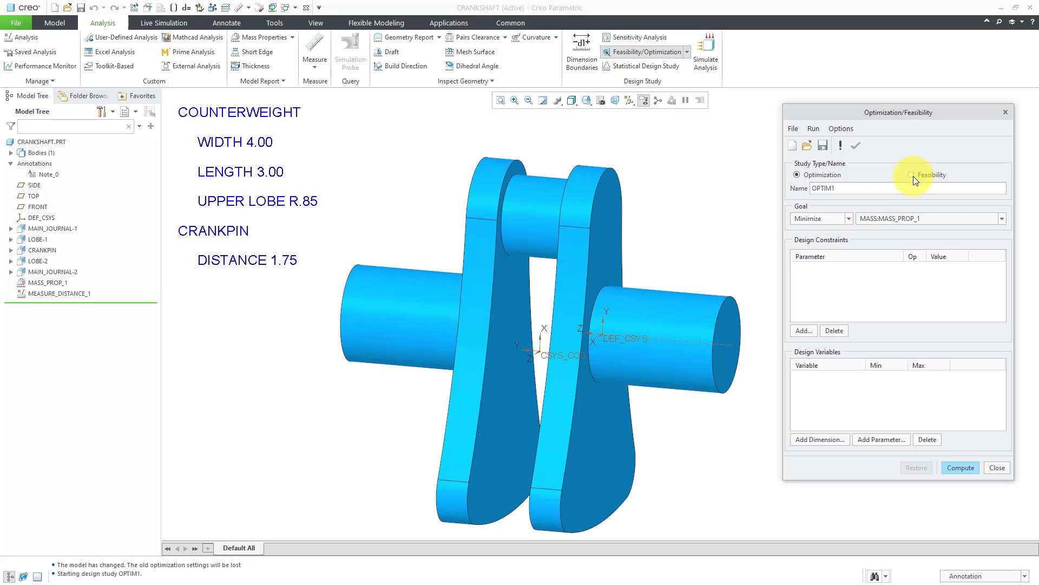
Switch the study to feasibility study FEAS1 and add a design constraint
left_click(912, 174)
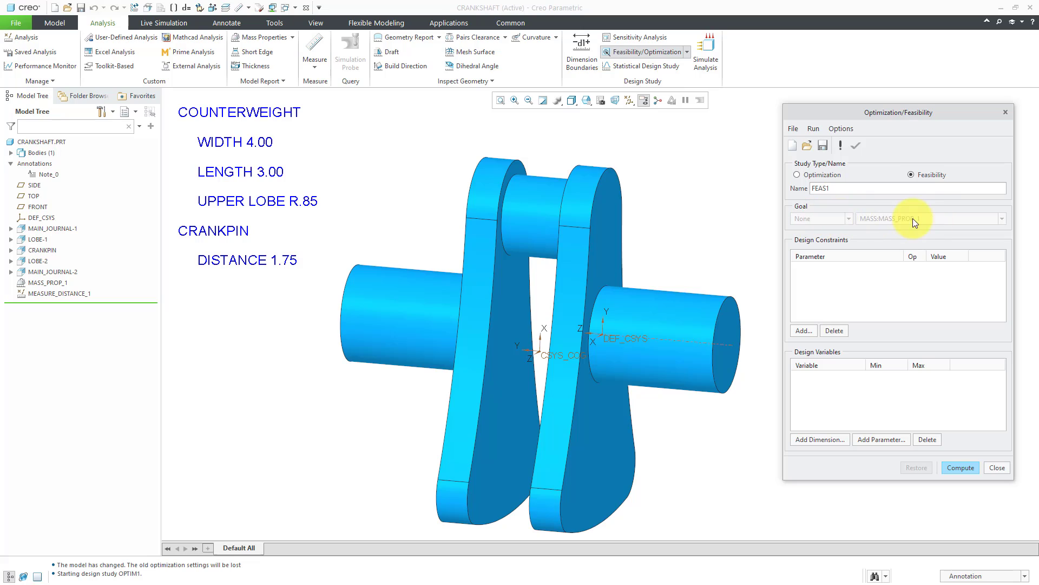
mouse_move(845, 219)
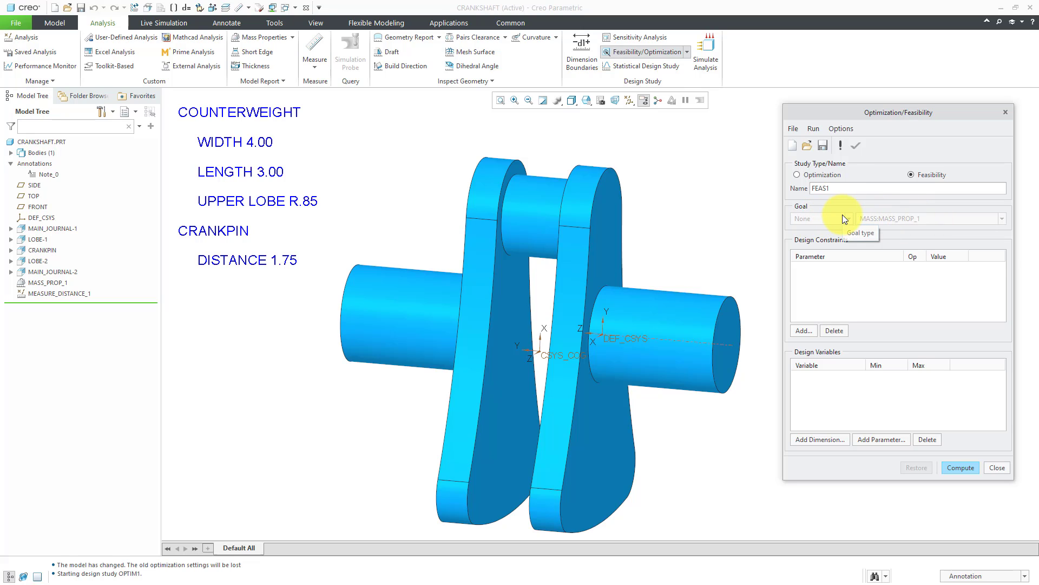
mouse_move(829, 266)
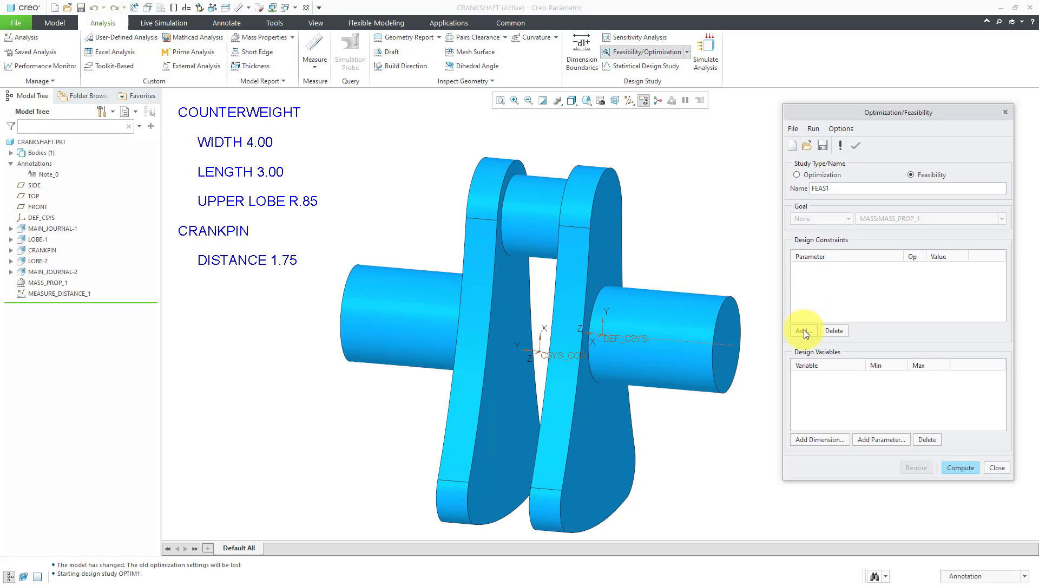
left_click(803, 330)
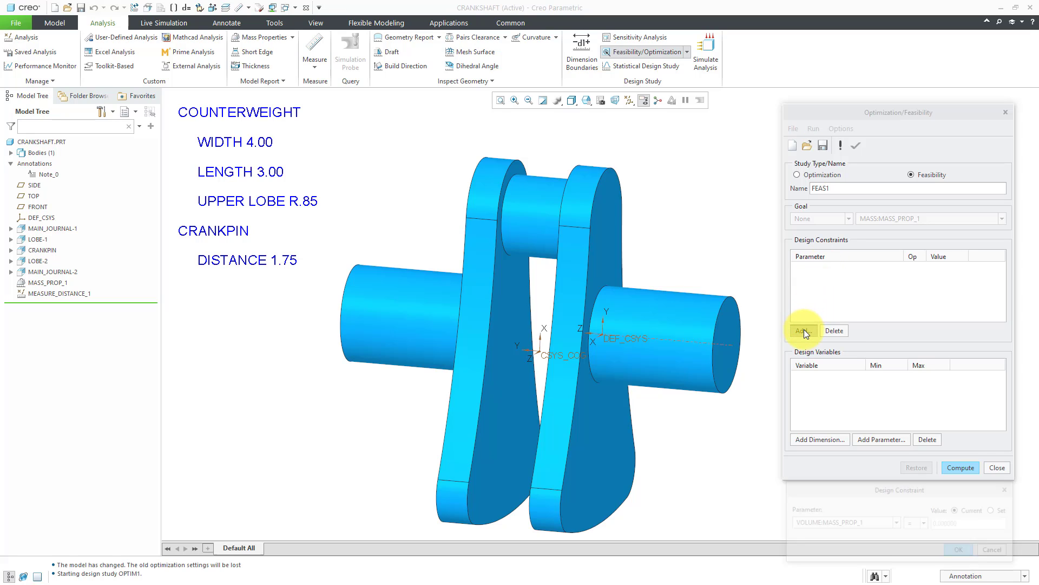
Constrain DISTANCE:MEASURE_DISTANCE_1 to equal 0 and cancel the extra constraint dialog
left_click(803, 330)
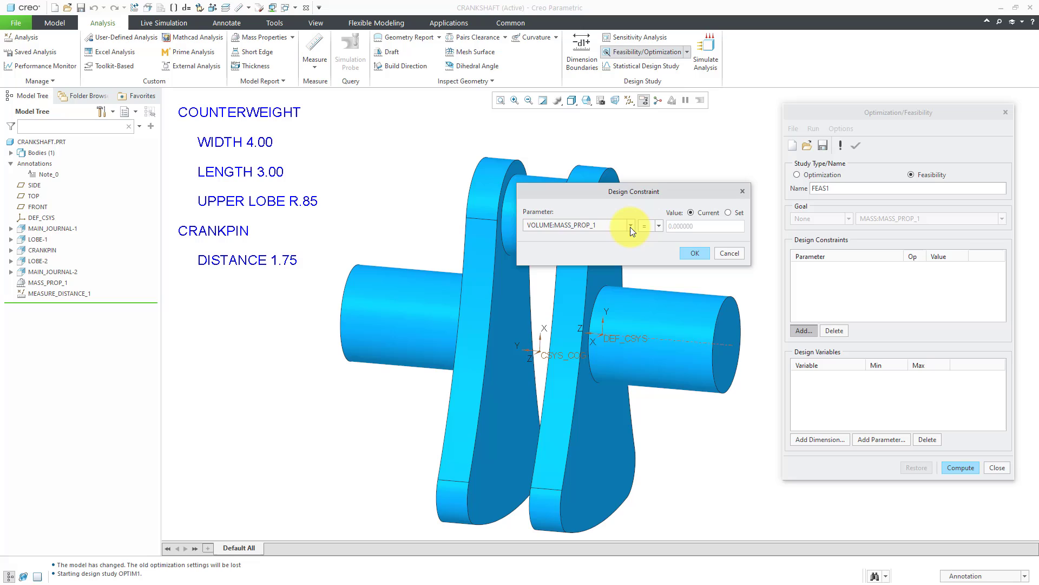
left_click(655, 226)
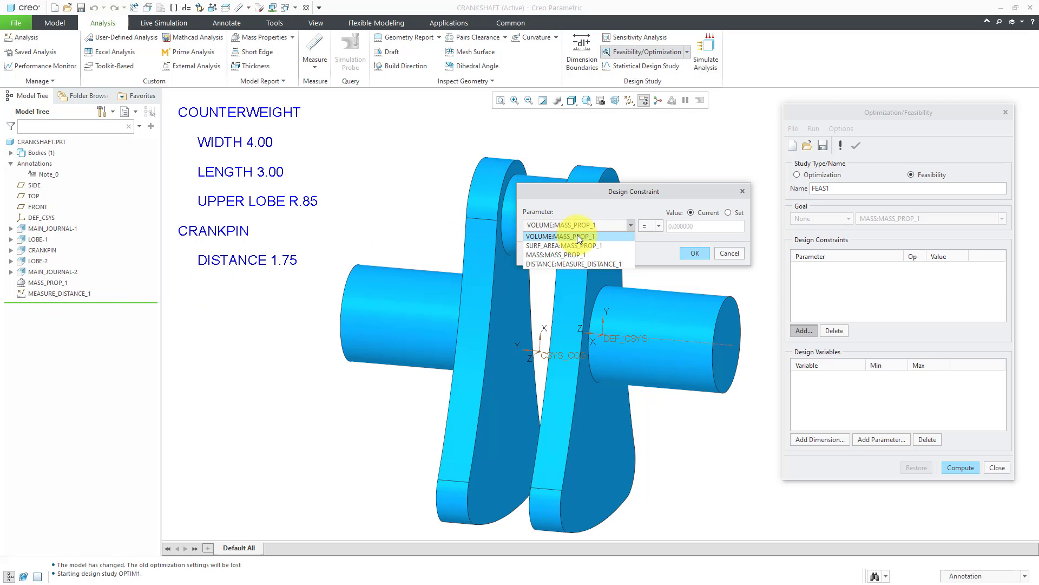
mouse_move(579, 259)
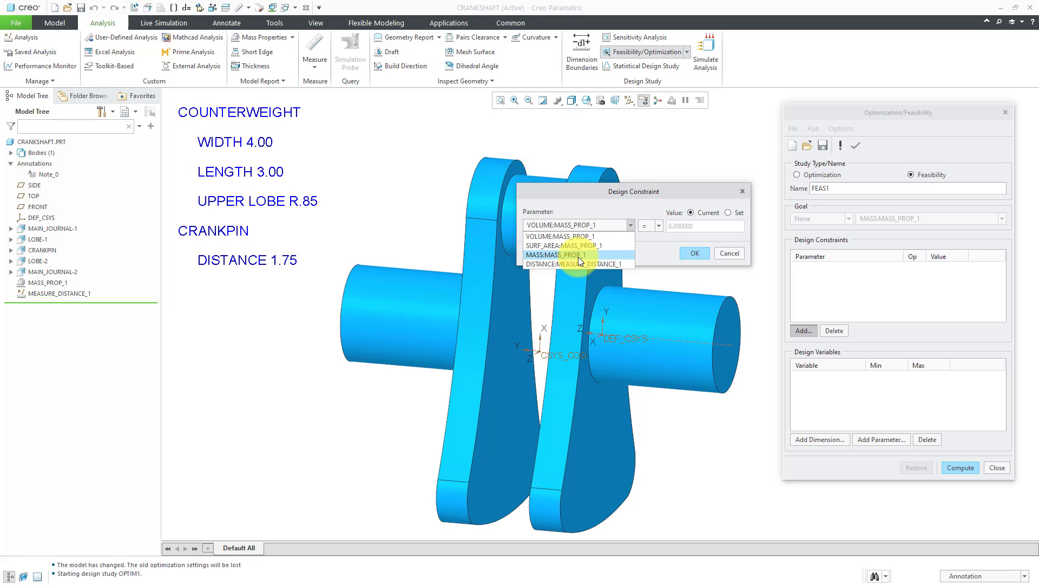
mouse_move(574, 263)
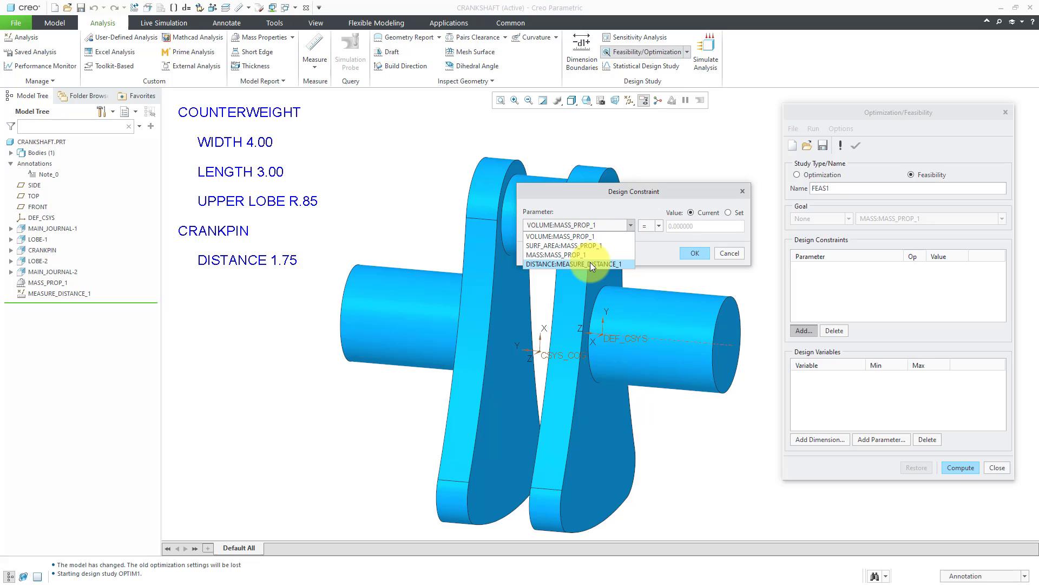
left_click(576, 263)
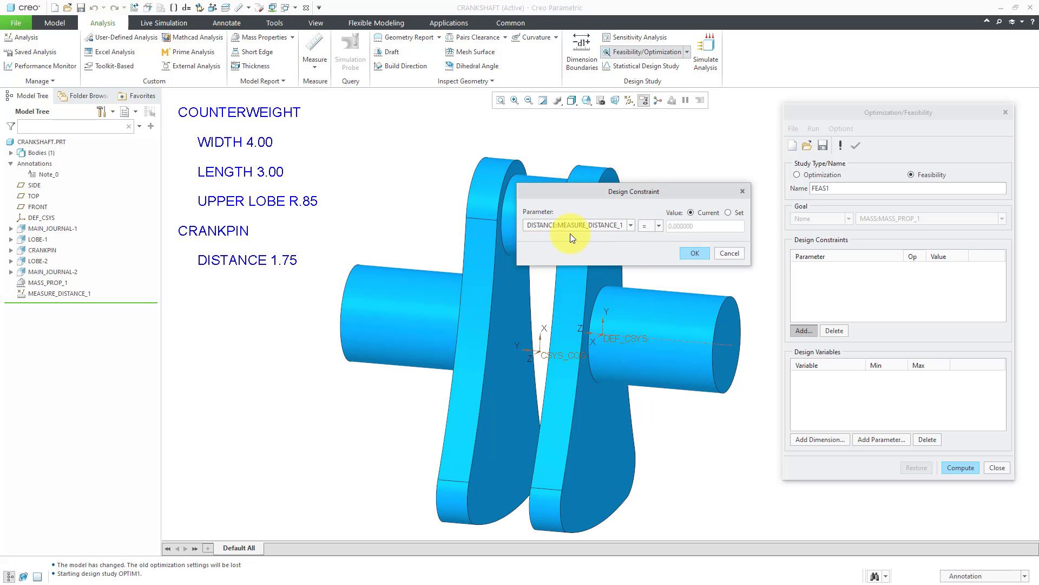
mouse_move(727, 218)
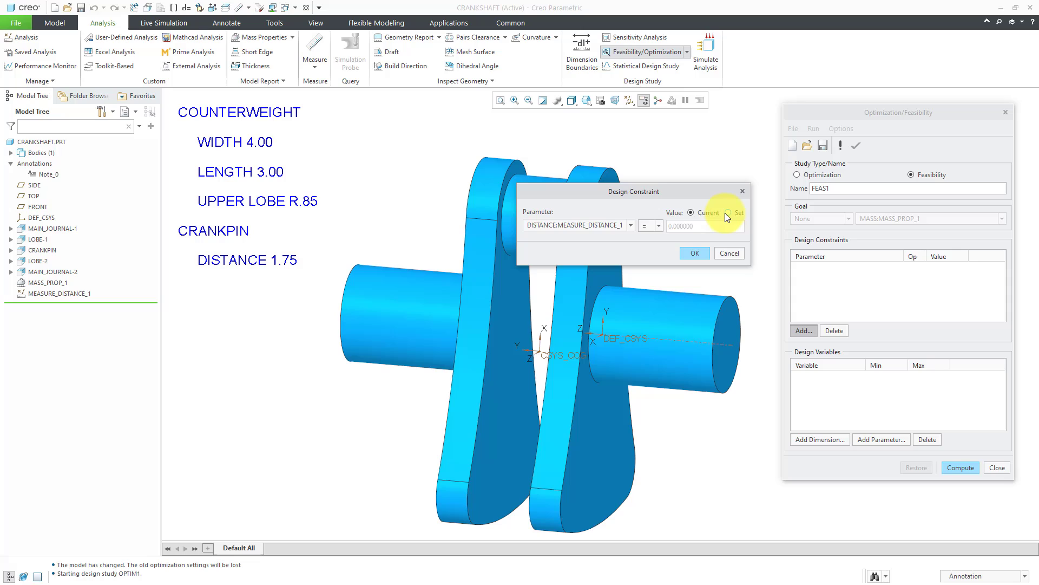
left_click(727, 212)
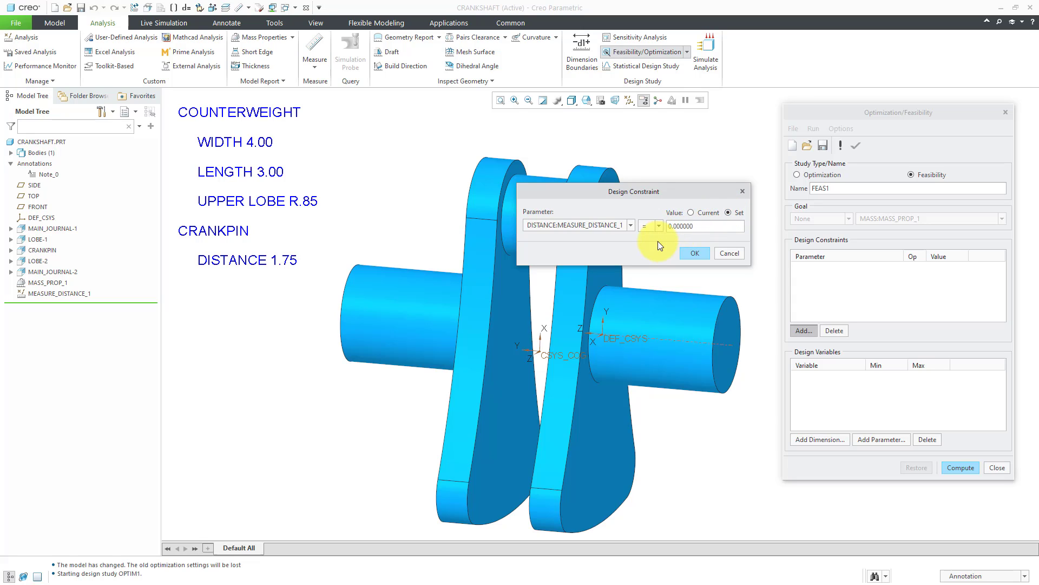
mouse_move(538, 354)
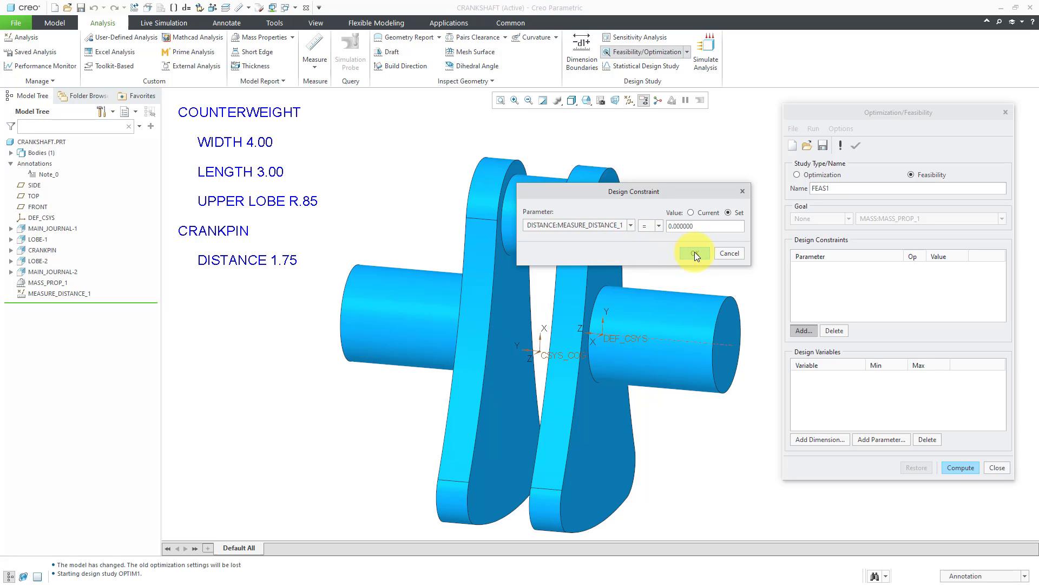
left_click(694, 253)
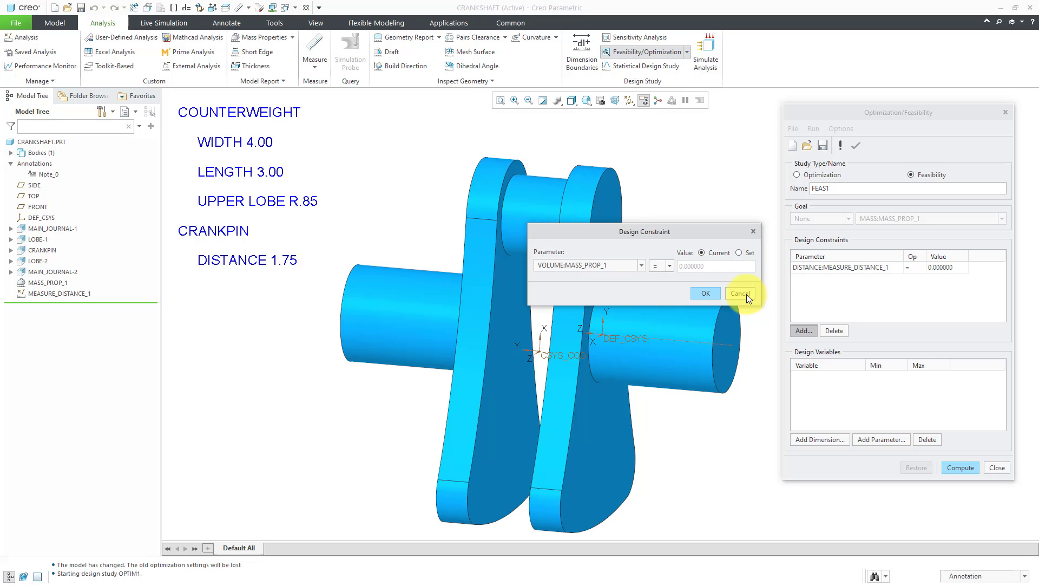
left_click(740, 293)
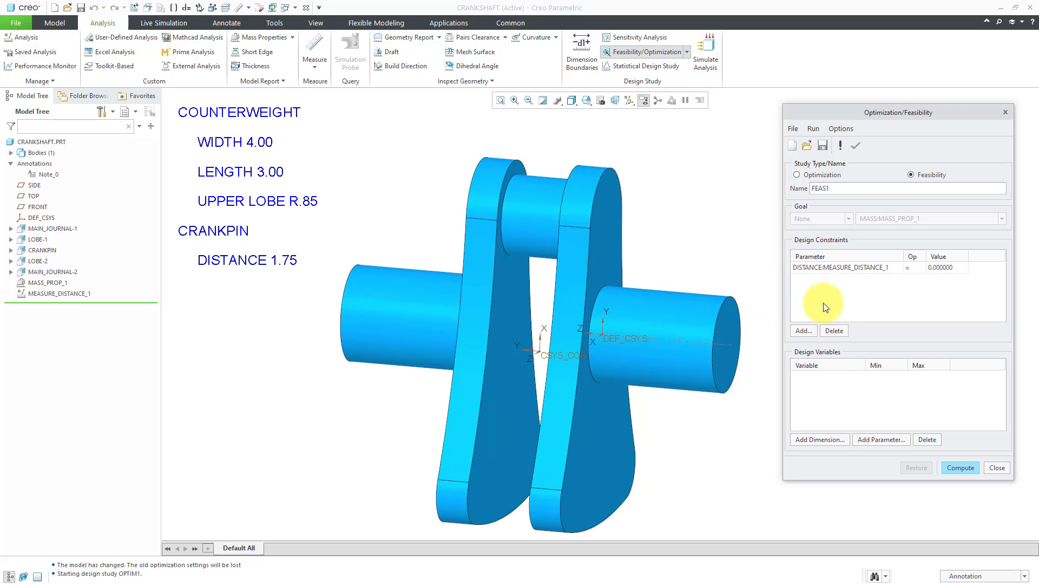
mouse_move(835, 378)
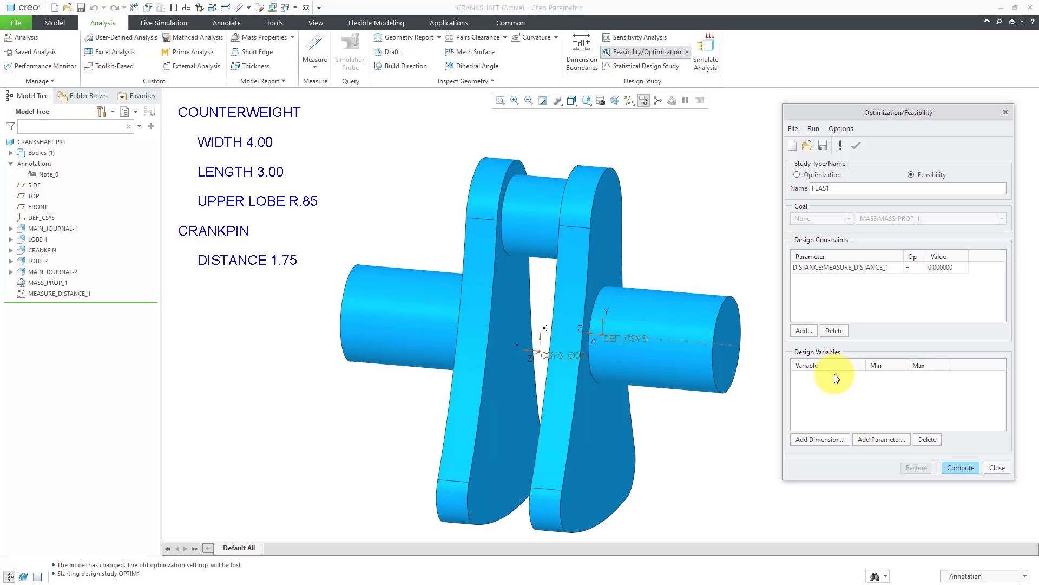
mouse_move(824, 398)
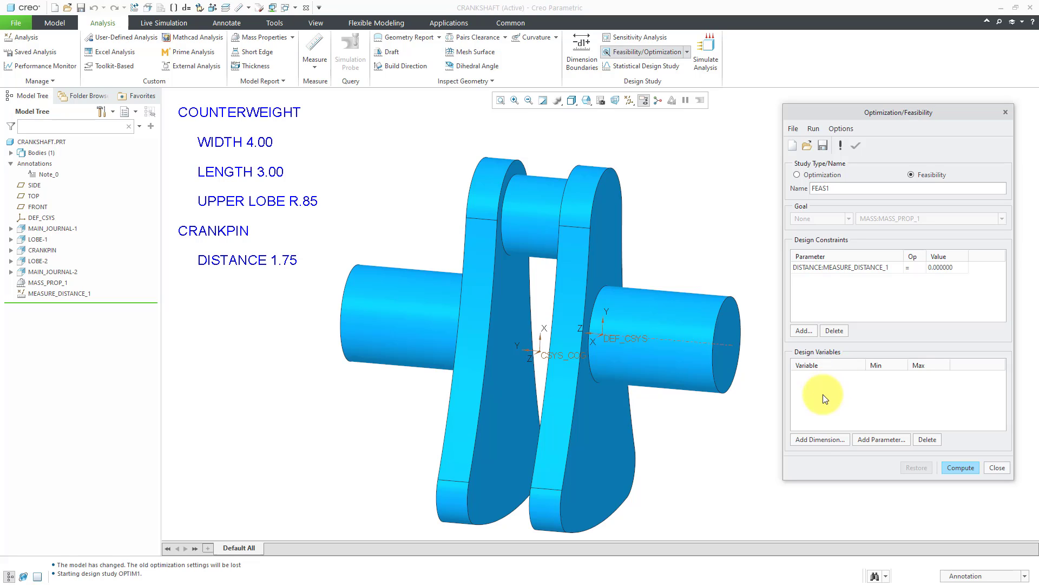
mouse_move(820, 440)
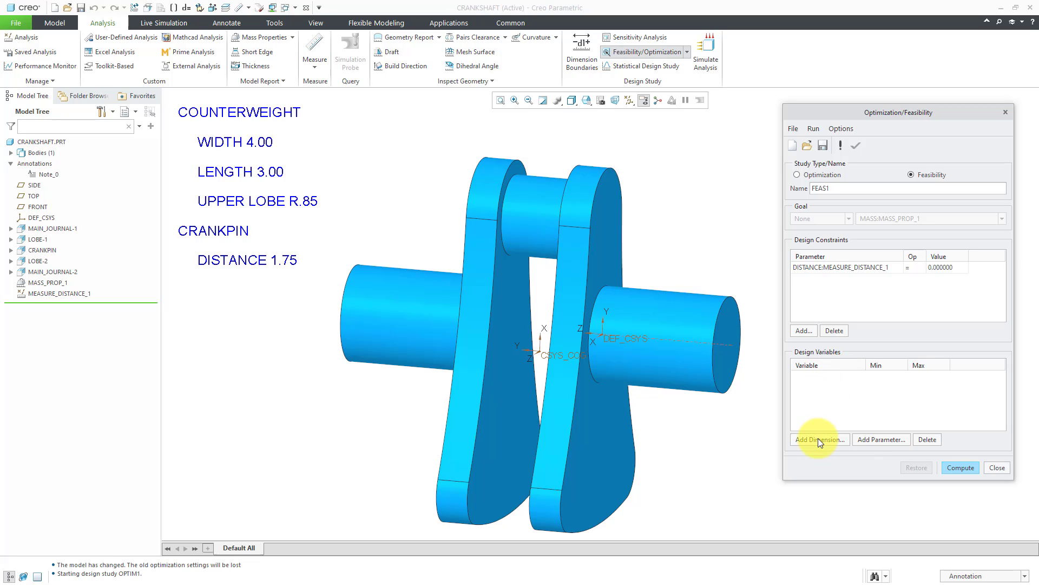
Add the crankshaft's 3.00 counterweight length and R.85 upper lobe radius as design variables
left_click(819, 439)
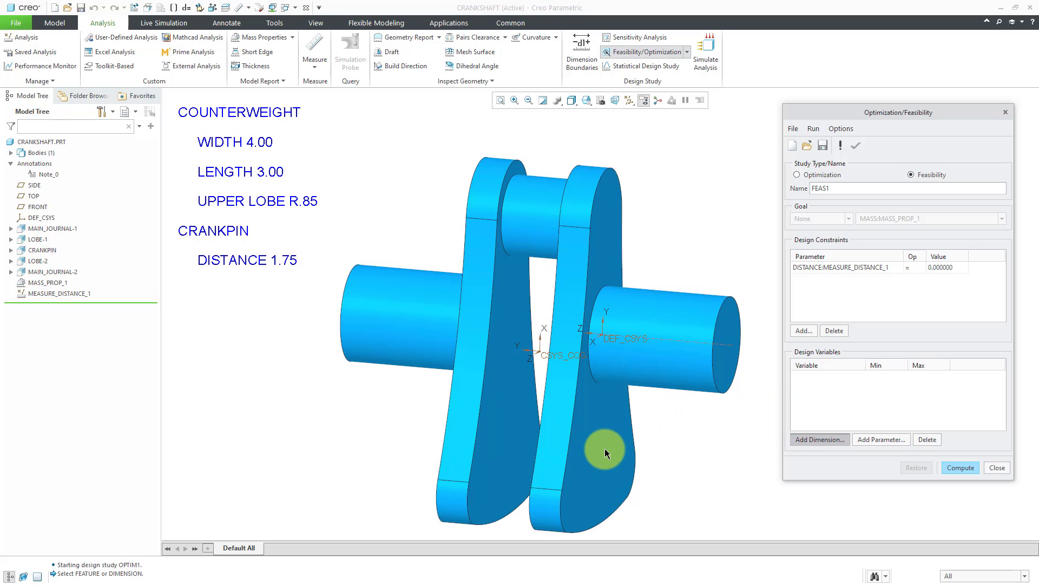
left_click(537, 216)
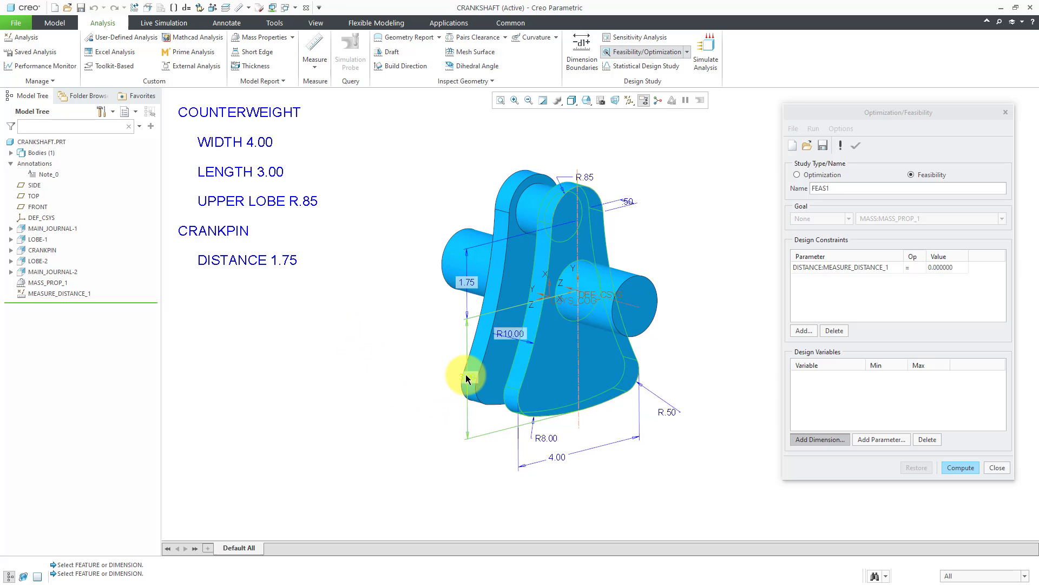
left_click(466, 284)
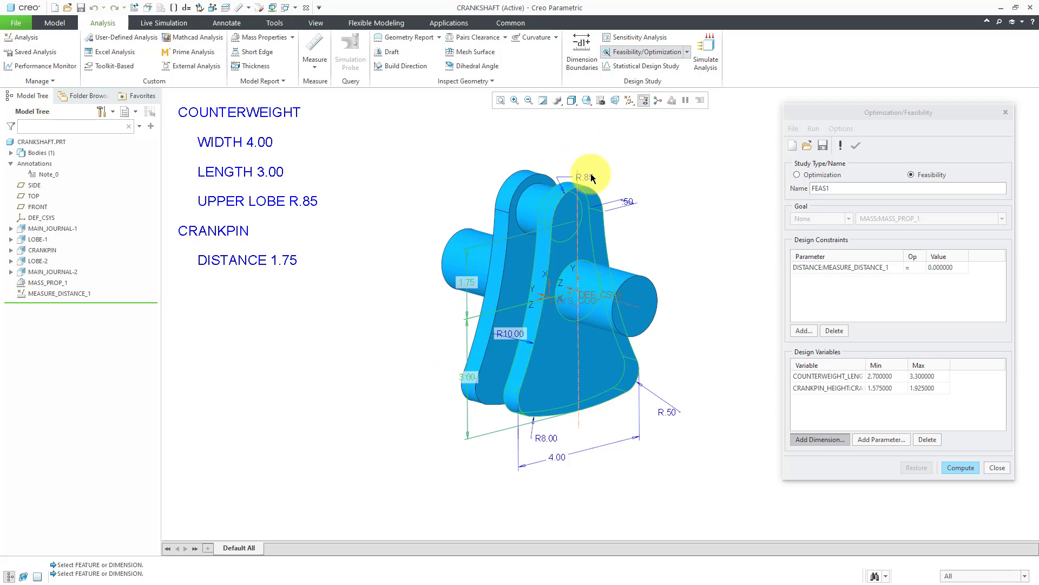
left_click(585, 177)
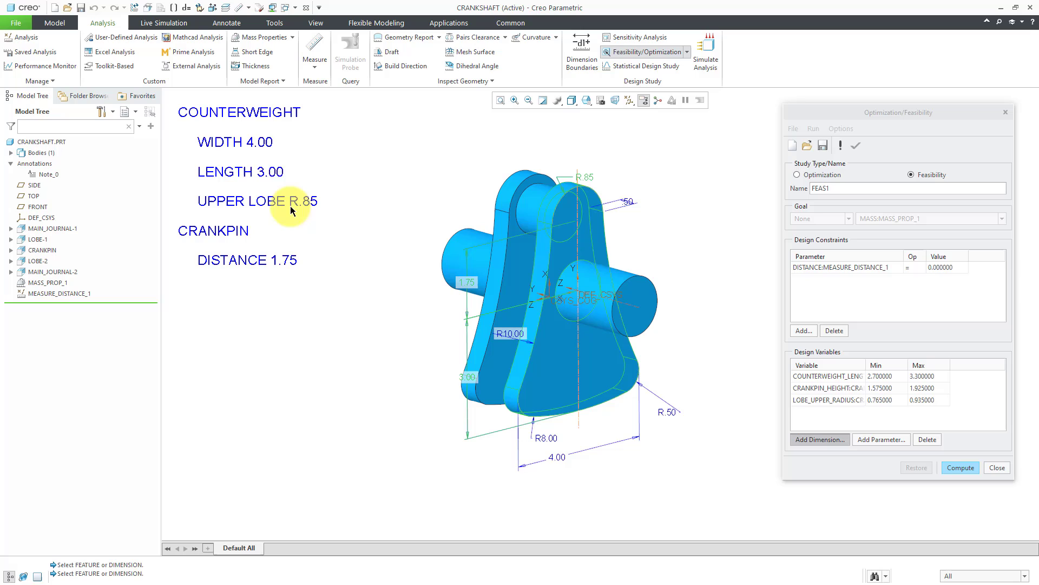
mouse_move(549, 144)
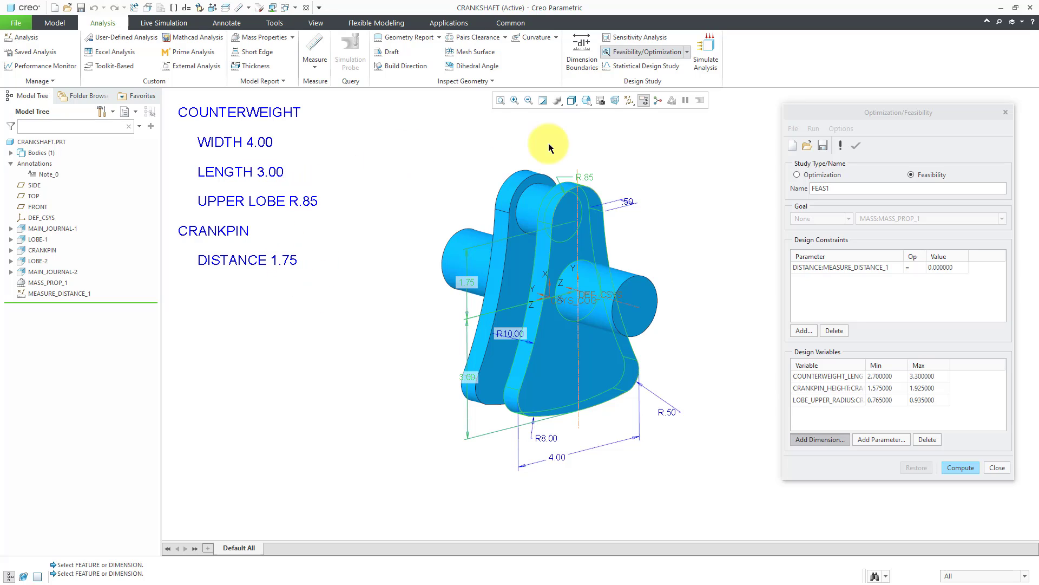
mouse_move(864, 364)
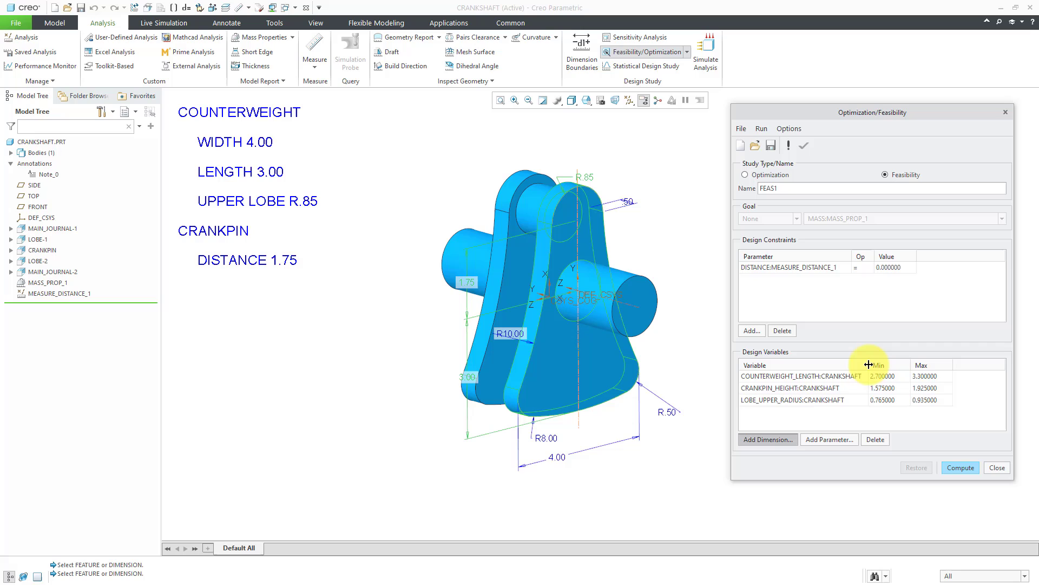
mouse_move(769, 397)
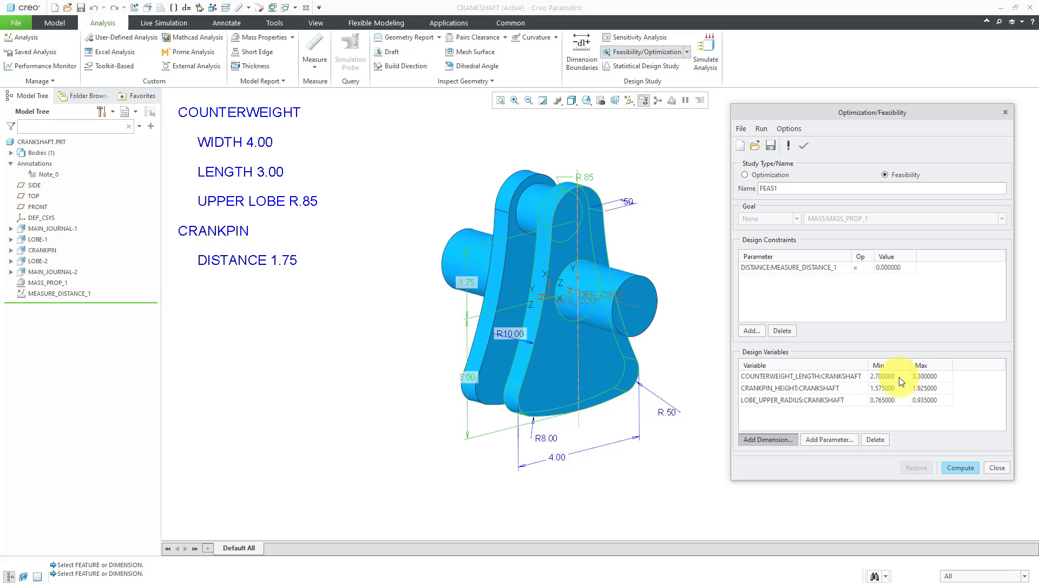
mouse_move(928, 378)
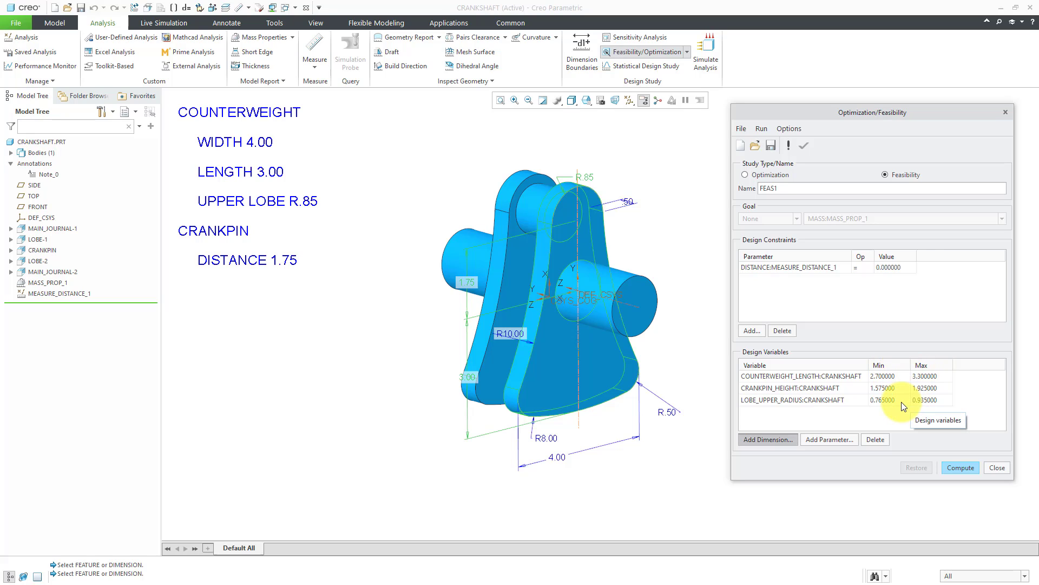
mouse_move(586, 260)
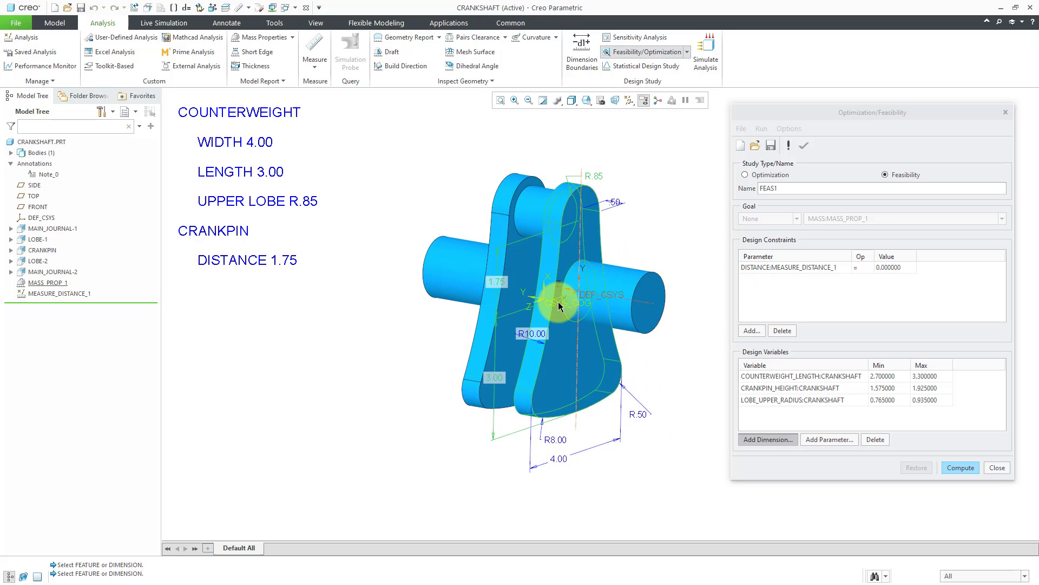
mouse_move(697, 234)
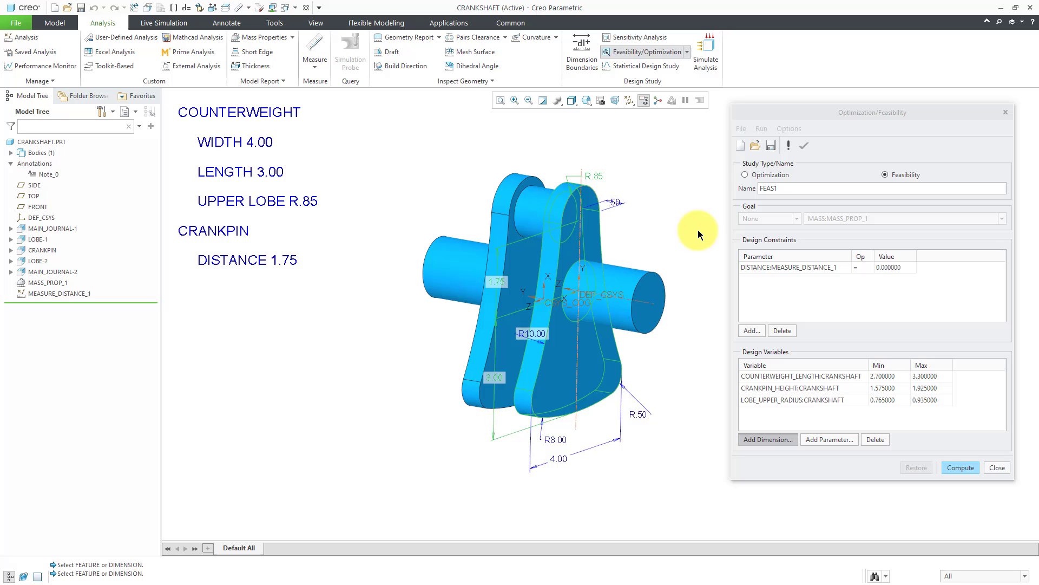
mouse_move(494, 381)
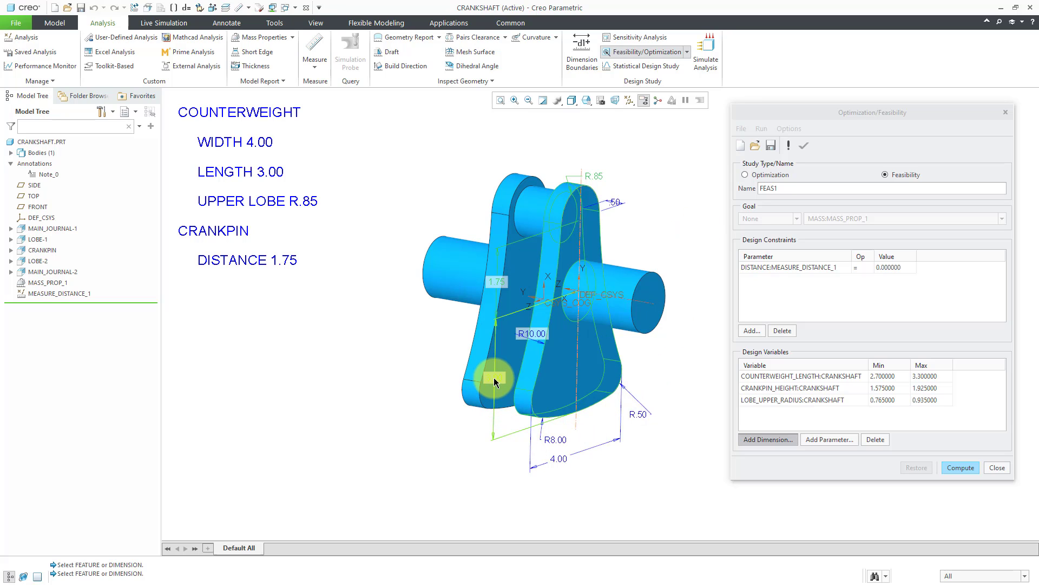
Set counterweight length limits to 2.5–3.0 and crankpin height maximum to 2.25
double_click(929, 376)
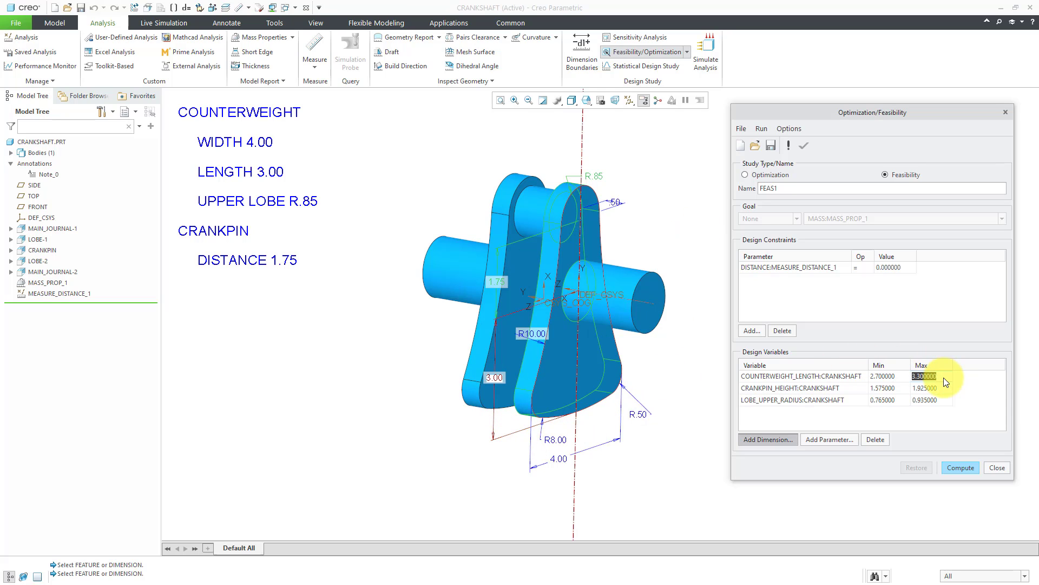
mouse_move(996, 409)
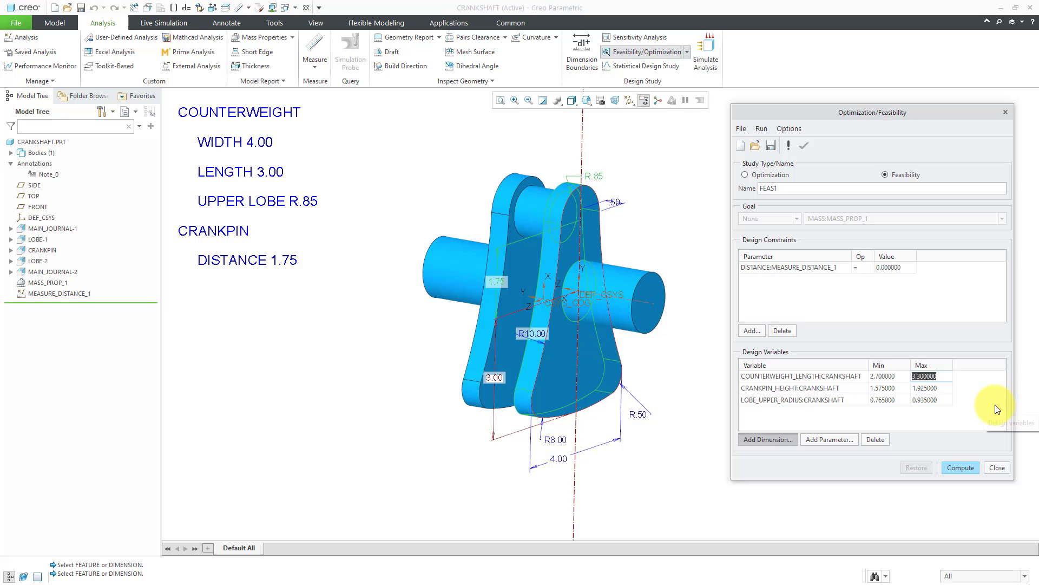
left_click(890, 376)
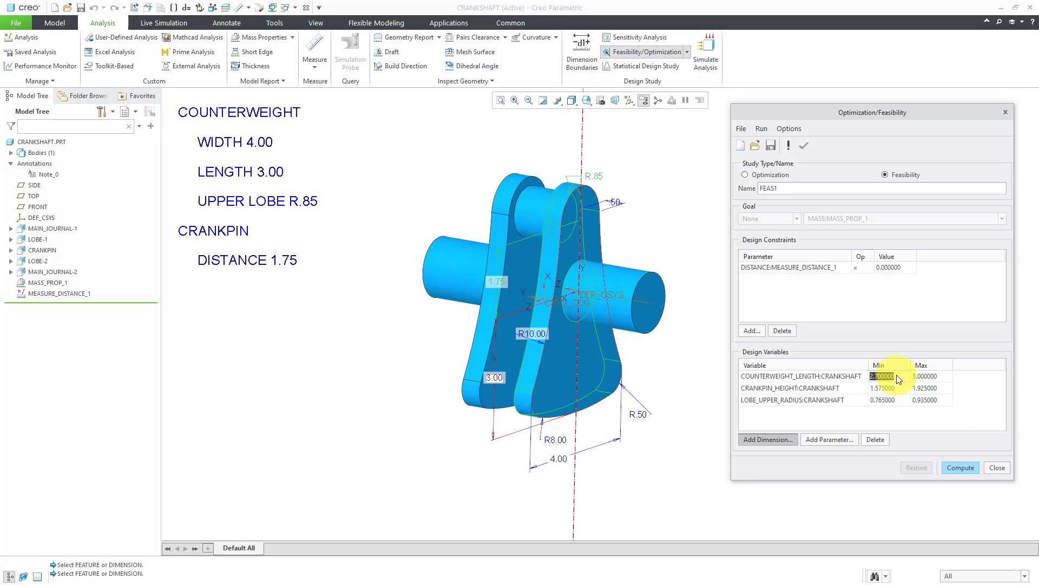
mouse_move(910, 427)
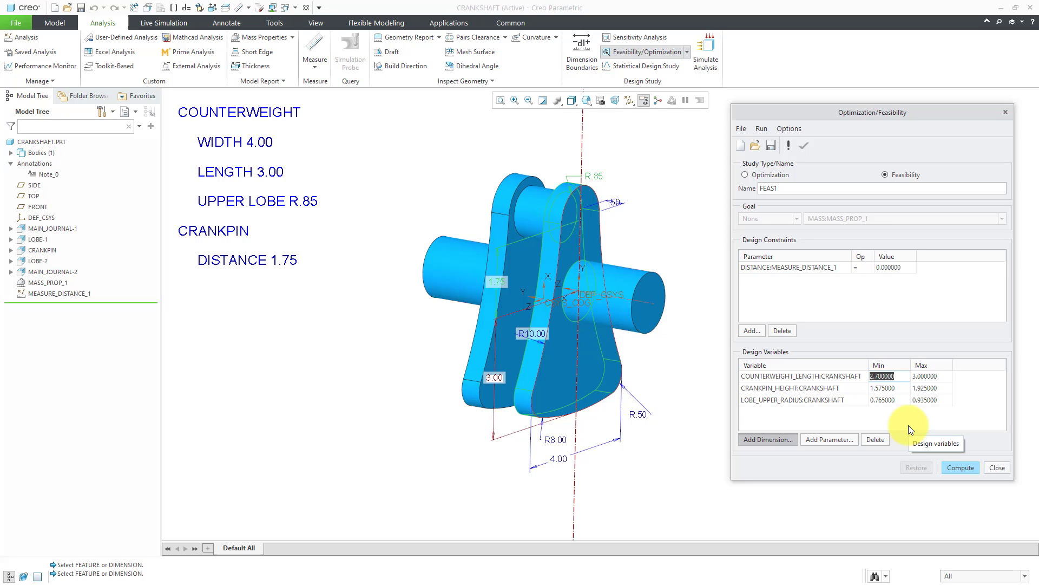
mouse_move(843, 384)
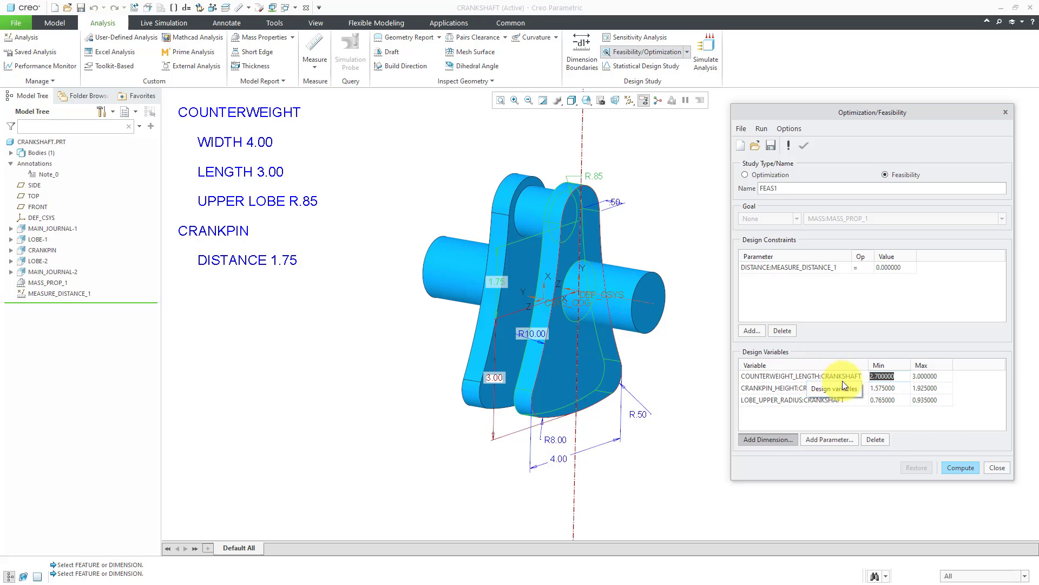
mouse_move(898, 417)
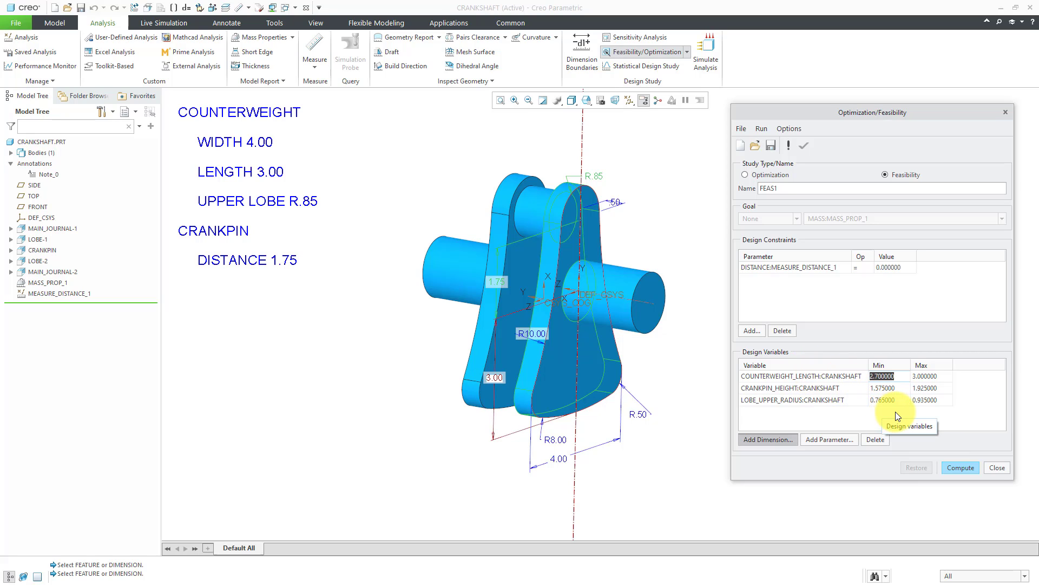
type("2.5")
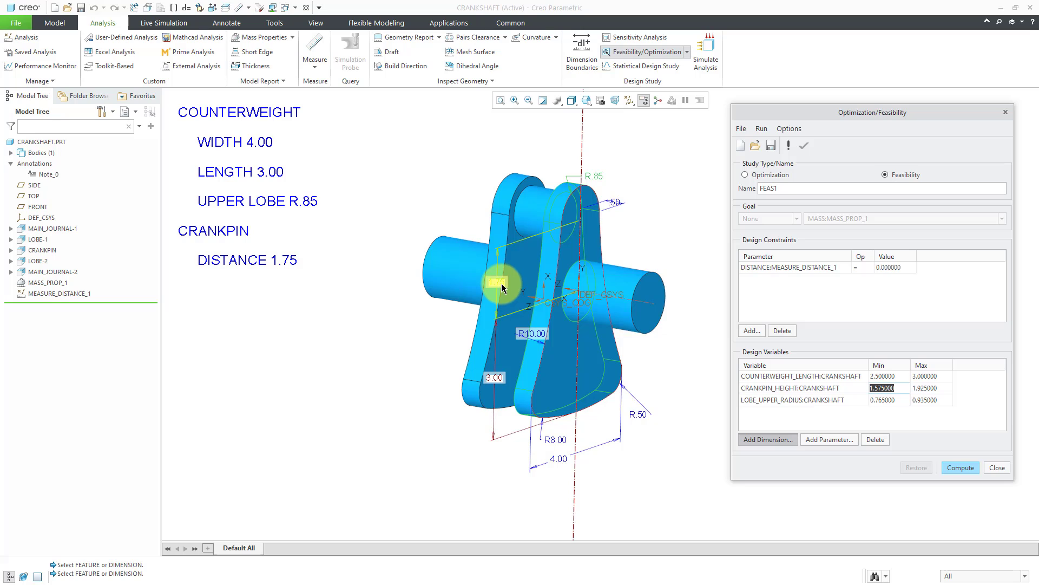
mouse_move(553, 305)
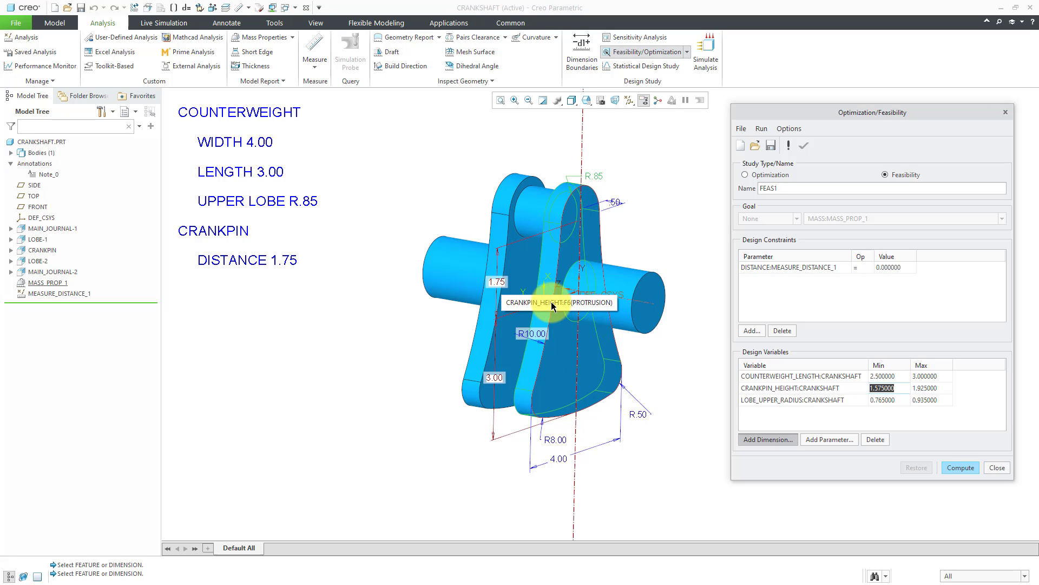
mouse_move(519, 301)
type("1.750000")
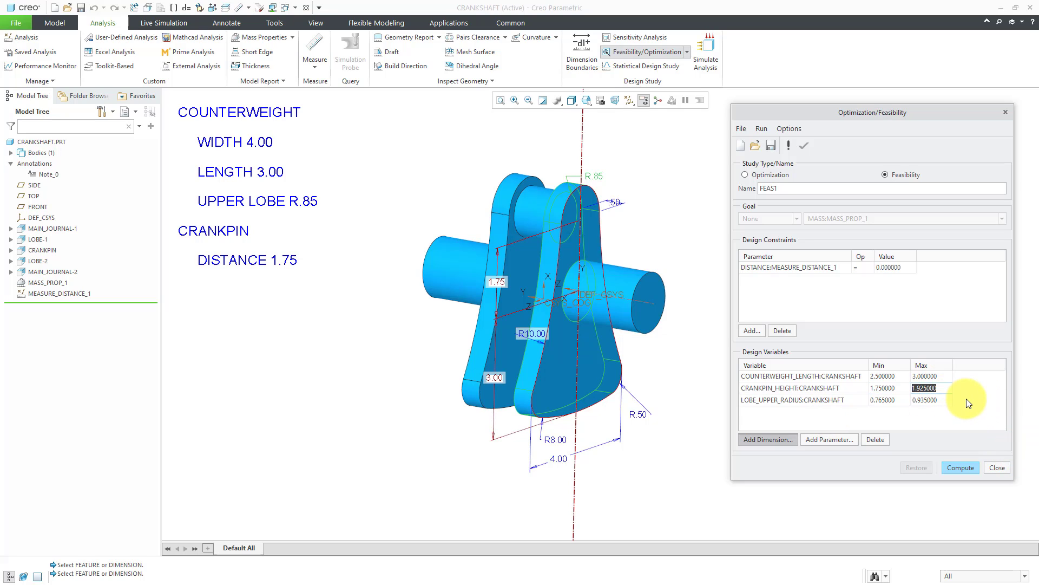
type("2.25")
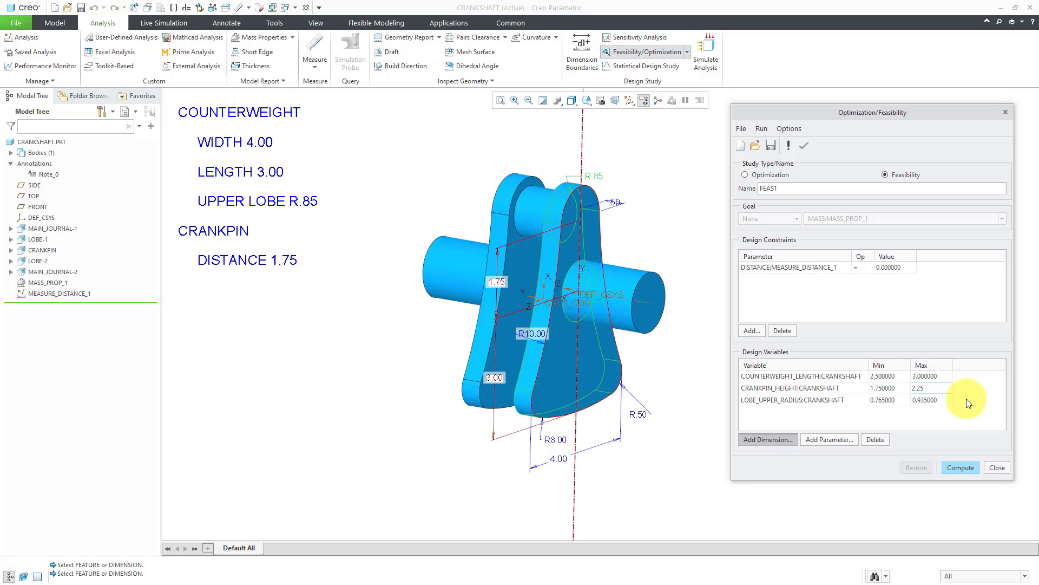
mouse_move(804, 409)
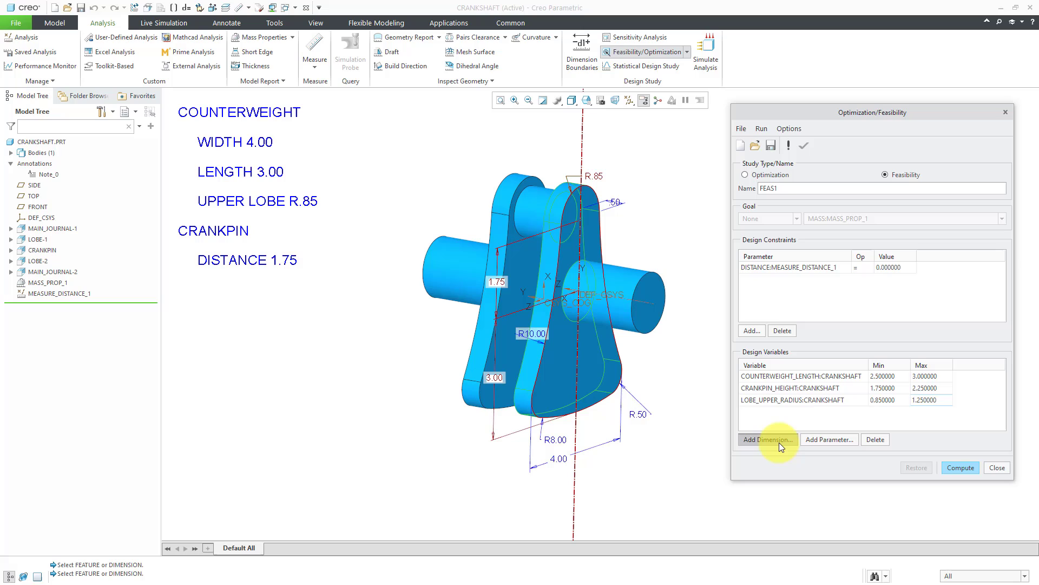
mouse_move(690, 338)
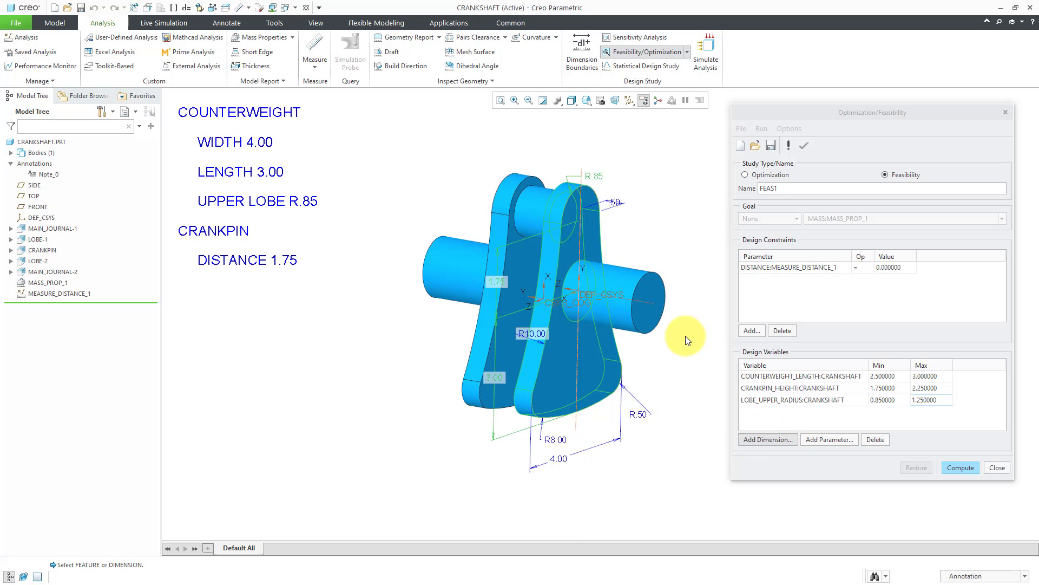
mouse_move(768, 439)
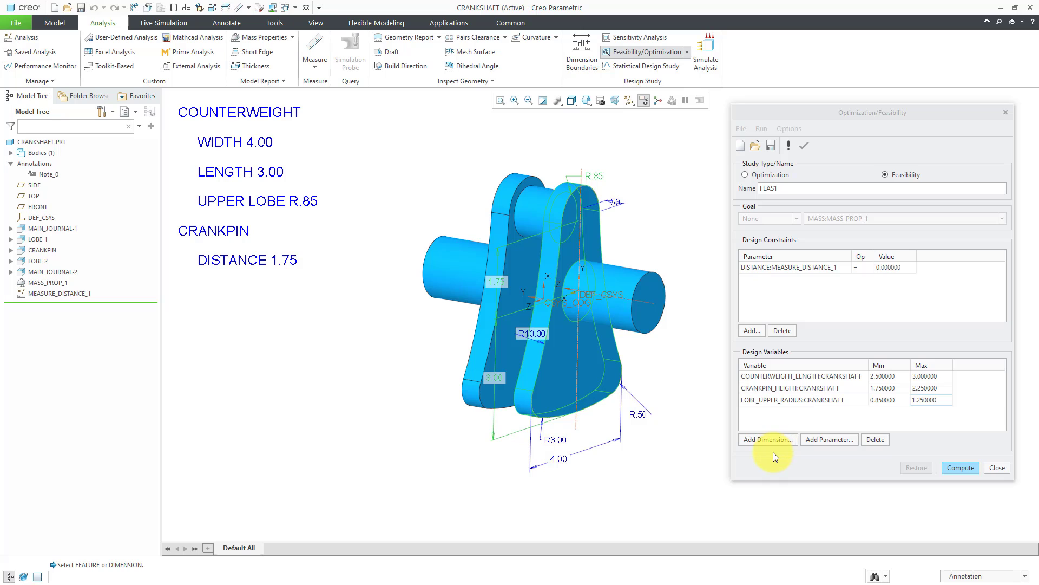
mouse_move(751, 331)
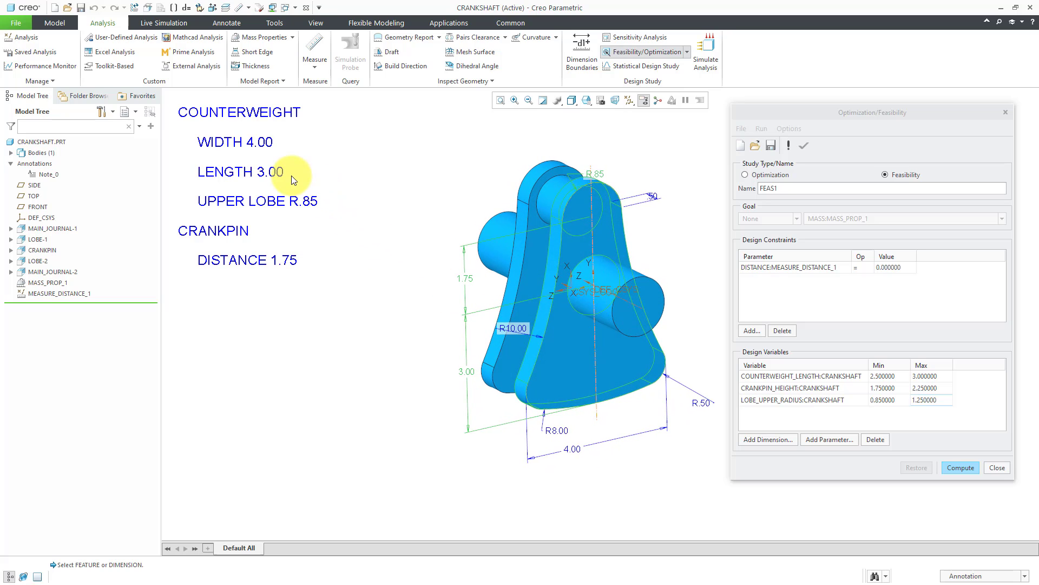
mouse_move(458, 372)
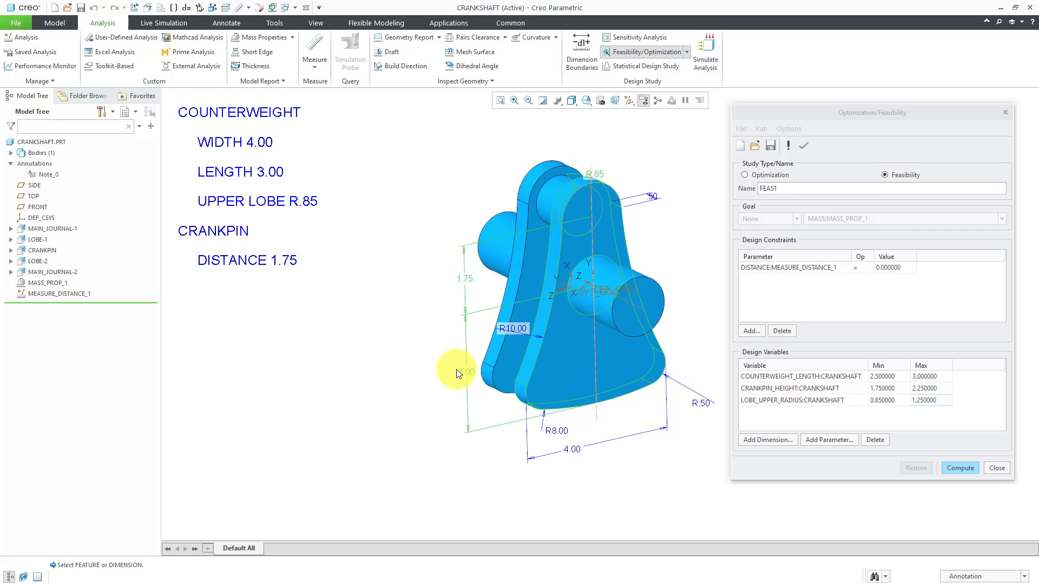
mouse_move(454, 378)
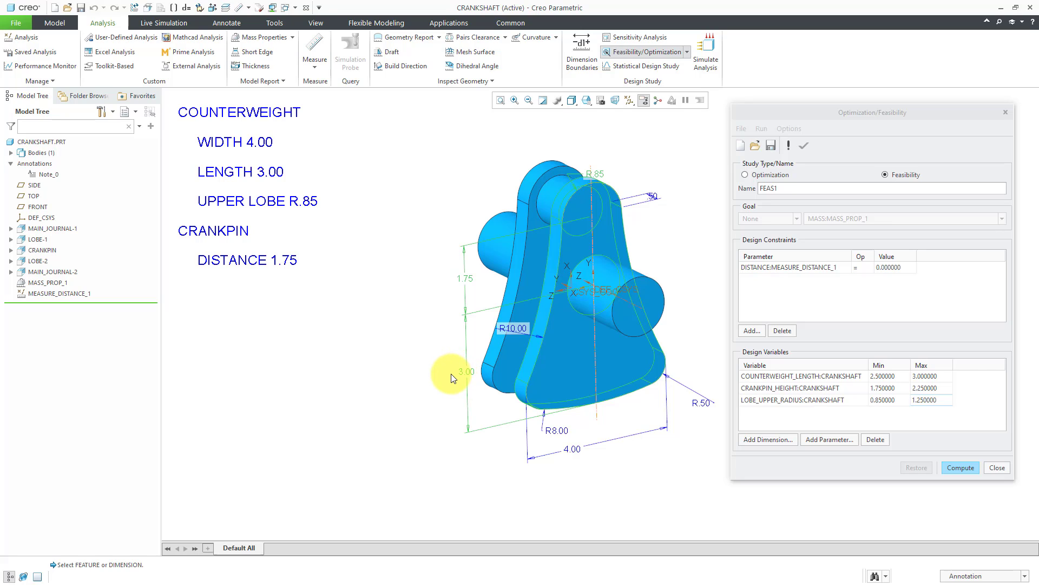
mouse_move(458, 281)
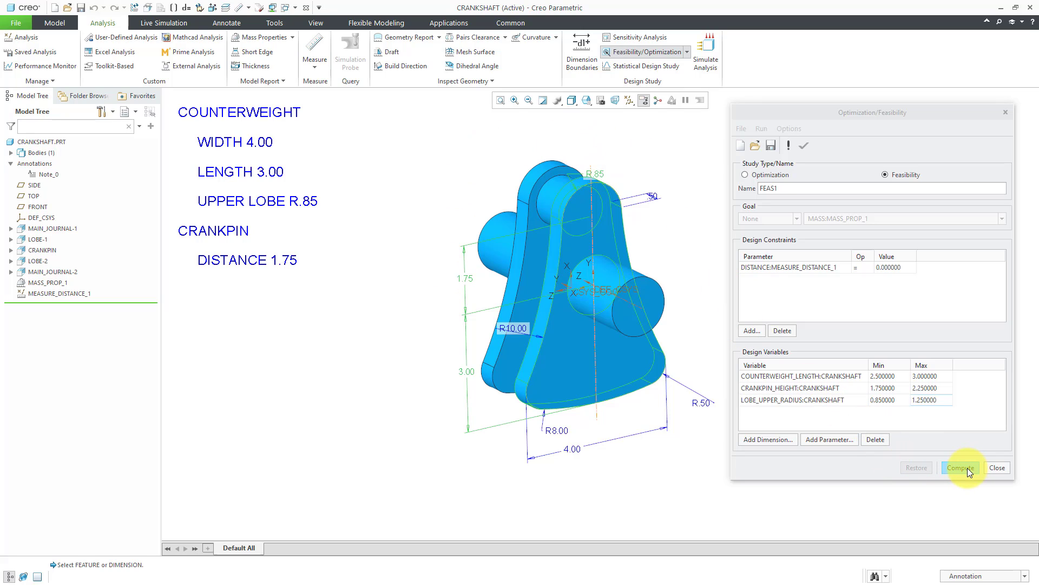
Compute FEAS1, finding length 2.63, upper lobe R1.12 and crankpin distance 2.00
left_click(960, 468)
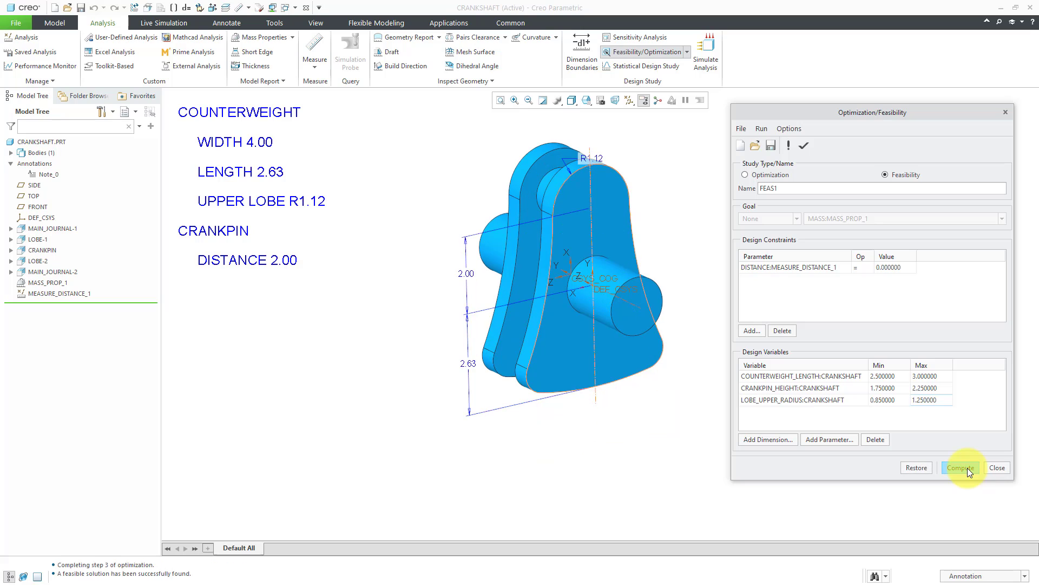
mouse_move(461, 367)
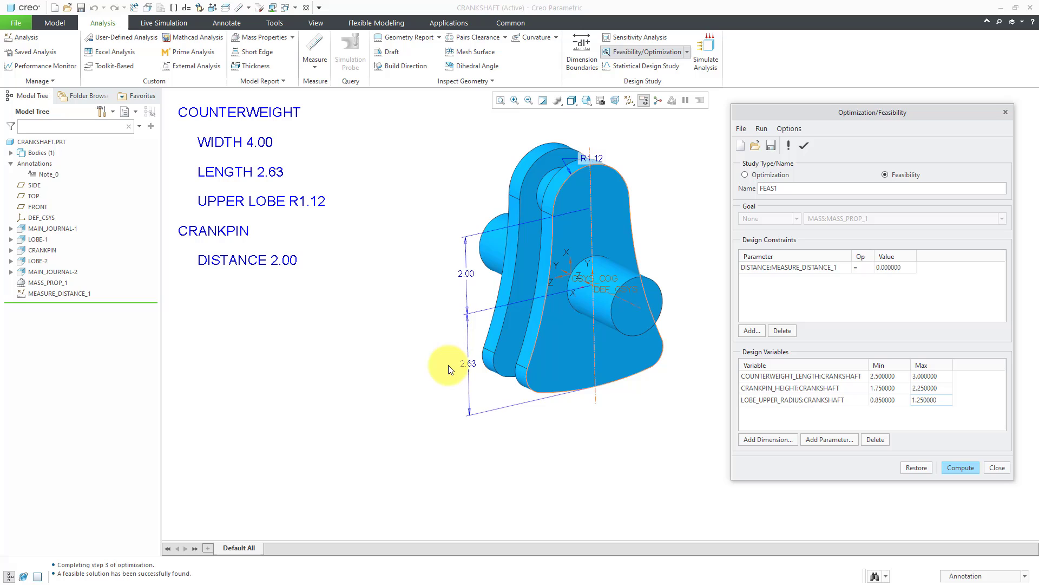
mouse_move(460, 275)
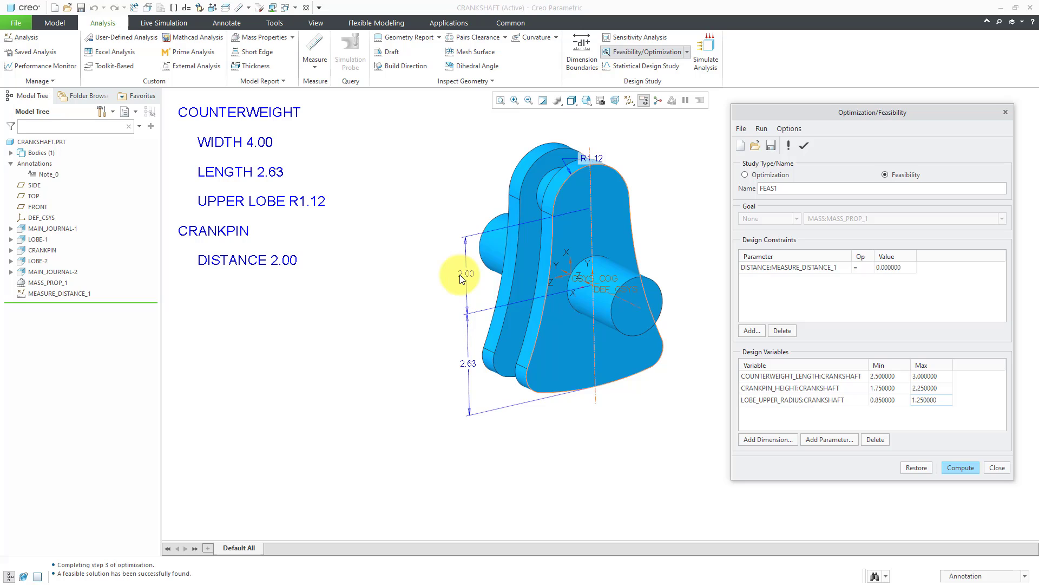
mouse_move(602, 159)
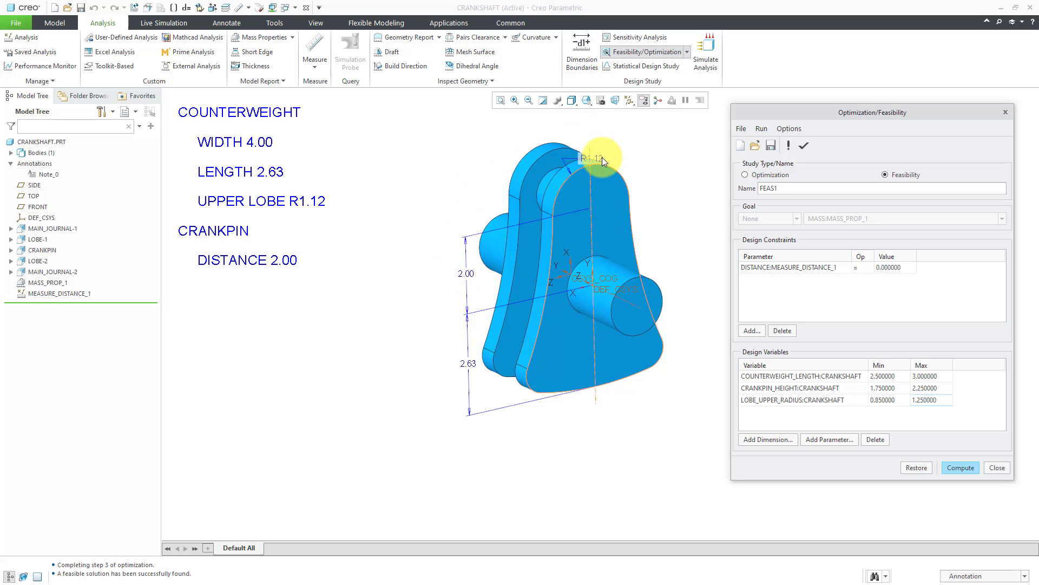
mouse_move(617, 162)
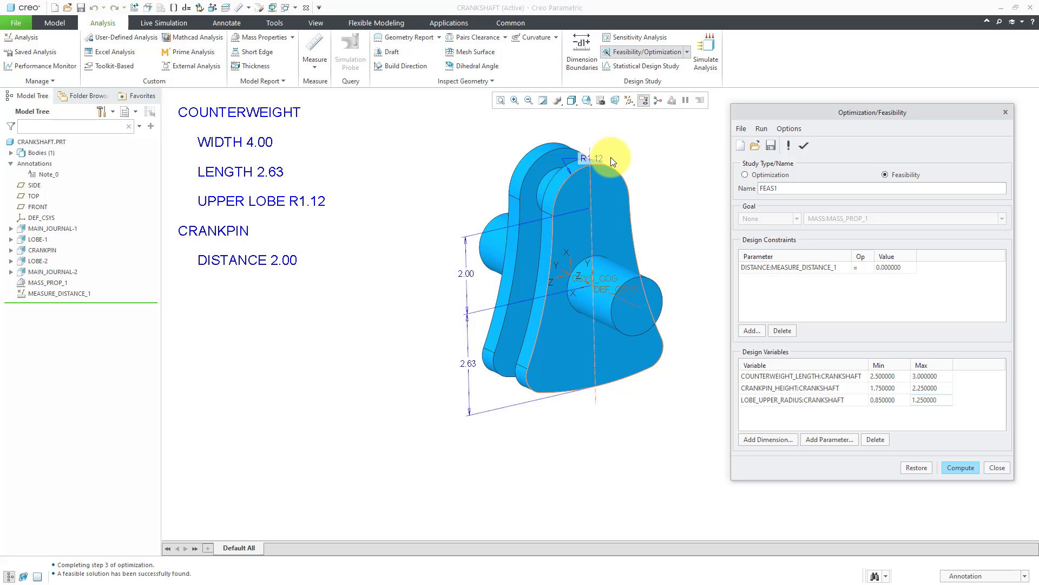
mouse_move(856, 307)
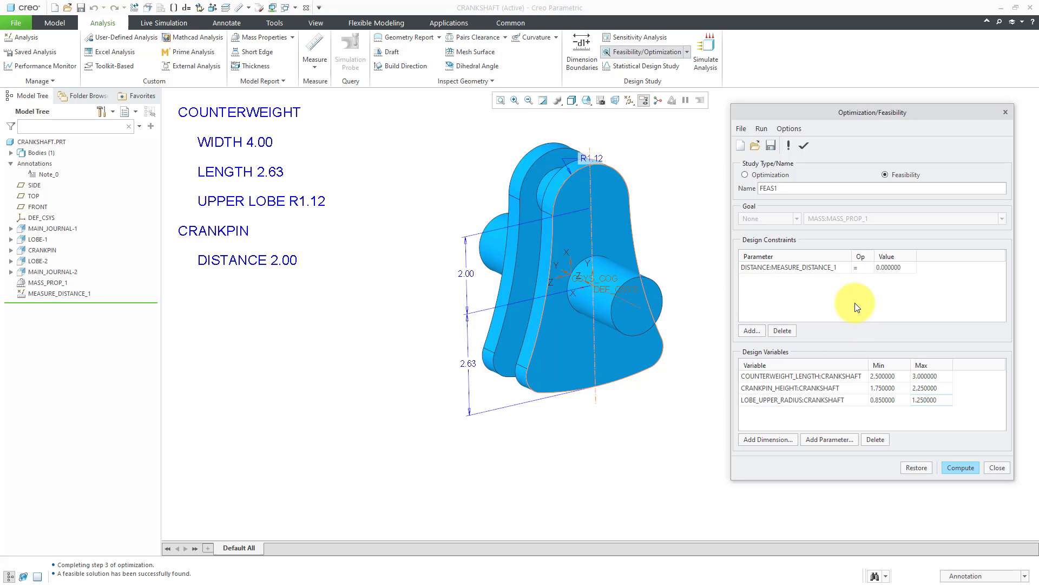
mouse_move(856, 307)
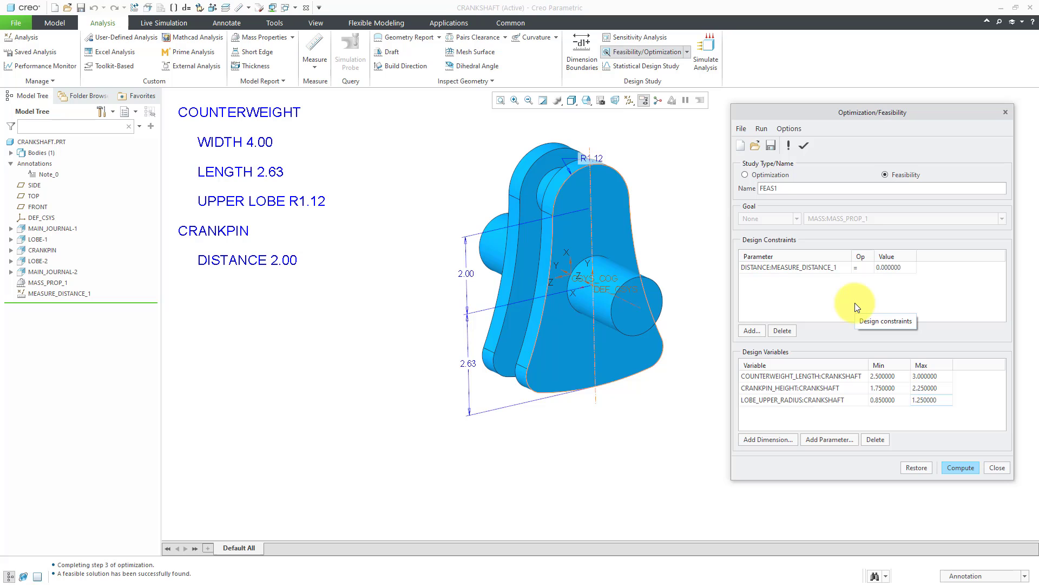
mouse_move(605, 357)
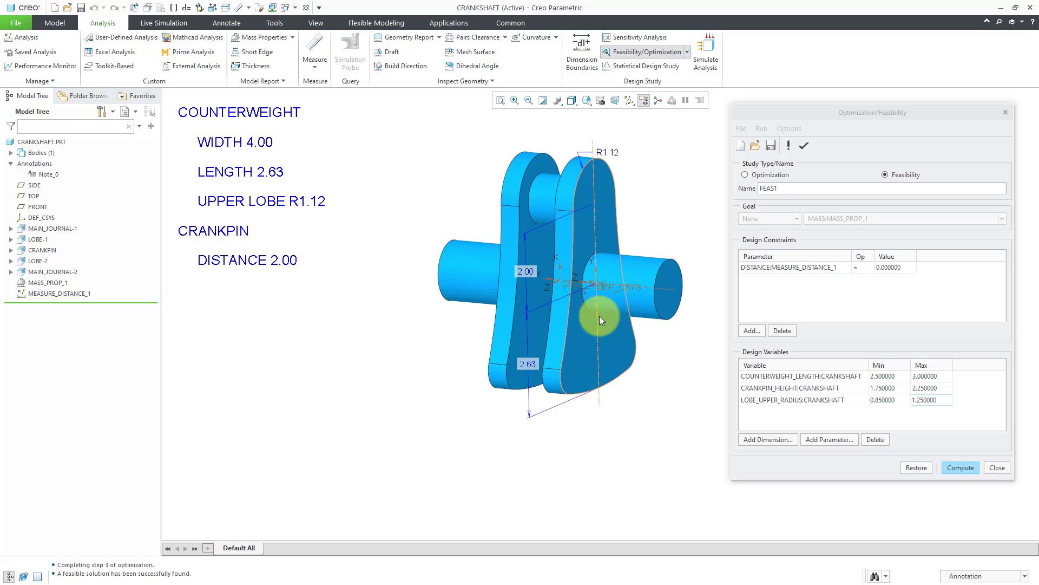
mouse_move(563, 278)
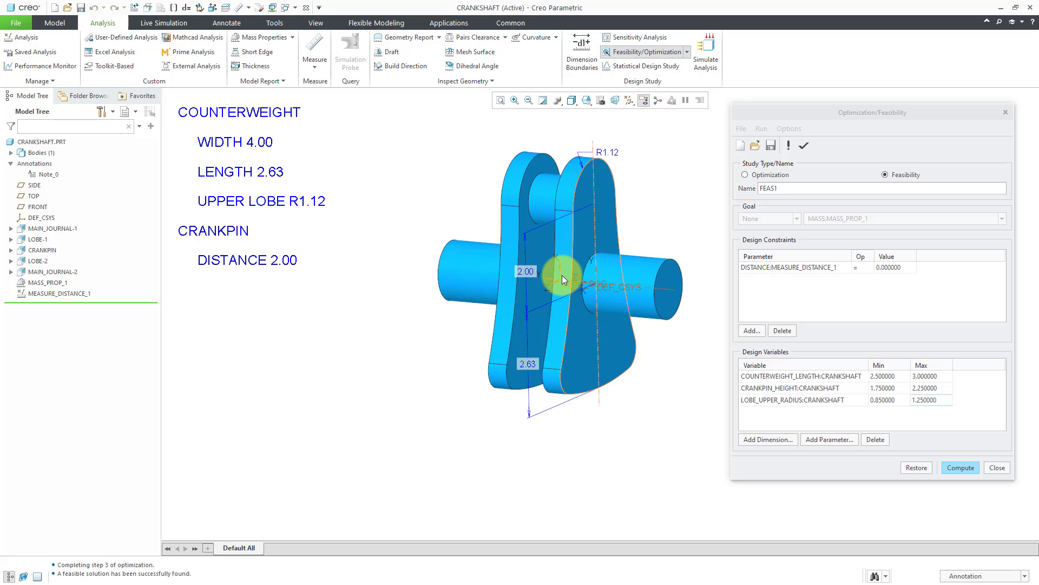
mouse_move(686, 206)
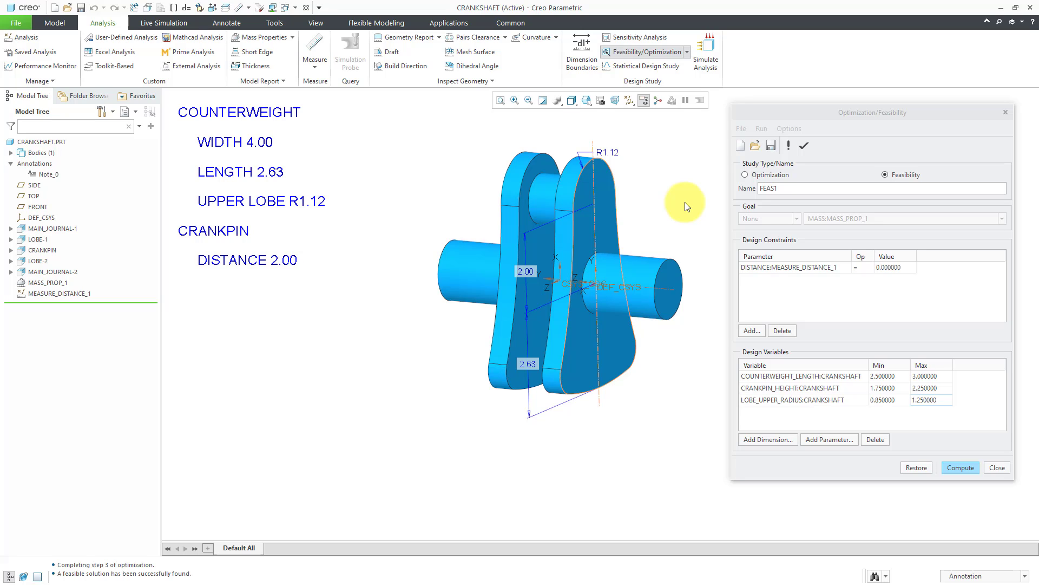
mouse_move(693, 210)
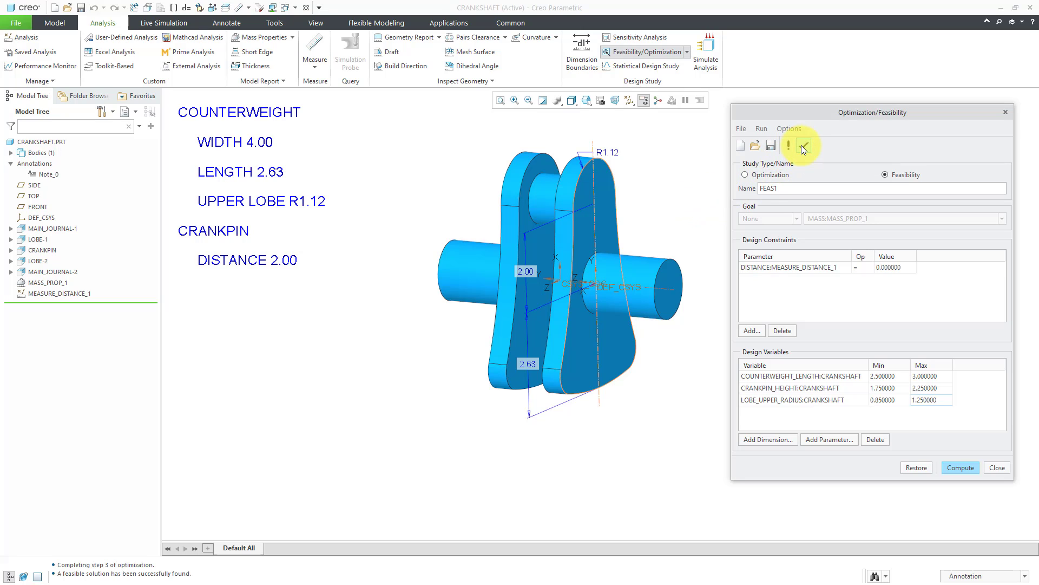
Save the feasible solution as feature ZERO_ECCENTRICITY and close the study
left_click(803, 146)
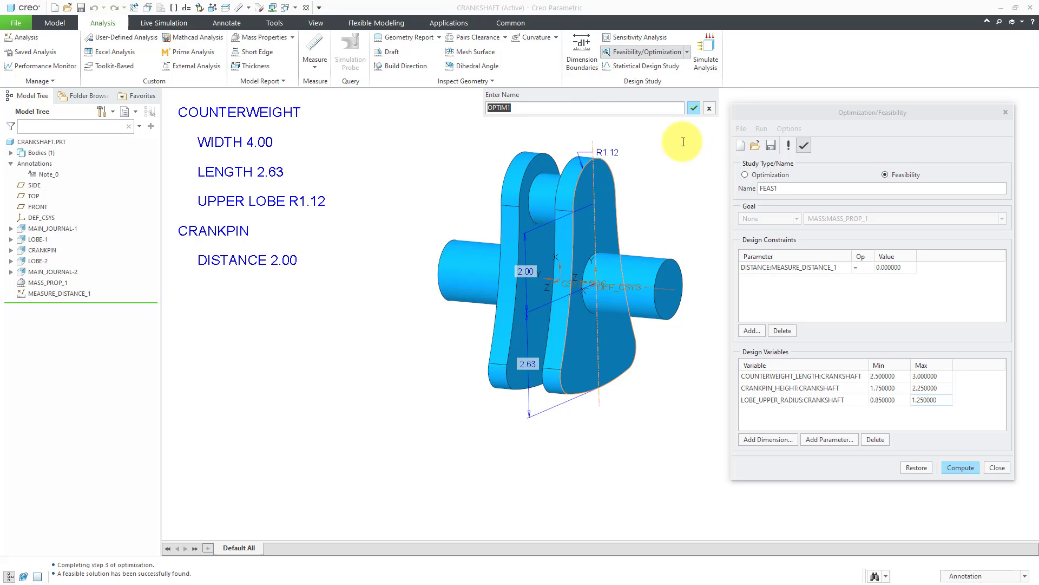
type("ZERO_ECCENTRICITY")
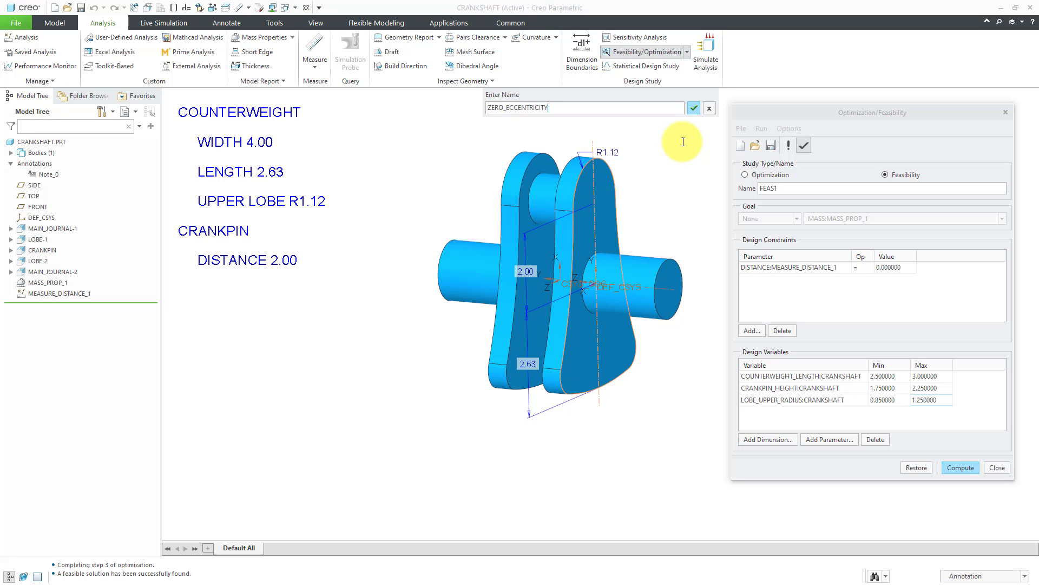
left_click(694, 108)
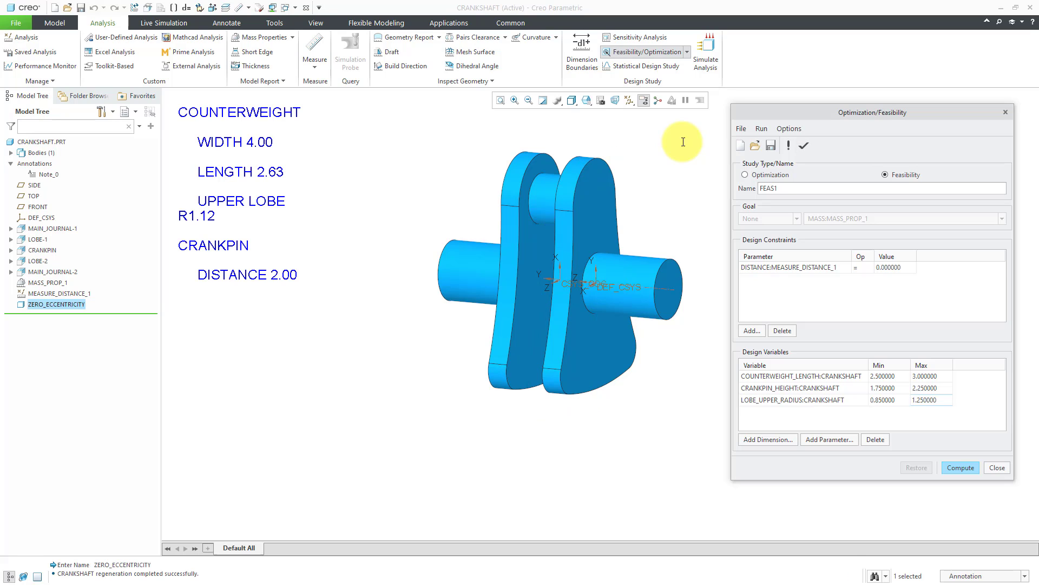
mouse_move(254, 320)
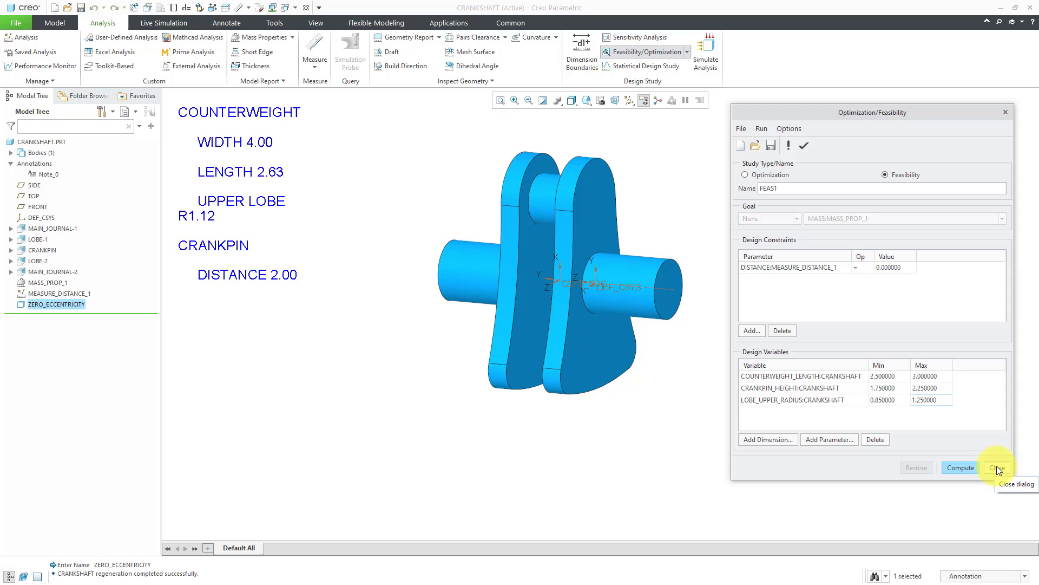
left_click(997, 467)
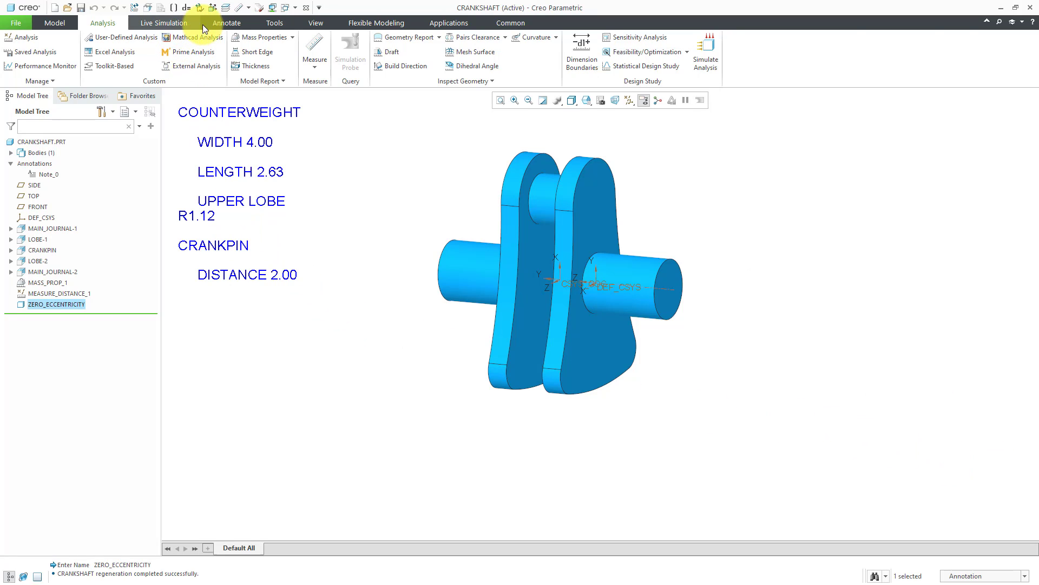
Inspect the crankshaft's dimension note under Annotate, then return to the Model tab
left_click(227, 23)
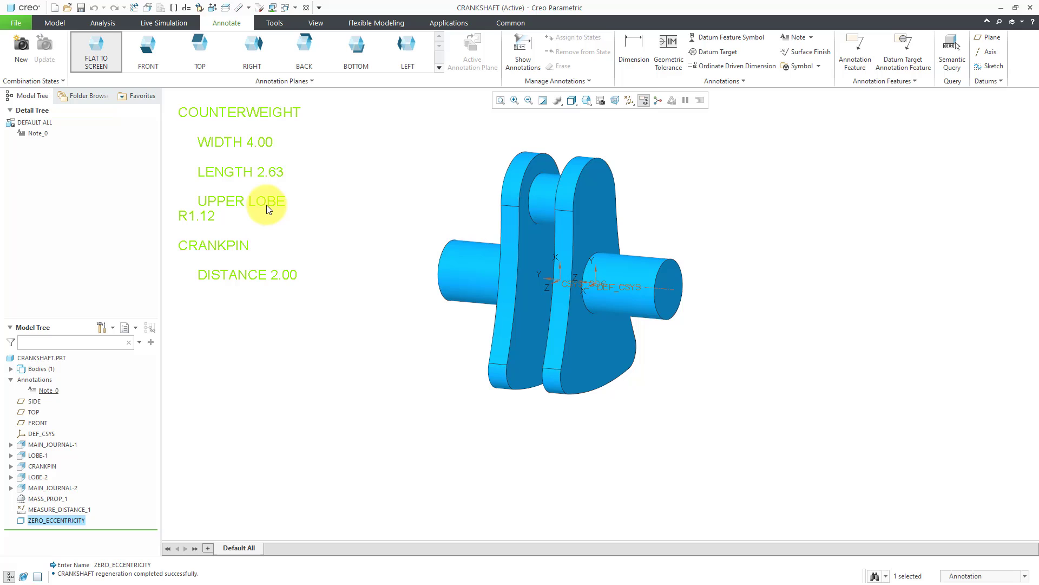
double_click(239, 200)
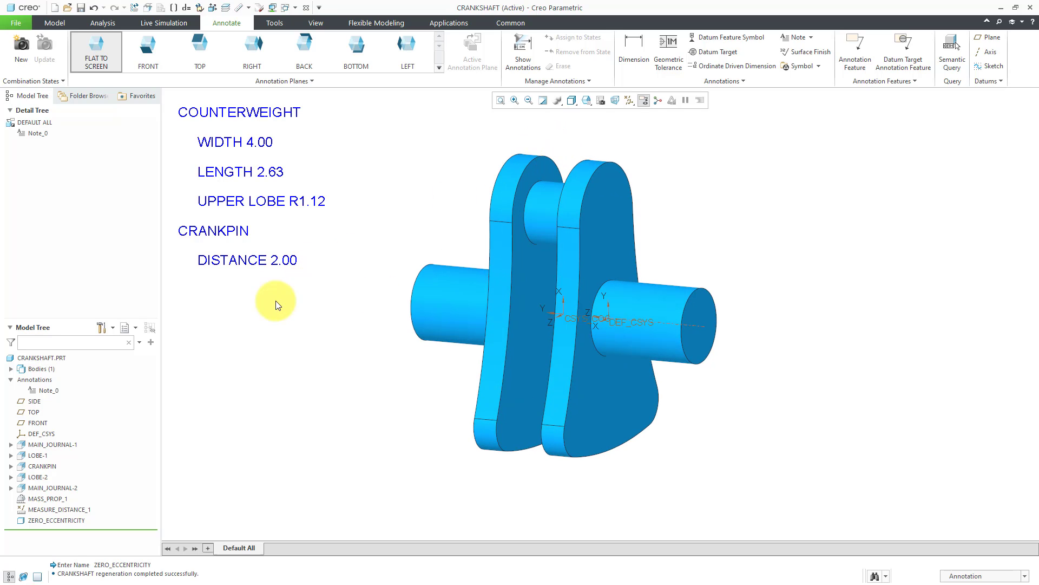
left_click(54, 23)
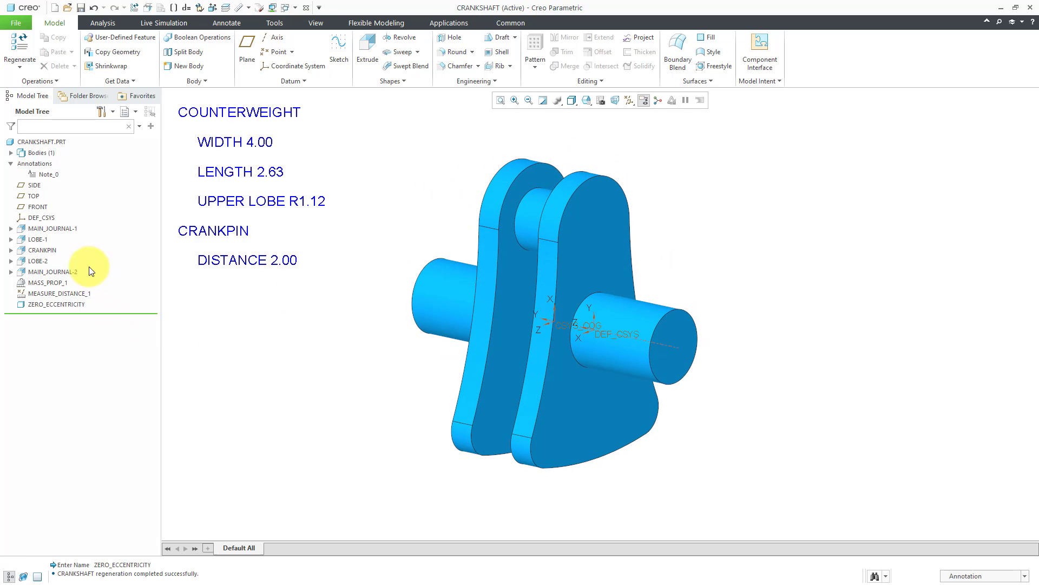
mouse_move(265, 324)
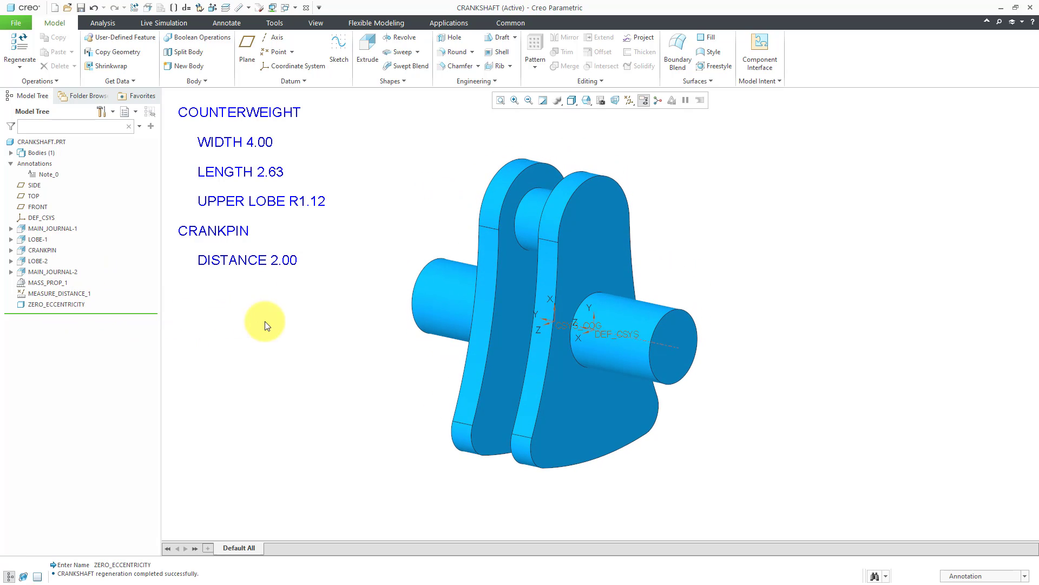
left_click(38, 261)
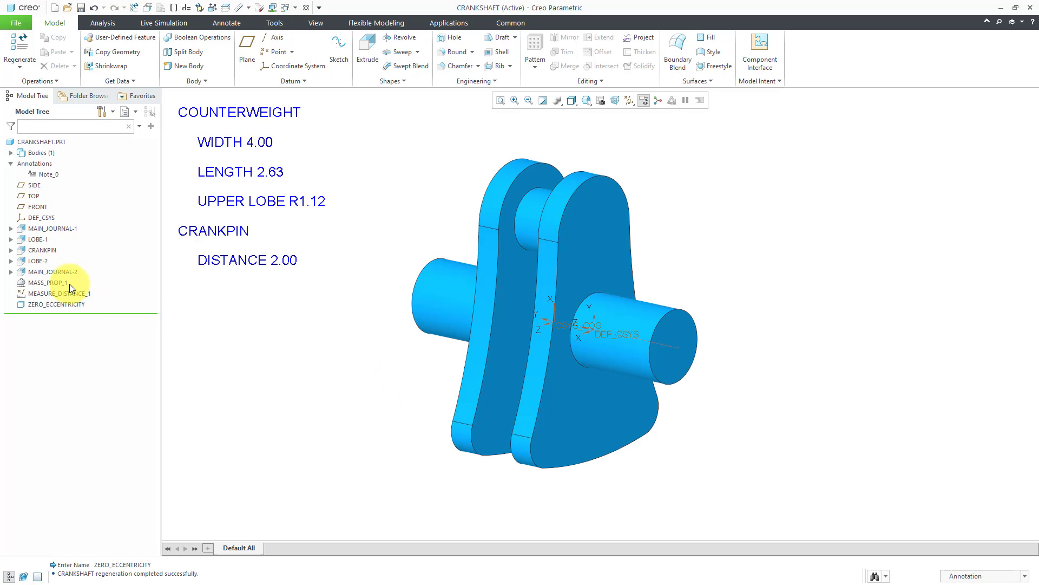
mouse_move(70, 312)
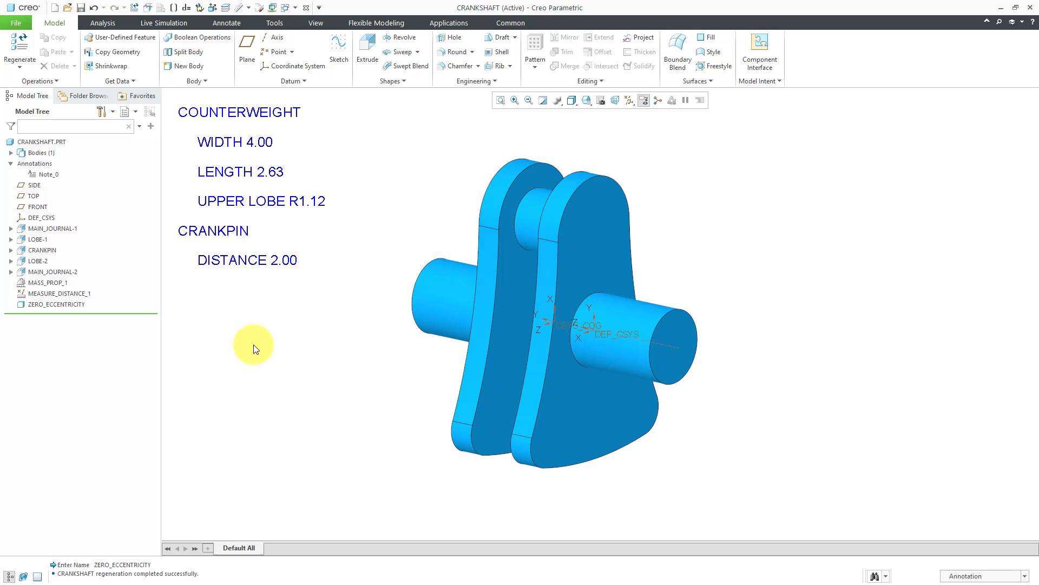
mouse_move(296, 175)
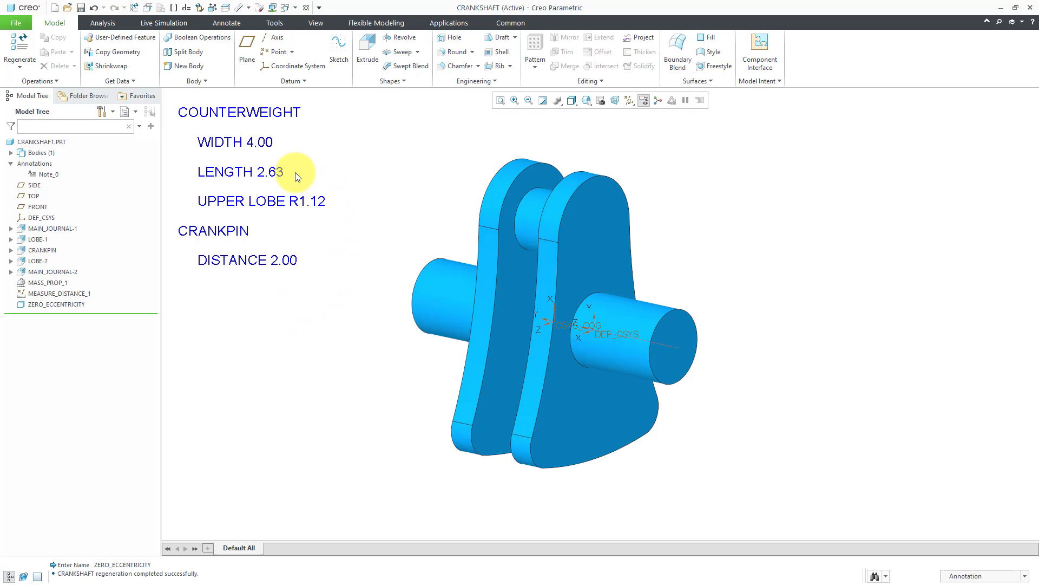
mouse_move(285, 175)
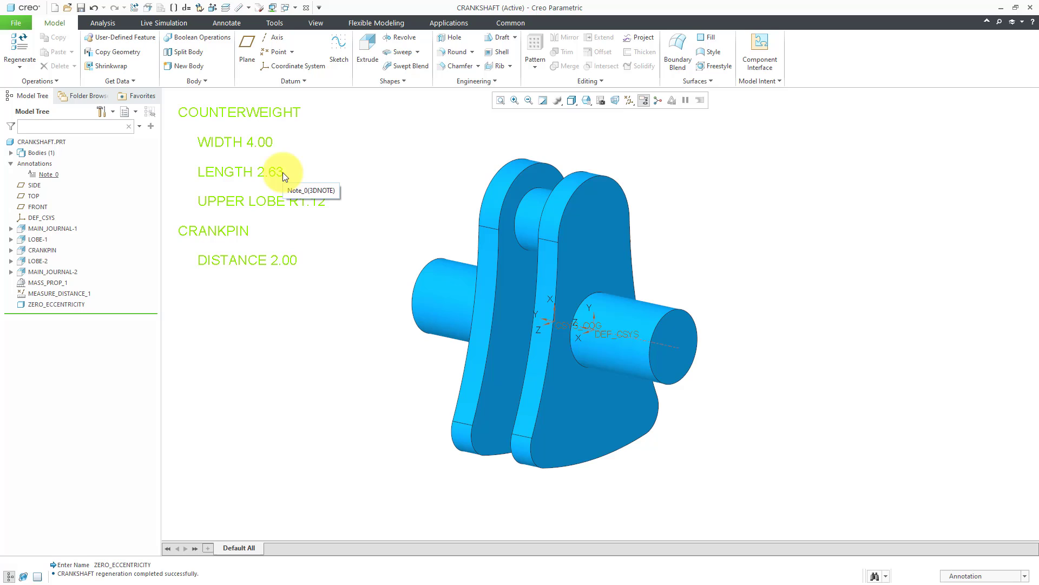
mouse_move(323, 204)
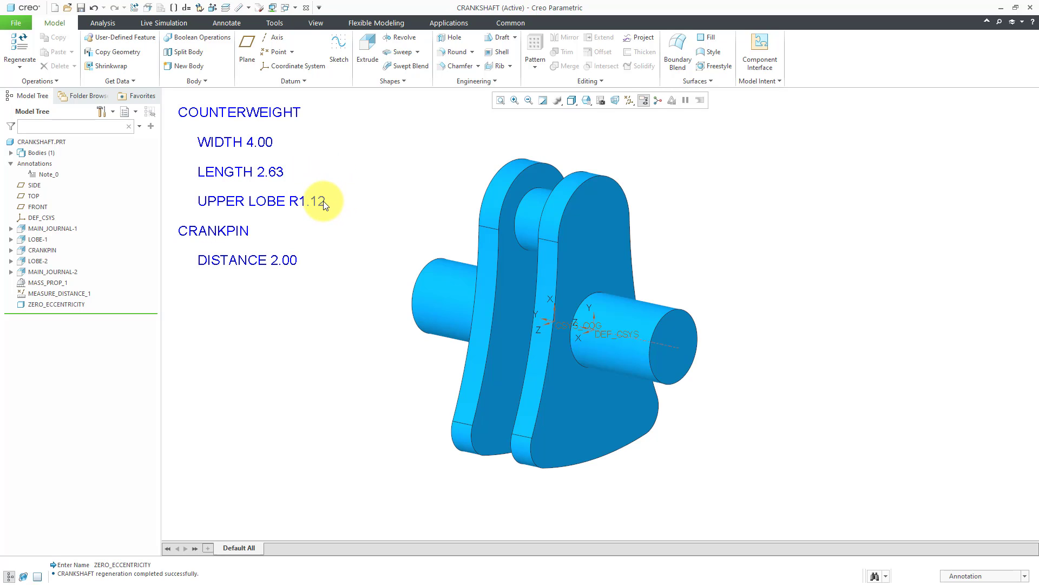
mouse_move(307, 154)
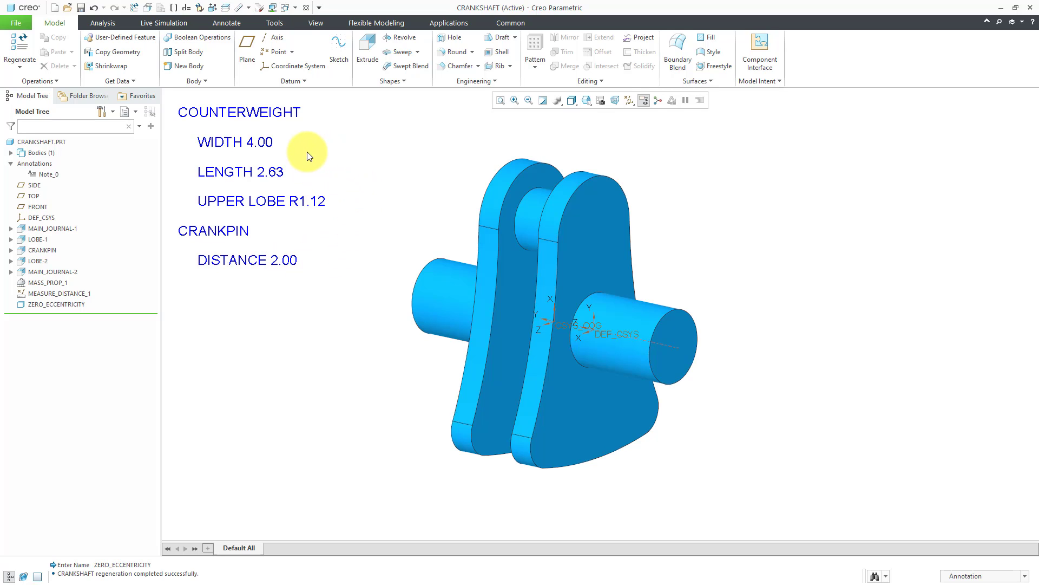
mouse_move(484, 478)
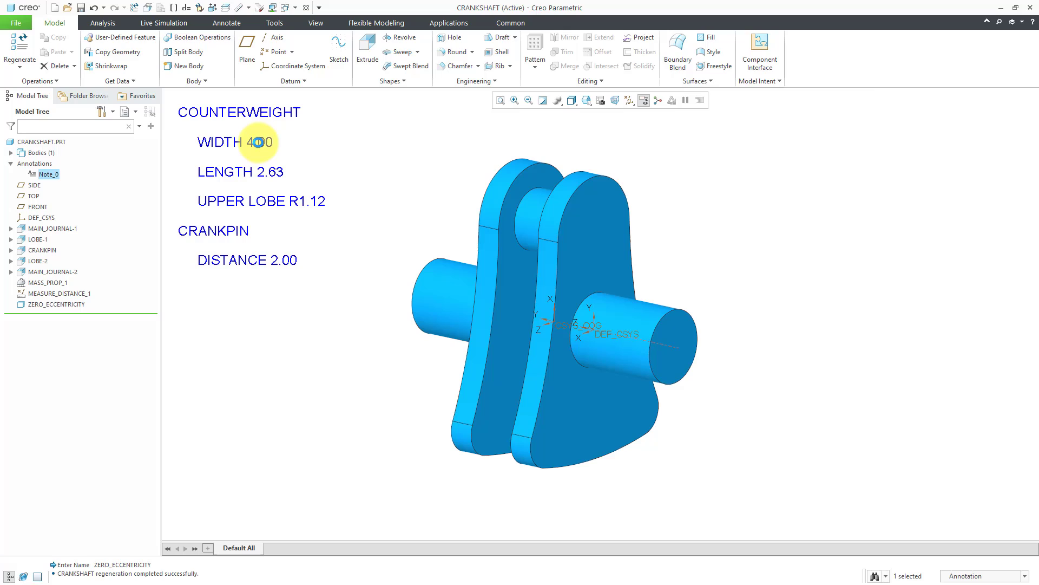
Edit the note's counterweight WIDTH value to 3.75 and confirm to regenerate
double_click(238, 141)
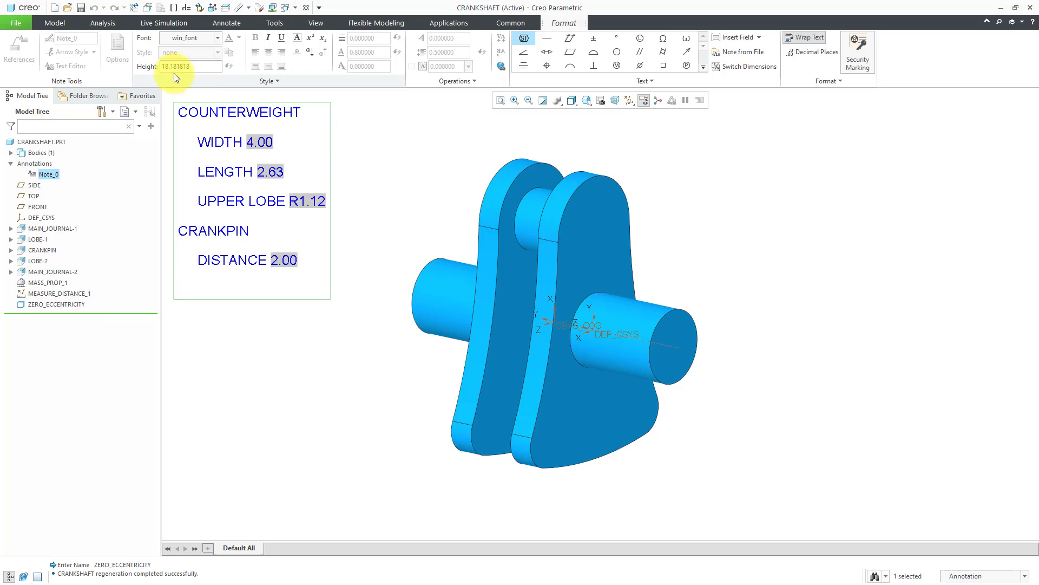
left_click(54, 23)
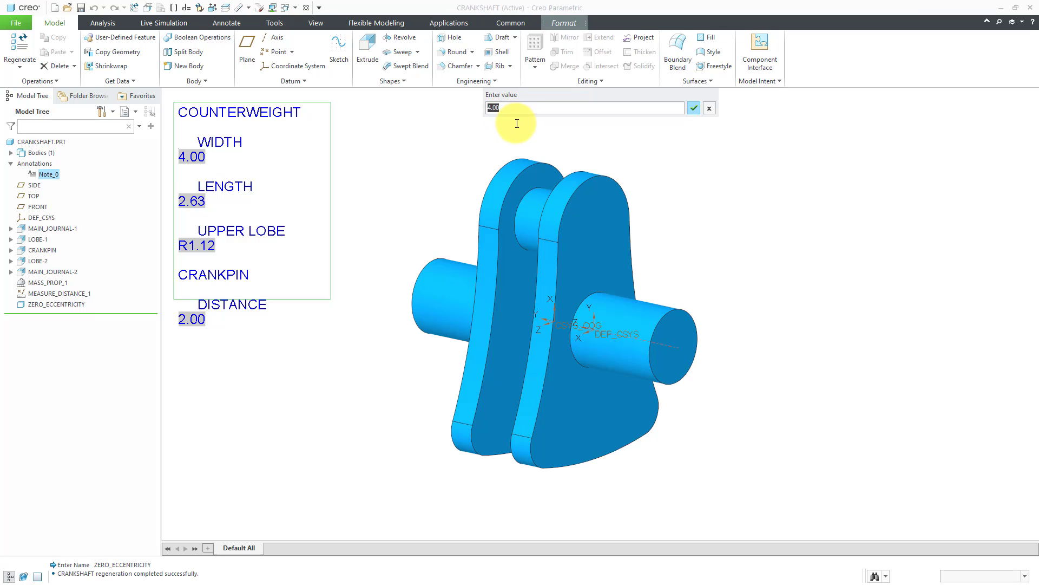
mouse_move(493, 129)
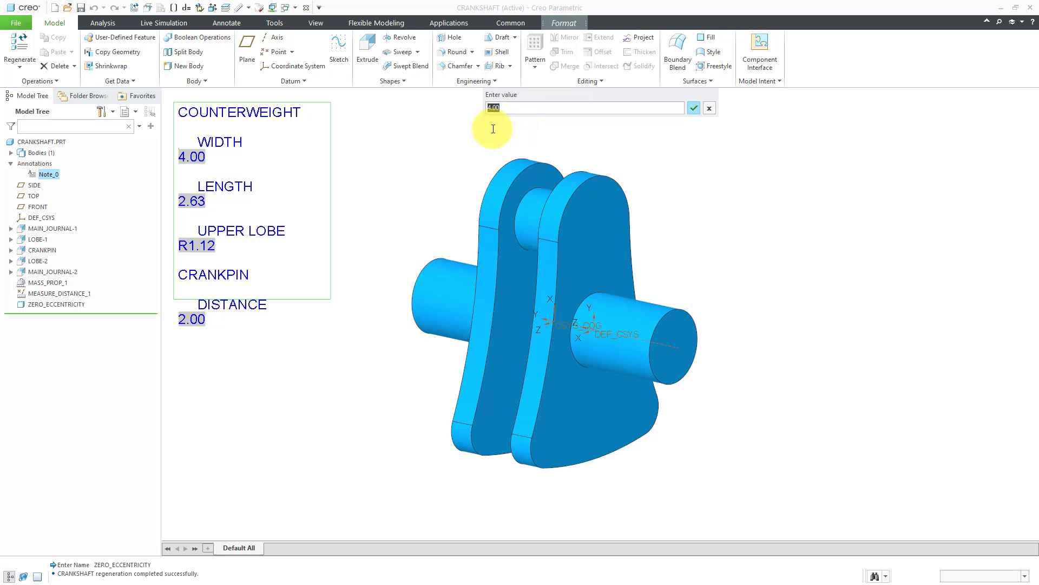
type("3.75")
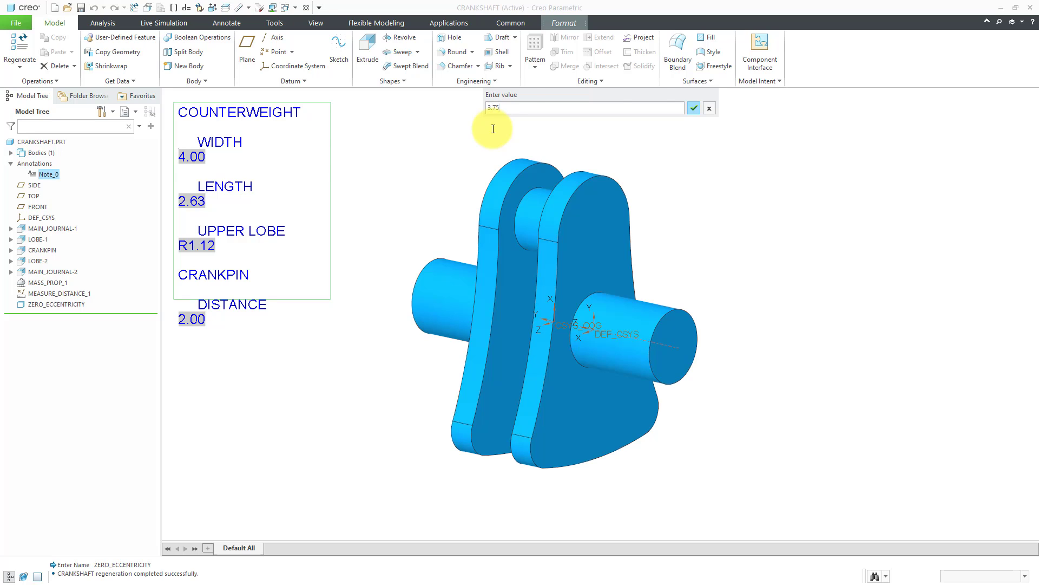
left_click(693, 107)
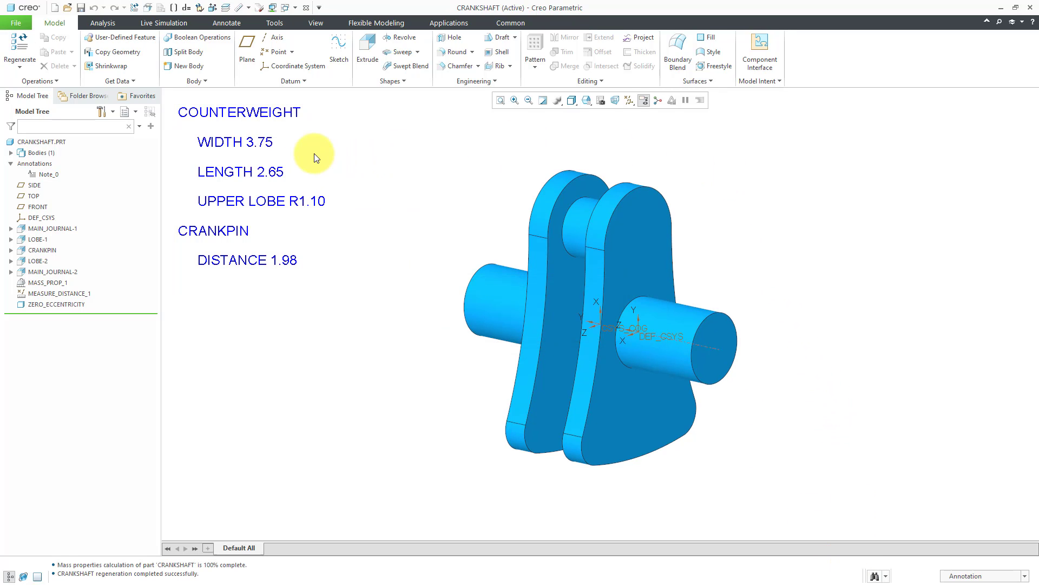
mouse_move(289, 179)
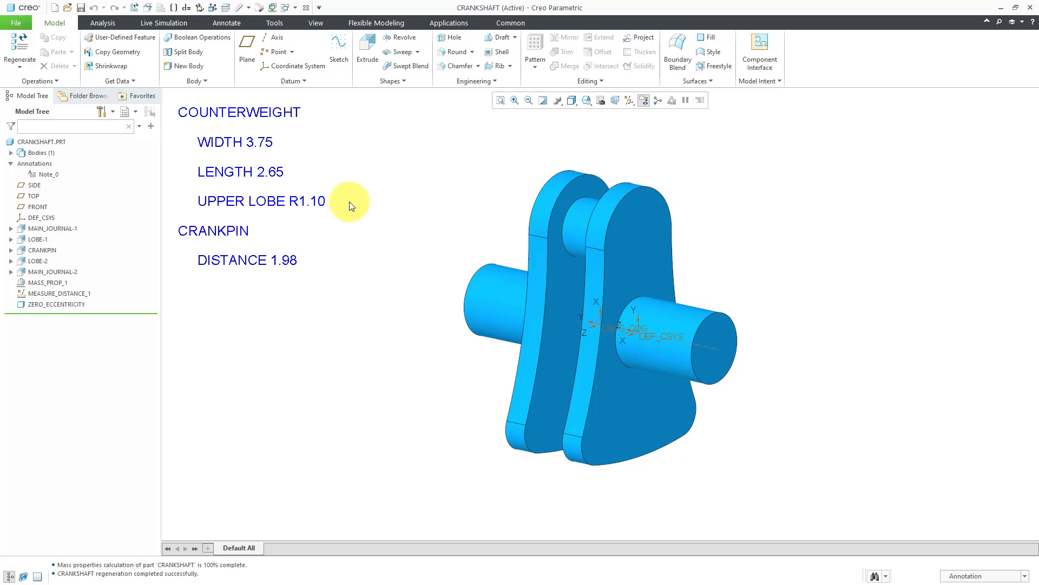
mouse_move(356, 233)
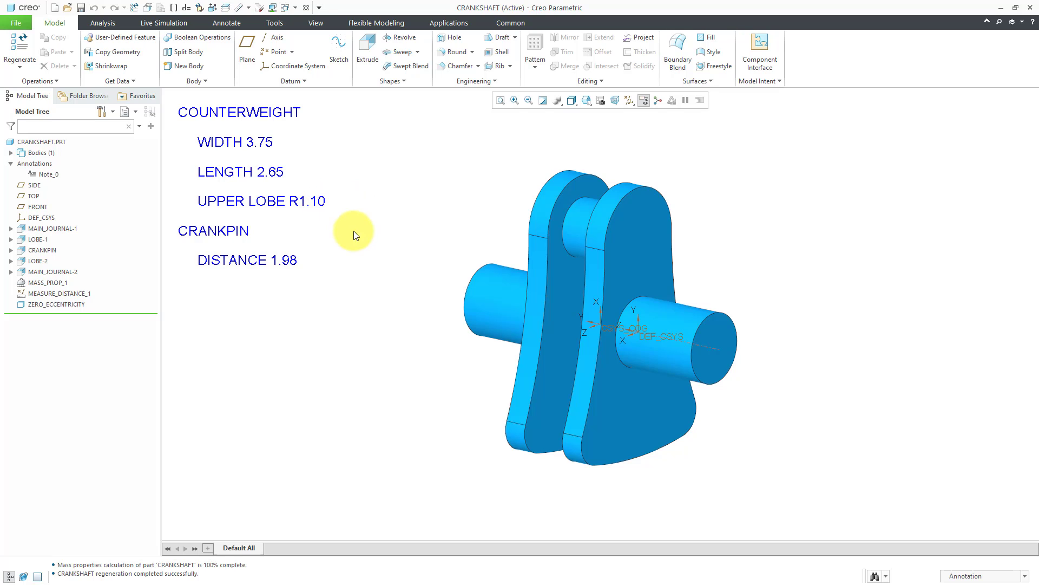
mouse_move(340, 333)
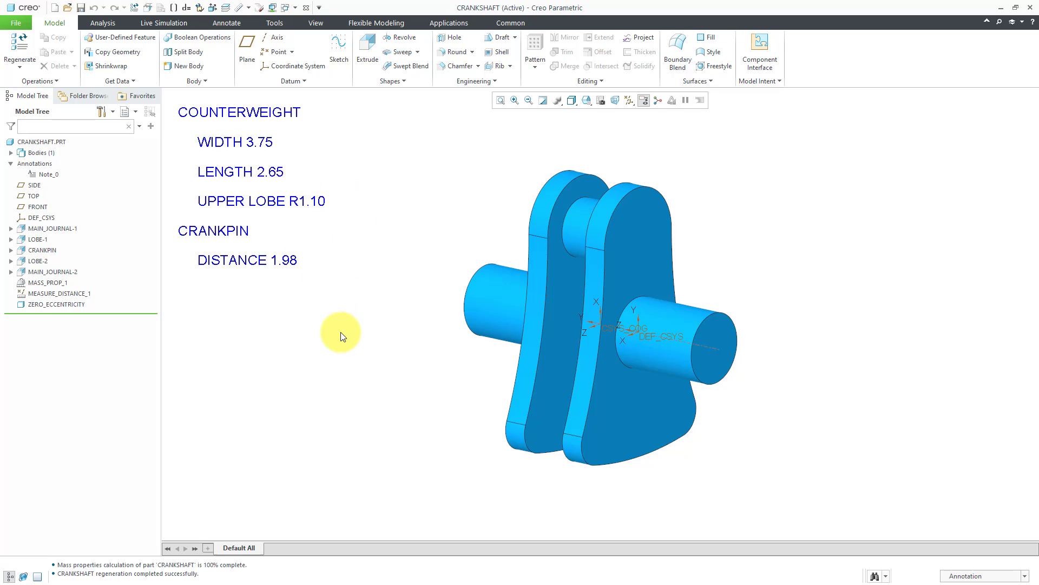
mouse_move(349, 370)
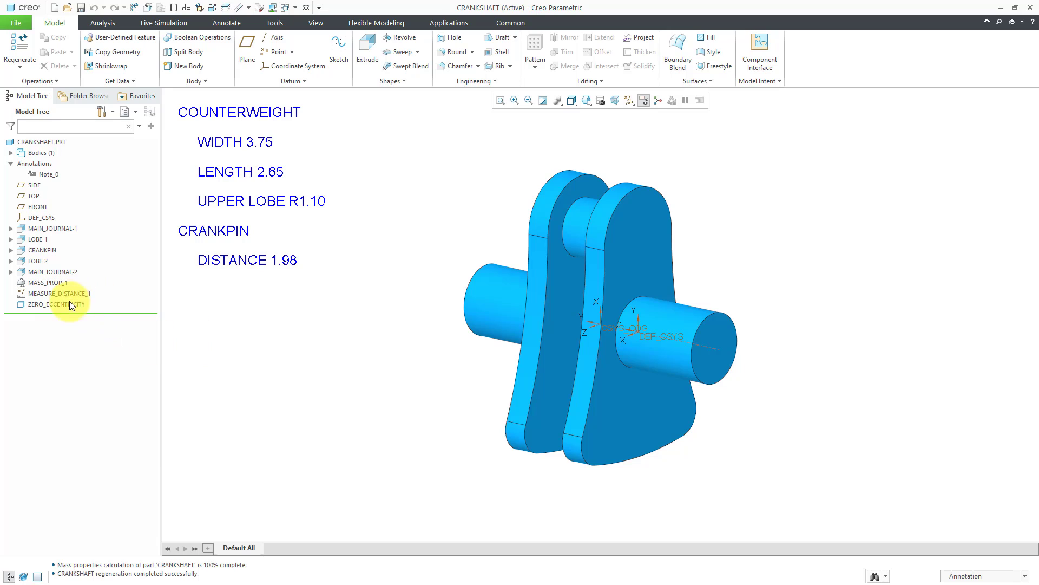
mouse_move(270, 325)
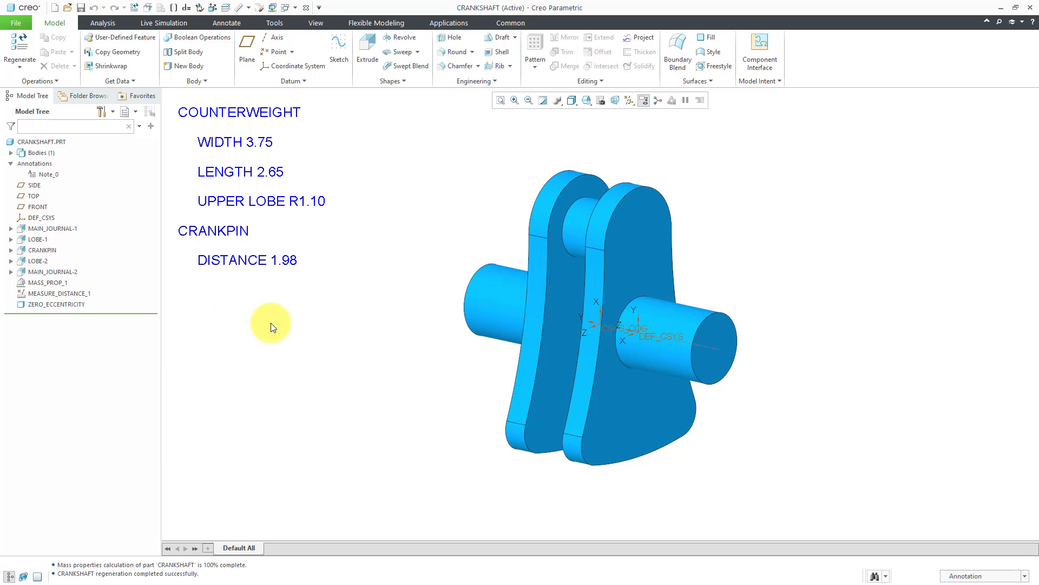
mouse_move(111, 304)
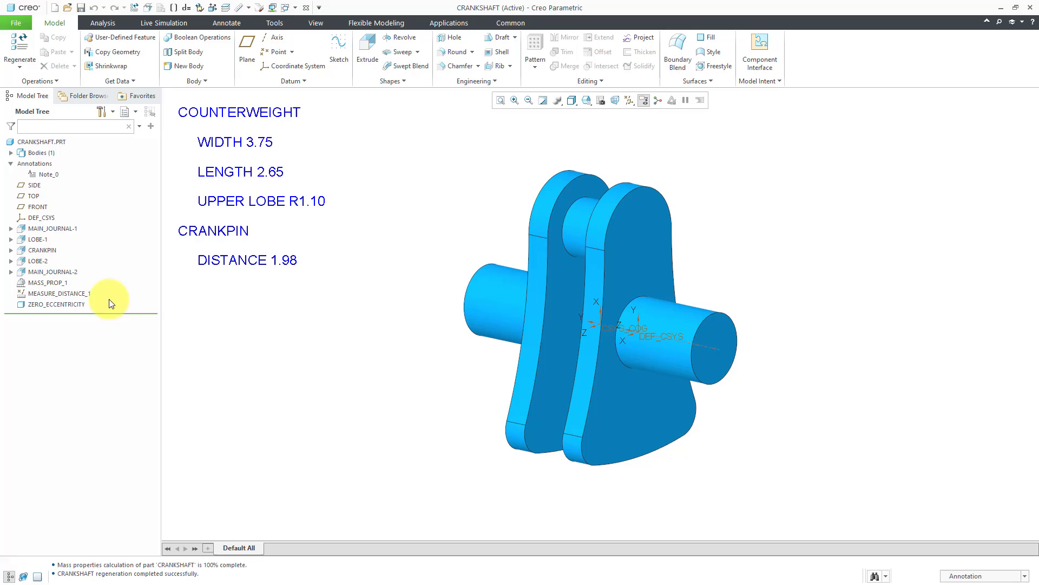
mouse_move(281, 330)
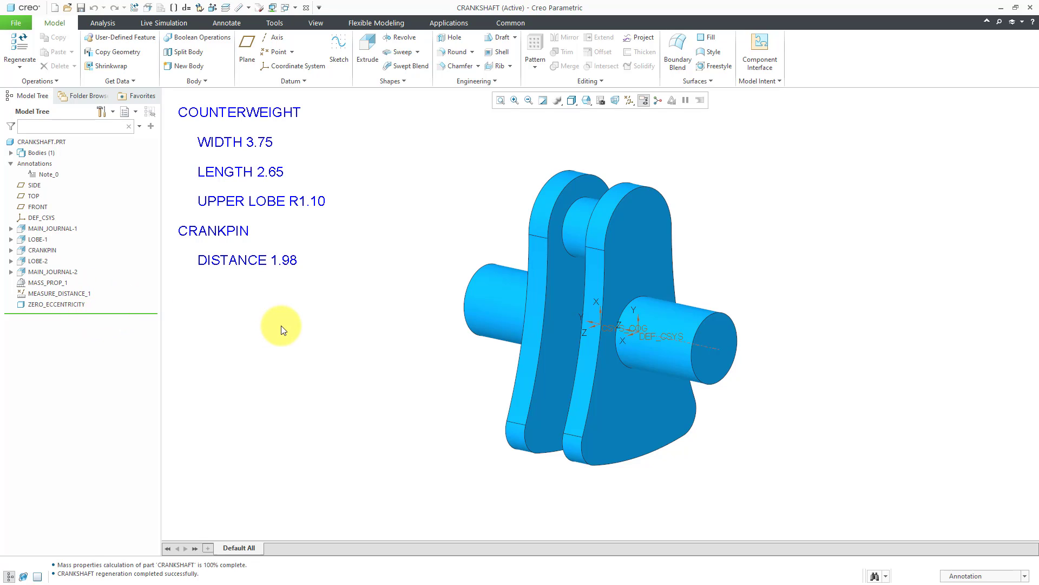